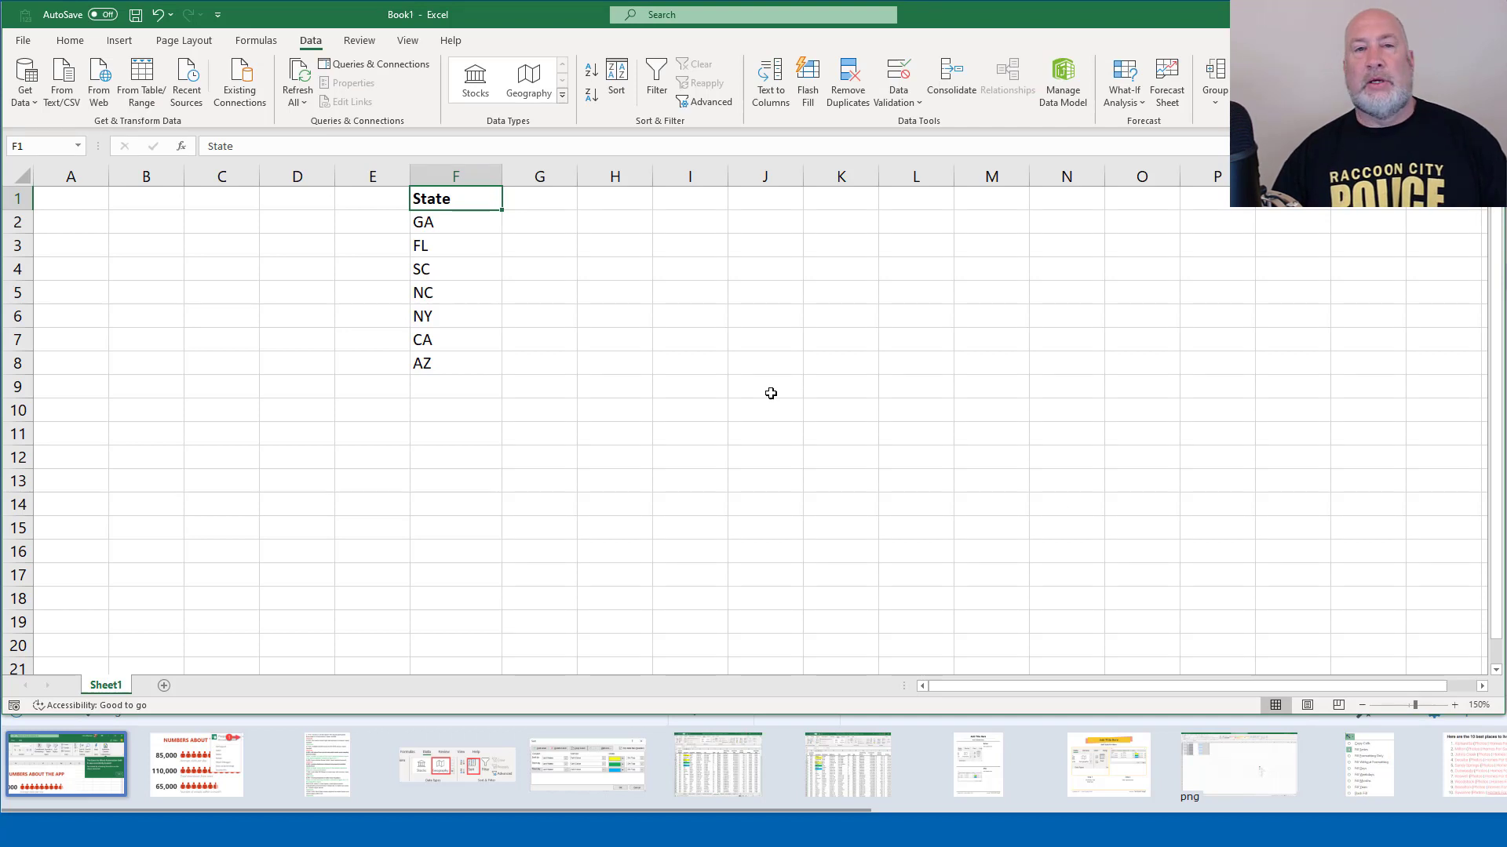
{"action": "mouse_move", "coordinate": [460, 198]}
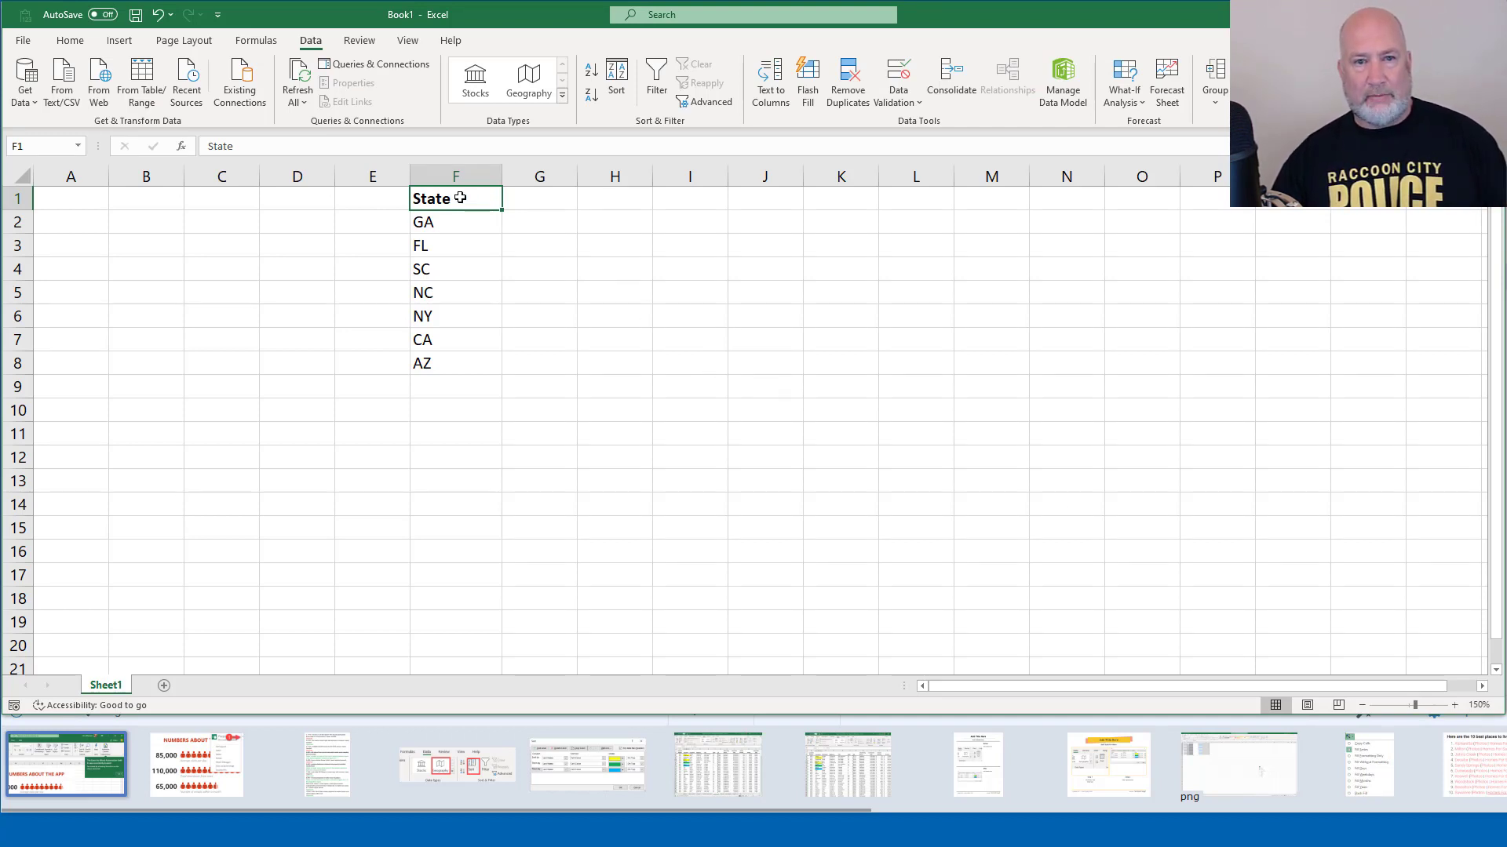
{"action": "mouse_move", "coordinate": [268, 54]}
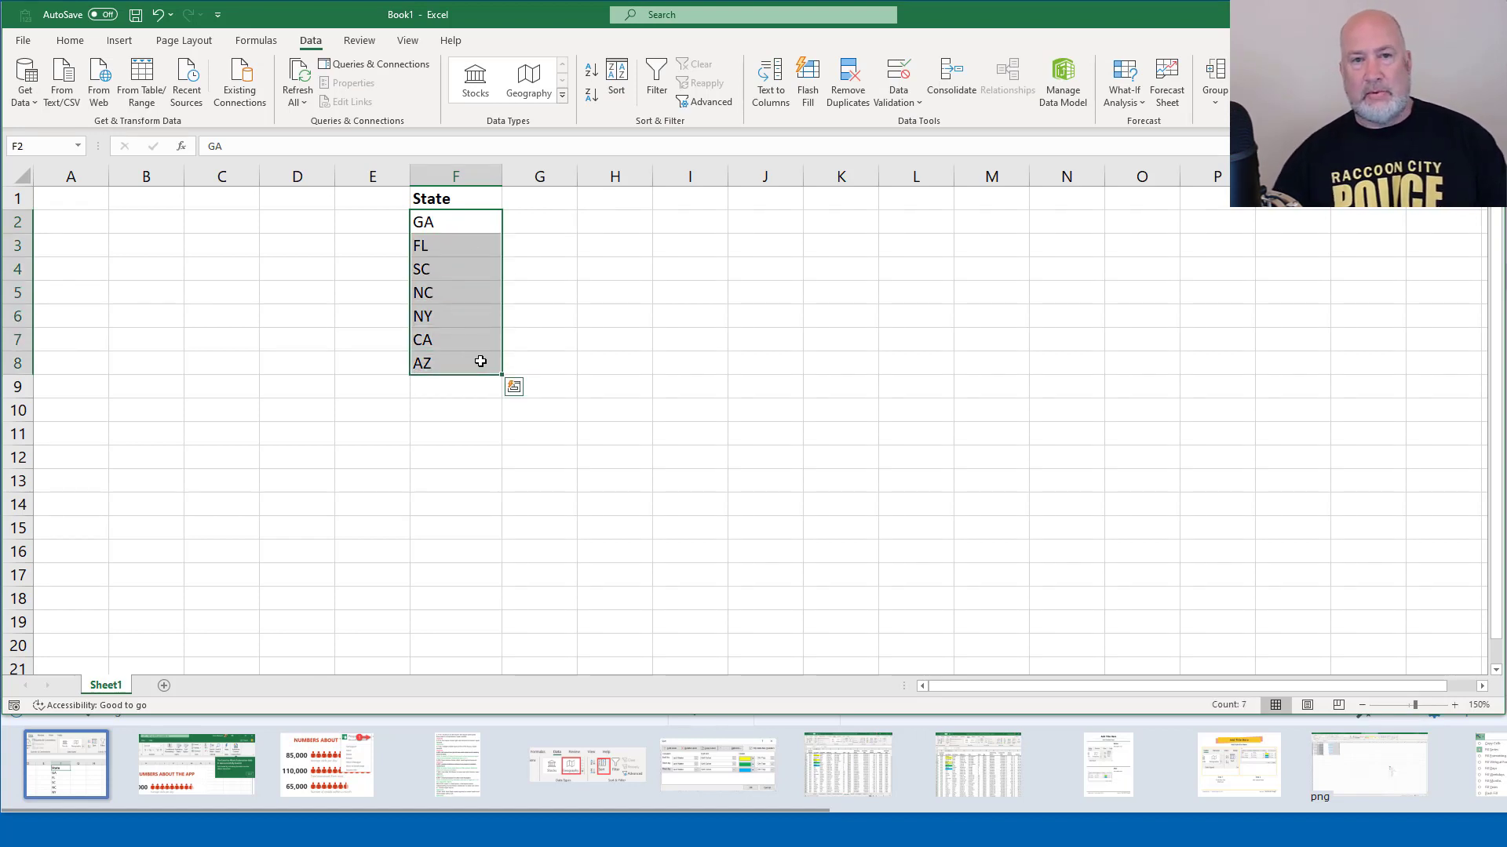
{"action": "mouse_move", "coordinate": [528, 80]}
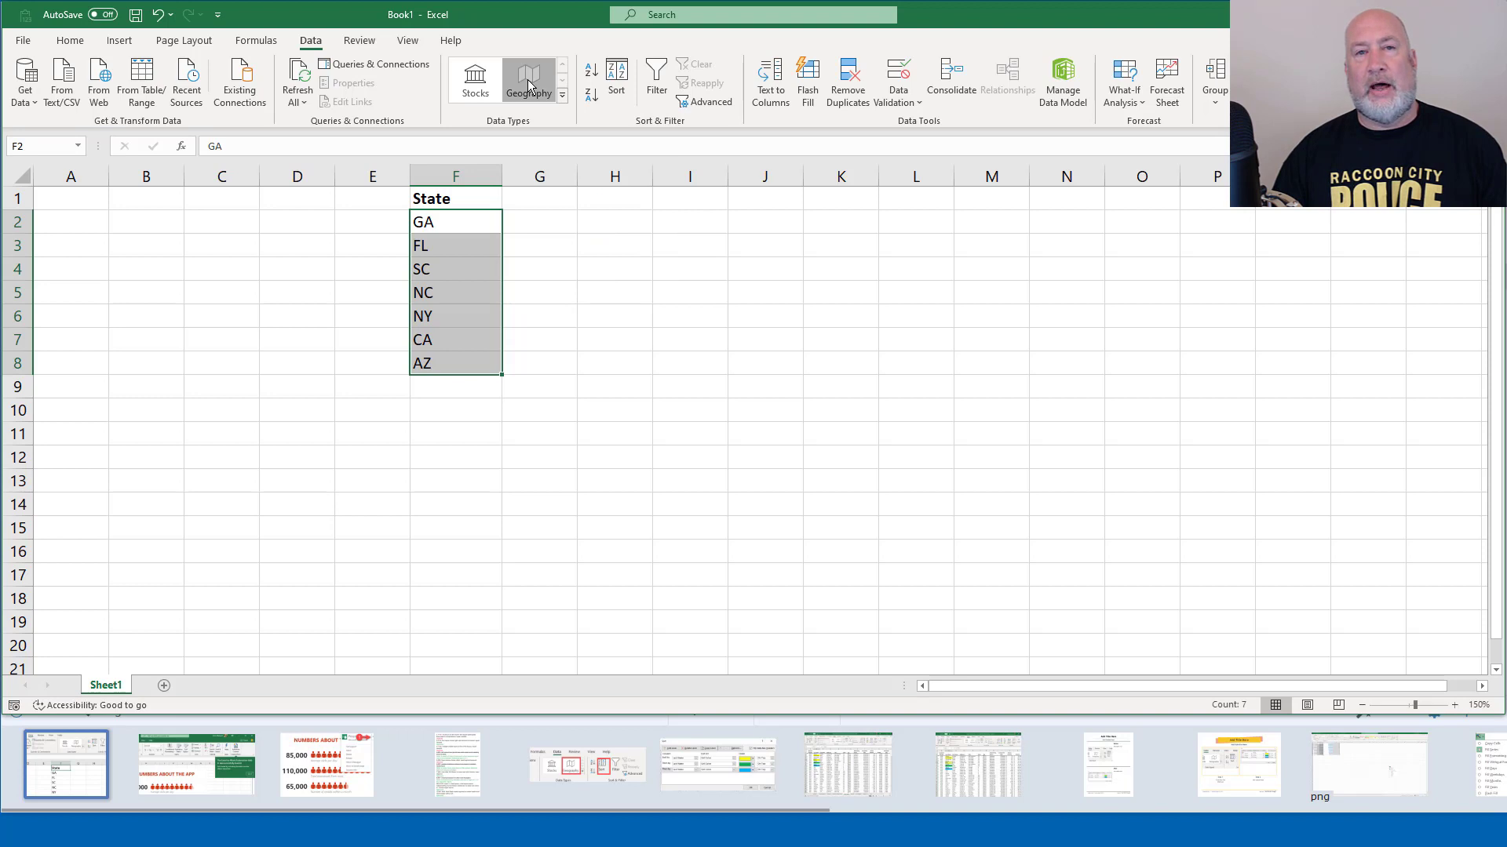
Convert the column F state abbreviations to Geography records and insert each state's Capital beside it.
{"action": "left_click", "coordinate": [528, 81]}
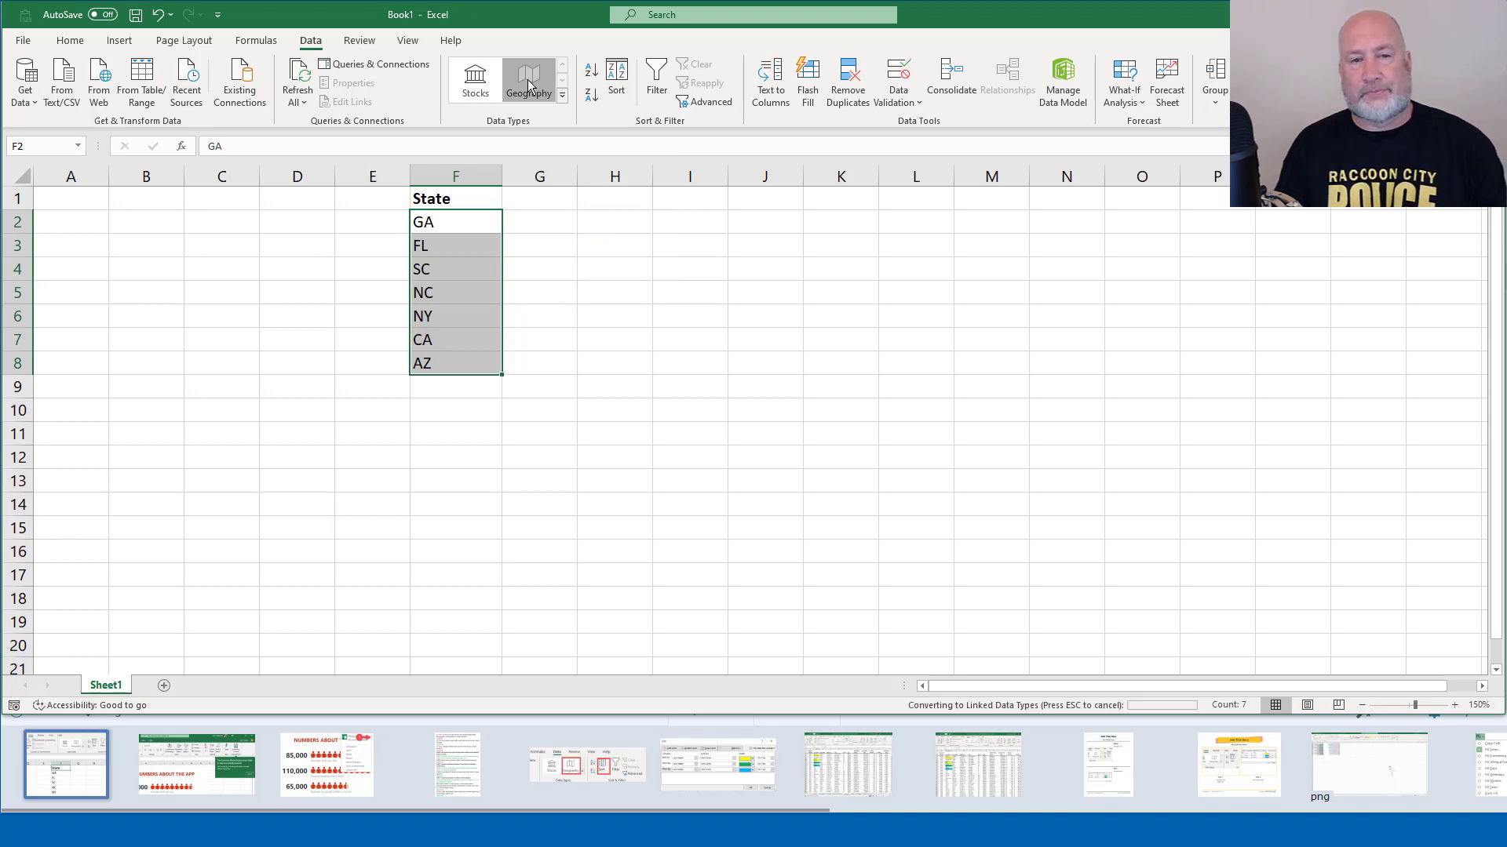
{"action": "left_click", "coordinate": [527, 79]}
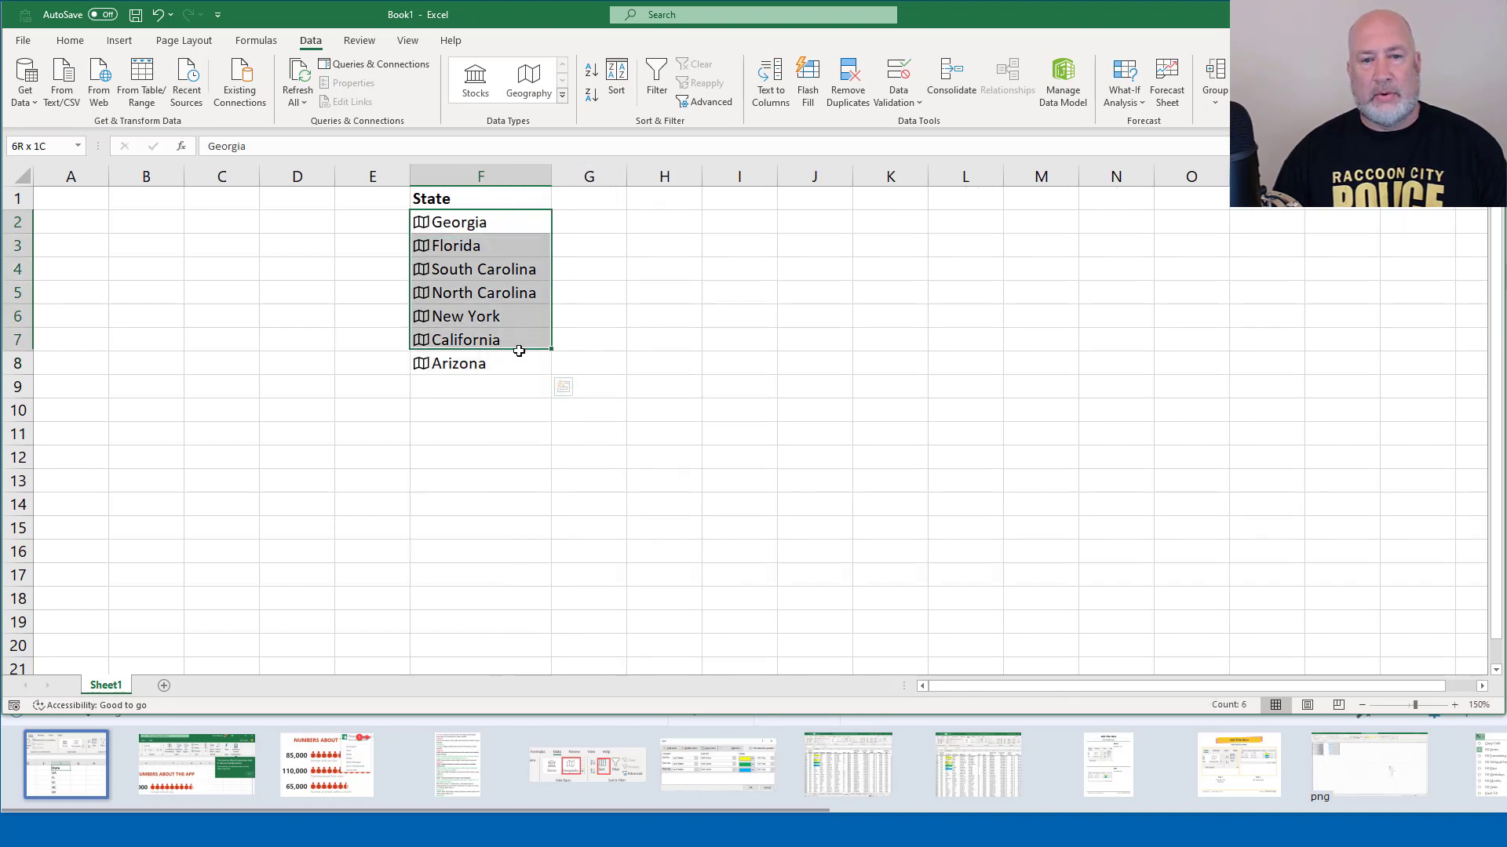
{"action": "left_click", "coordinate": [563, 200]}
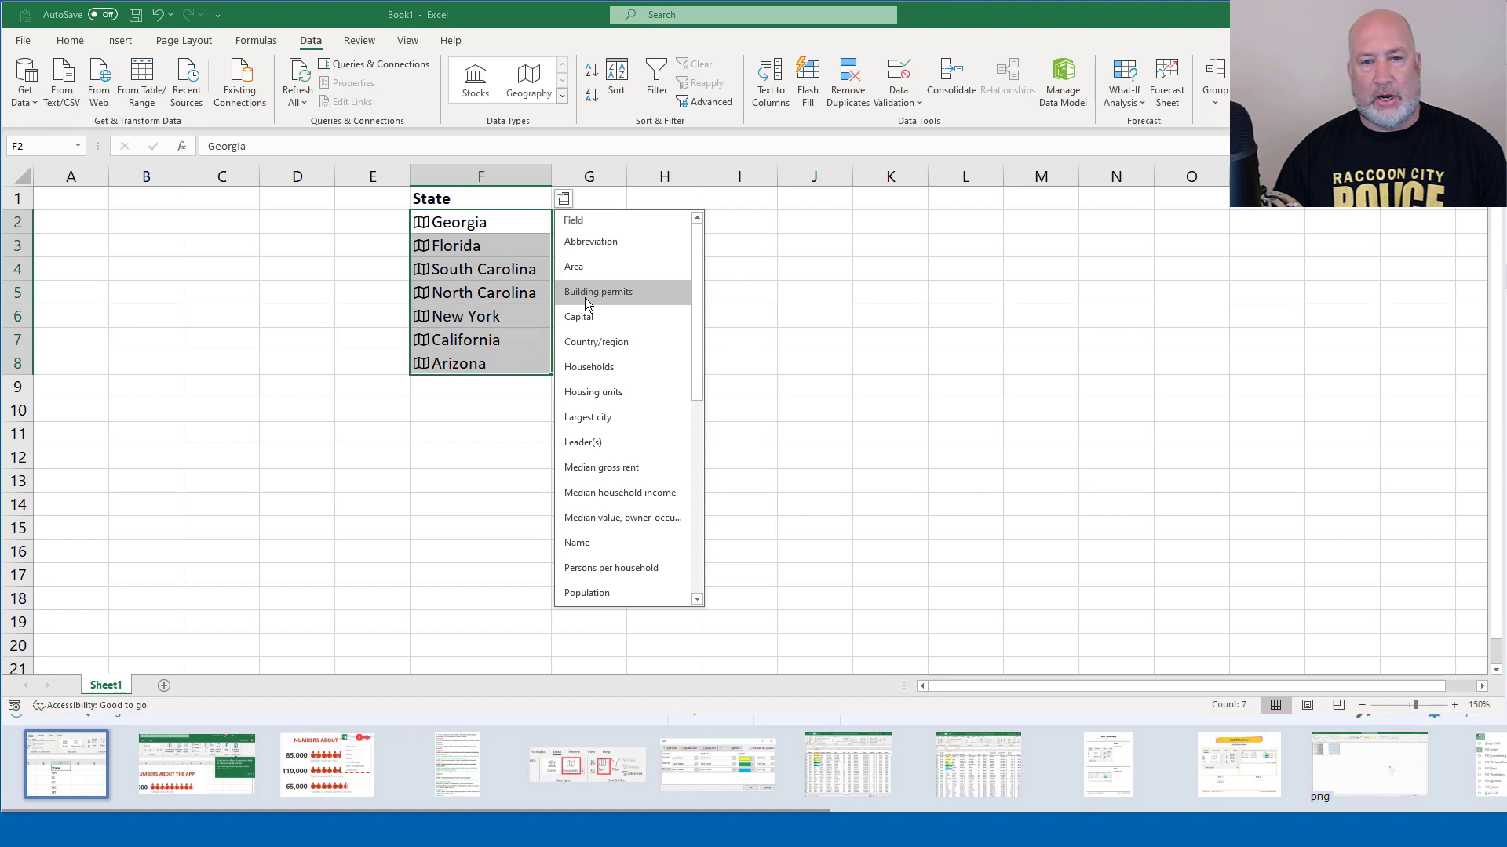
{"action": "left_click", "coordinate": [579, 315]}
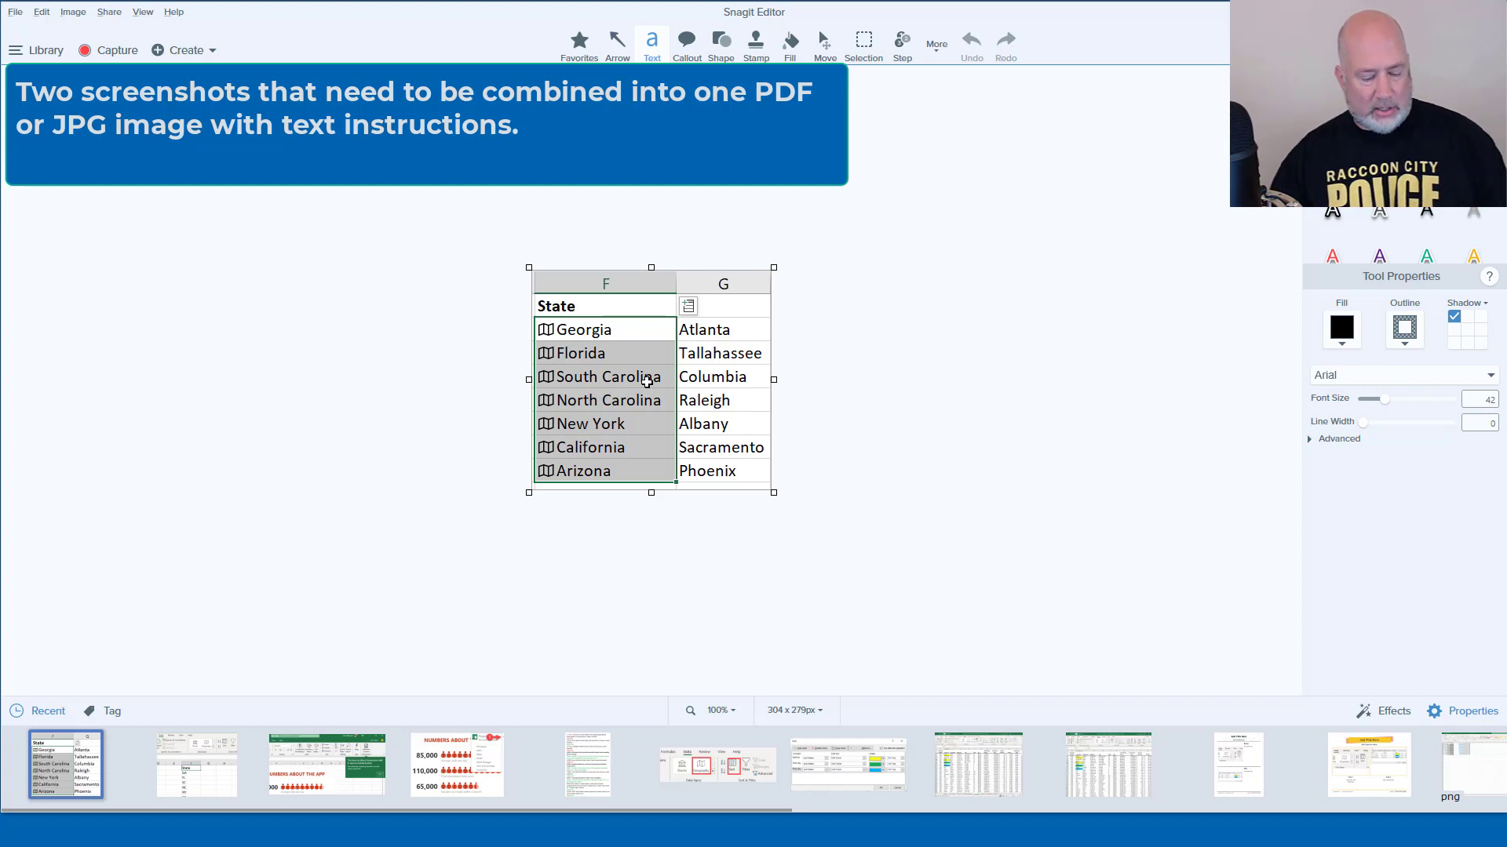
{"action": "mouse_move", "coordinate": [66, 751]}
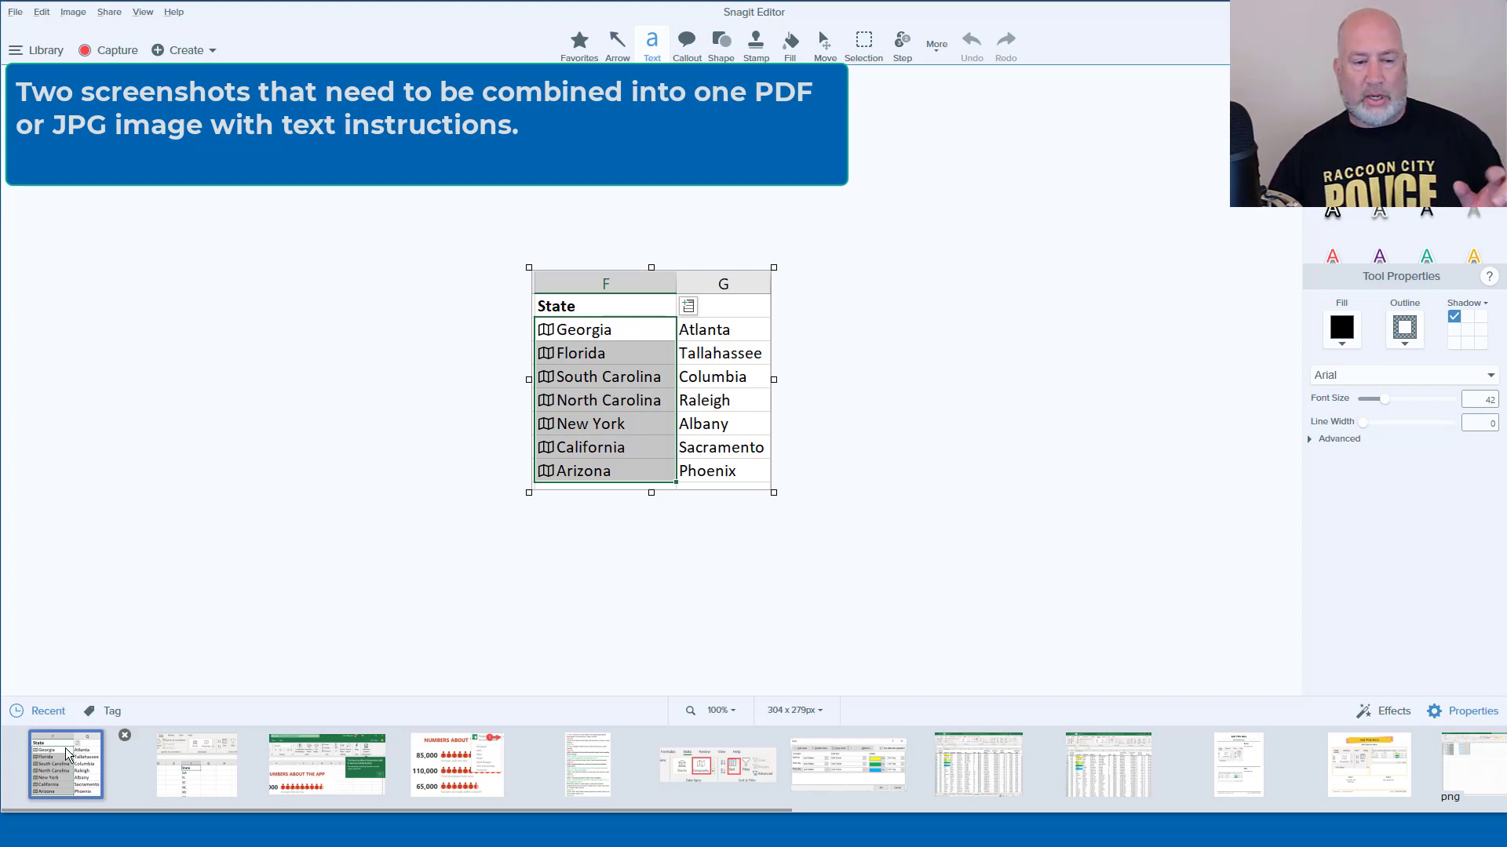
{"action": "mouse_move", "coordinate": [65, 764]}
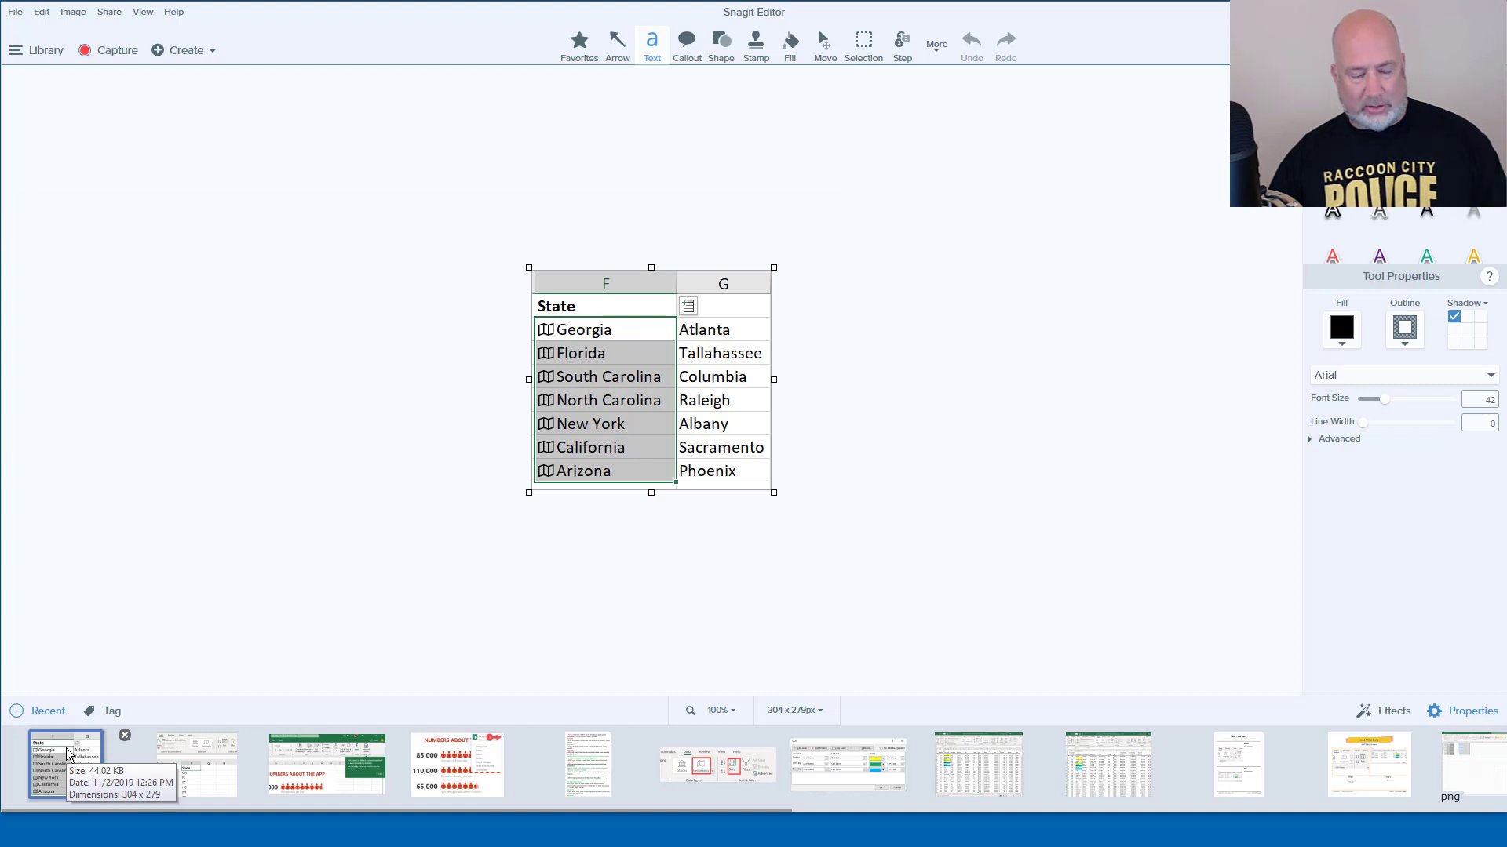
{"action": "mouse_move", "coordinate": [198, 765]}
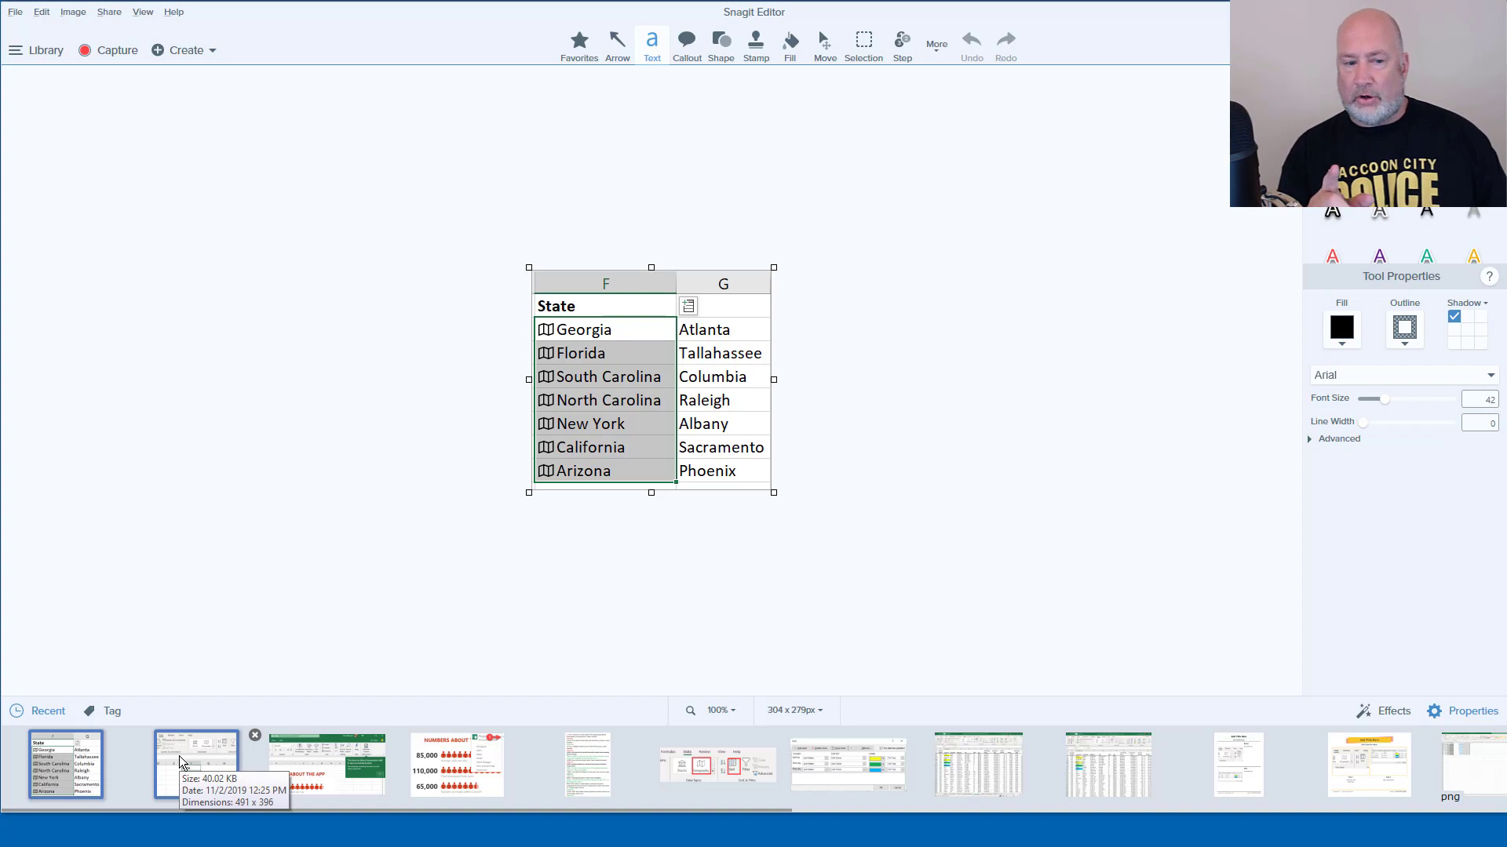
Add the earlier Excel capture in the Recent tray to the selection alongside the states table capture.
{"action": "left_click", "coordinate": [198, 764]}
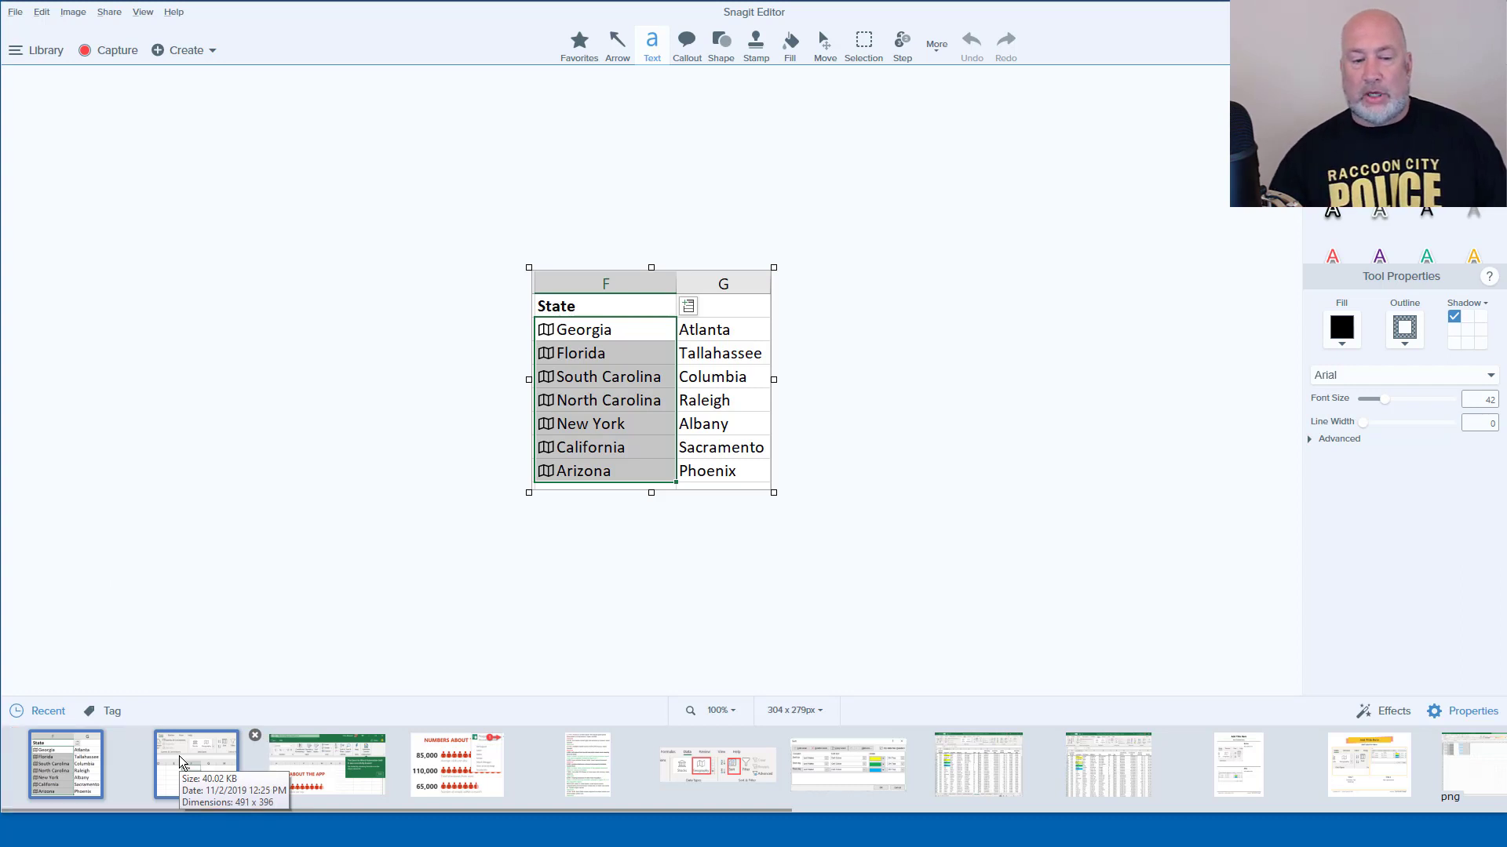
{"action": "mouse_move", "coordinate": [240, 726]}
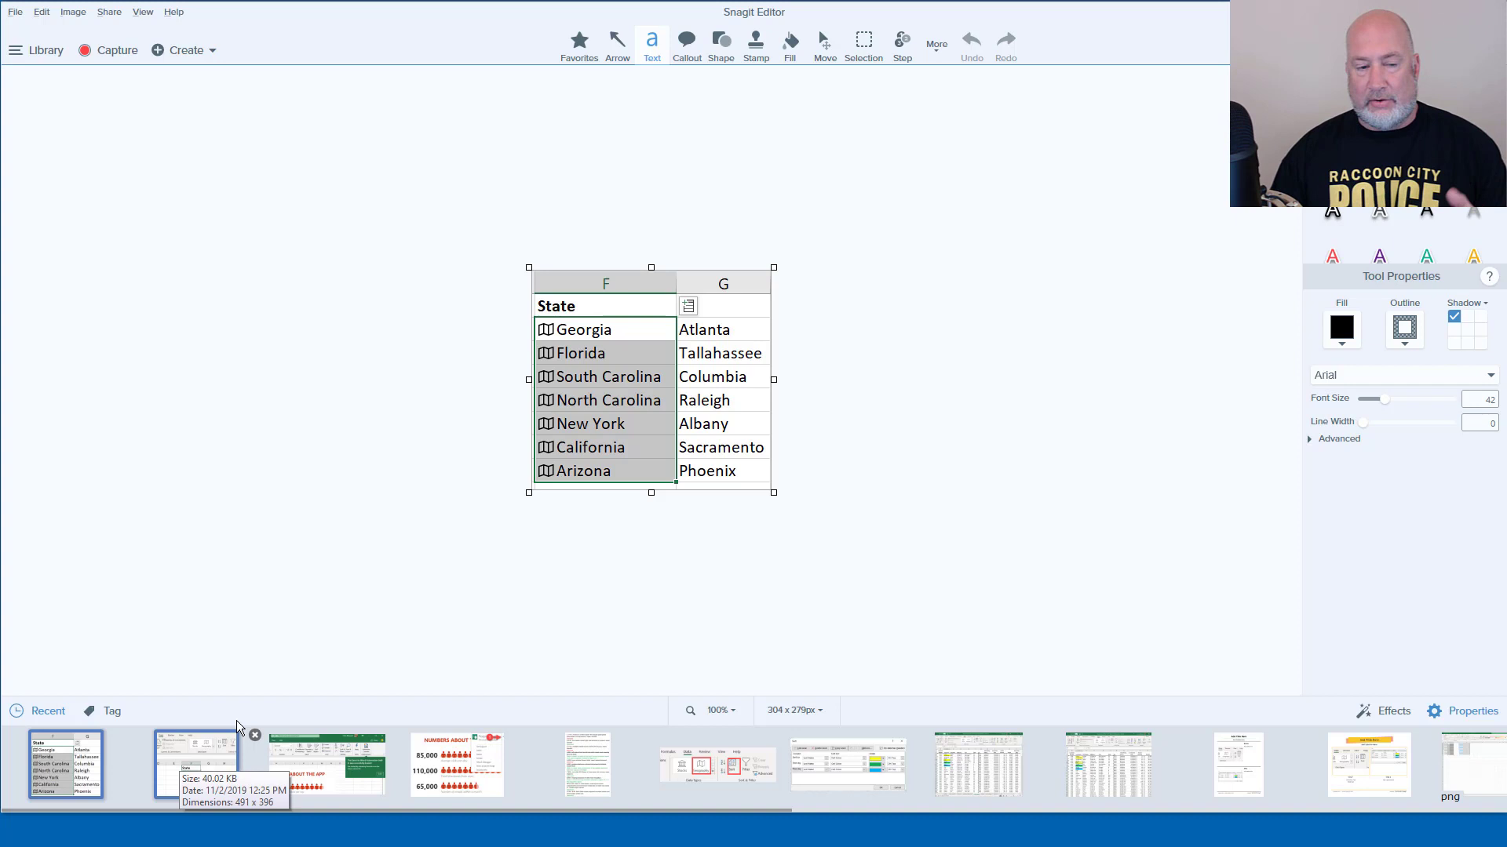
{"action": "mouse_move", "coordinate": [198, 764]}
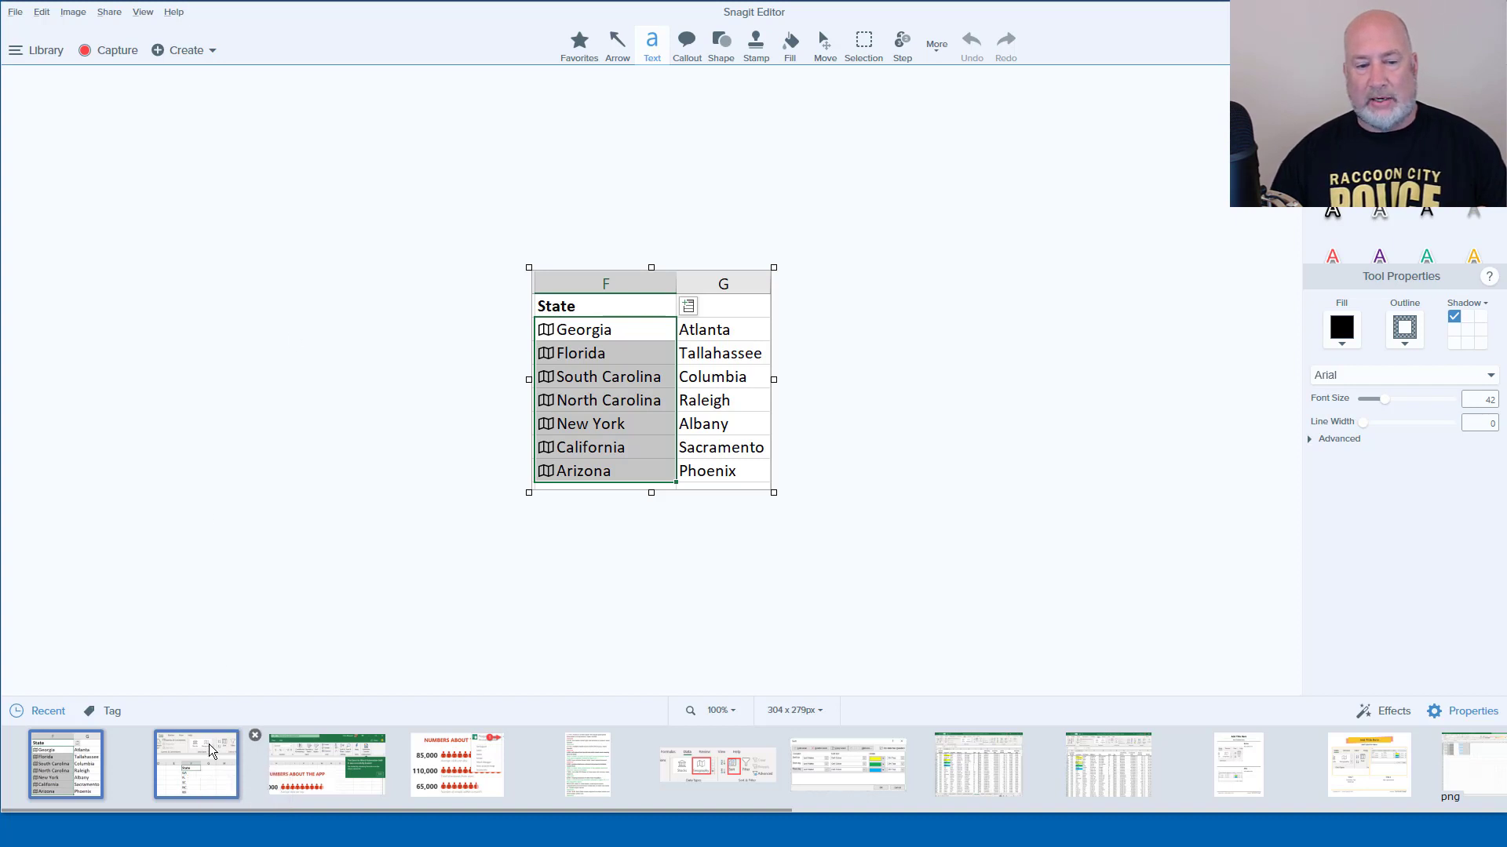
Choose Combine in Template from the context menu of the two selected captures.
{"action": "right_click", "coordinate": [196, 764]}
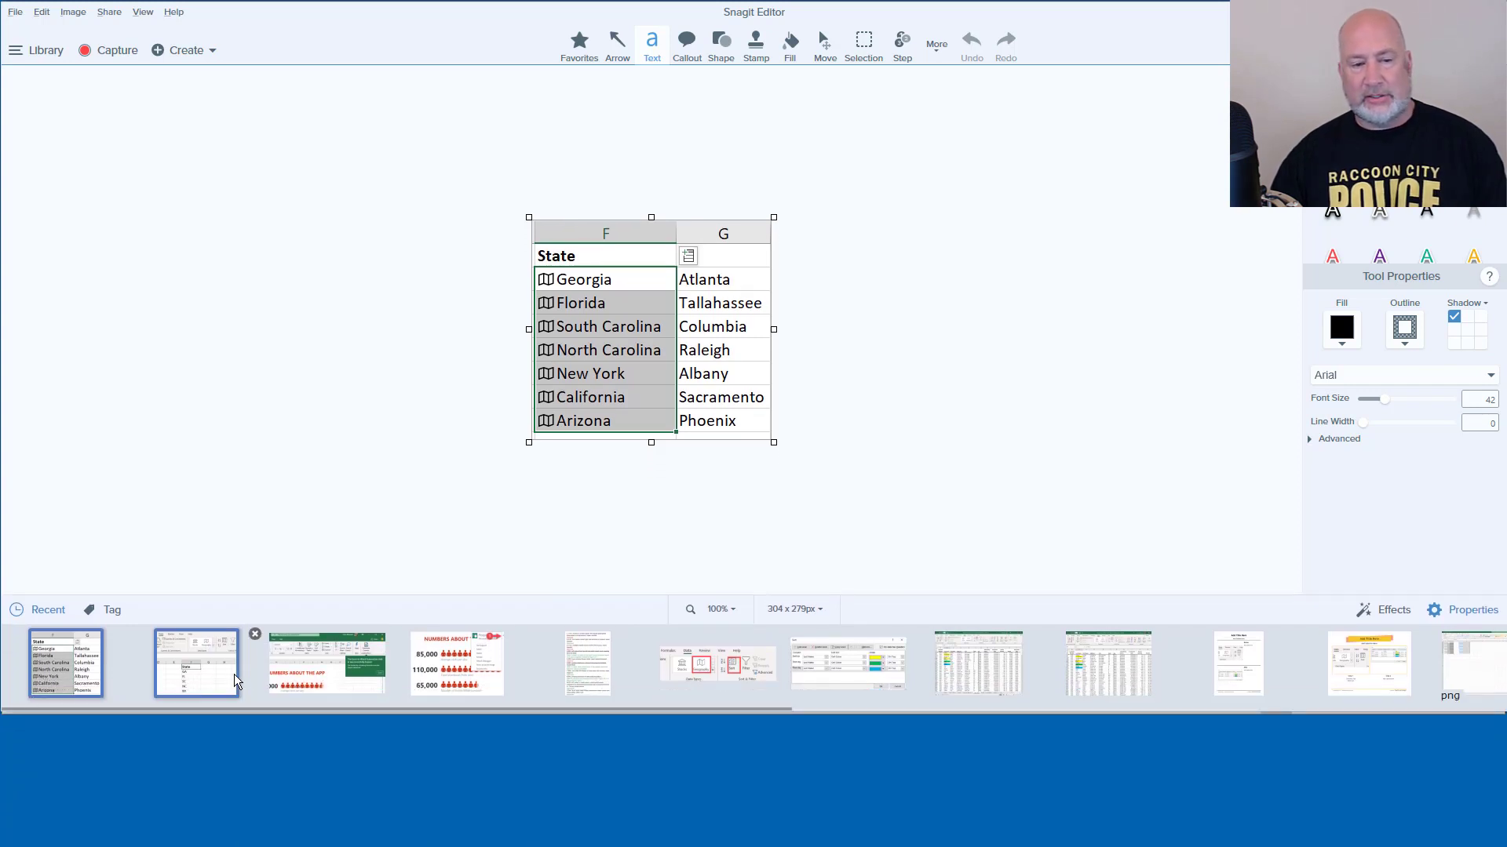
{"action": "mouse_move", "coordinate": [196, 662]}
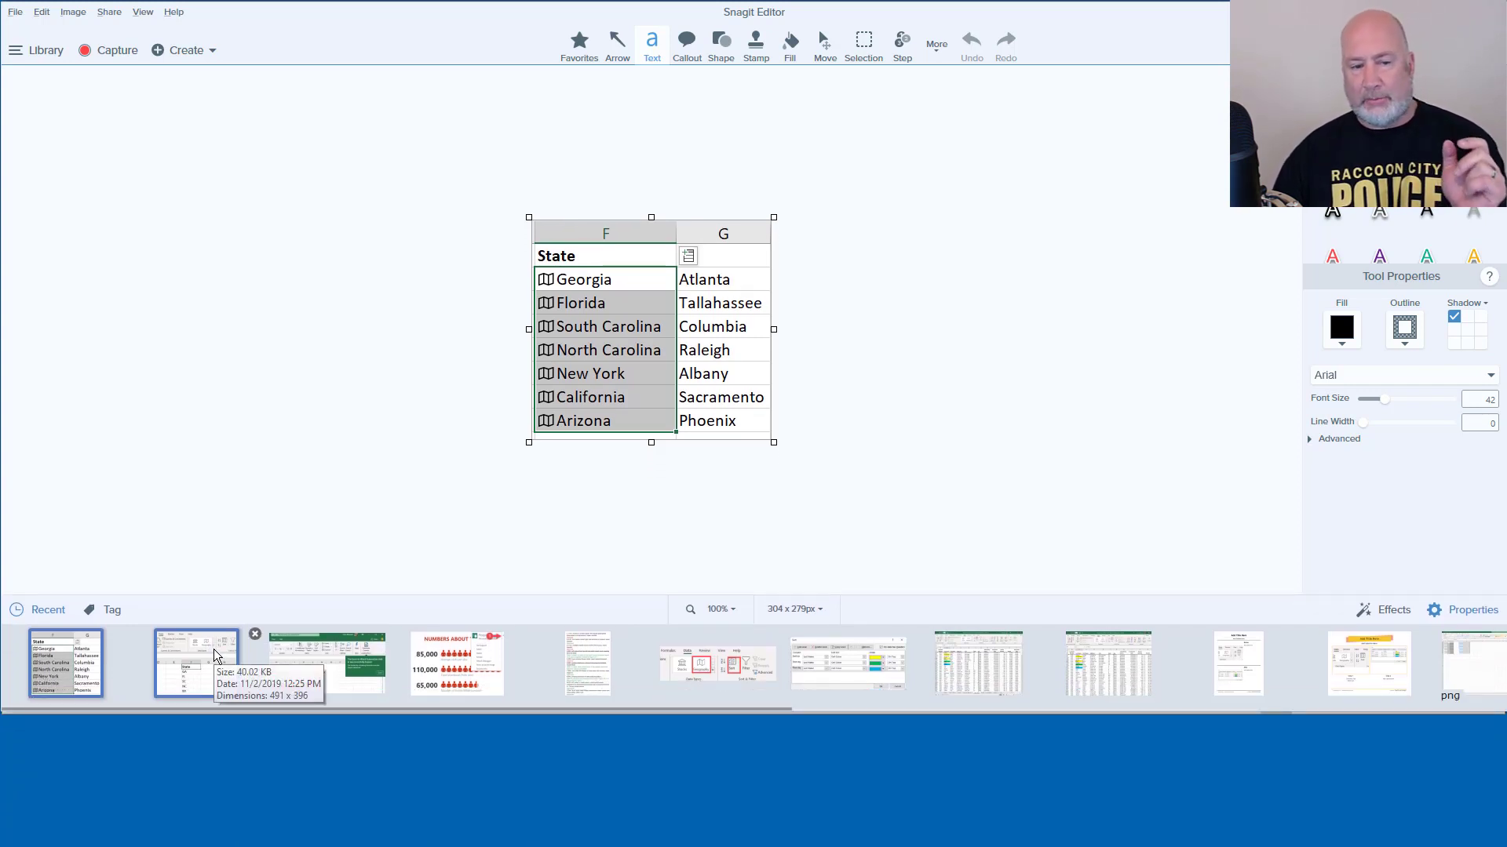
{"action": "right_click", "coordinate": [196, 662]}
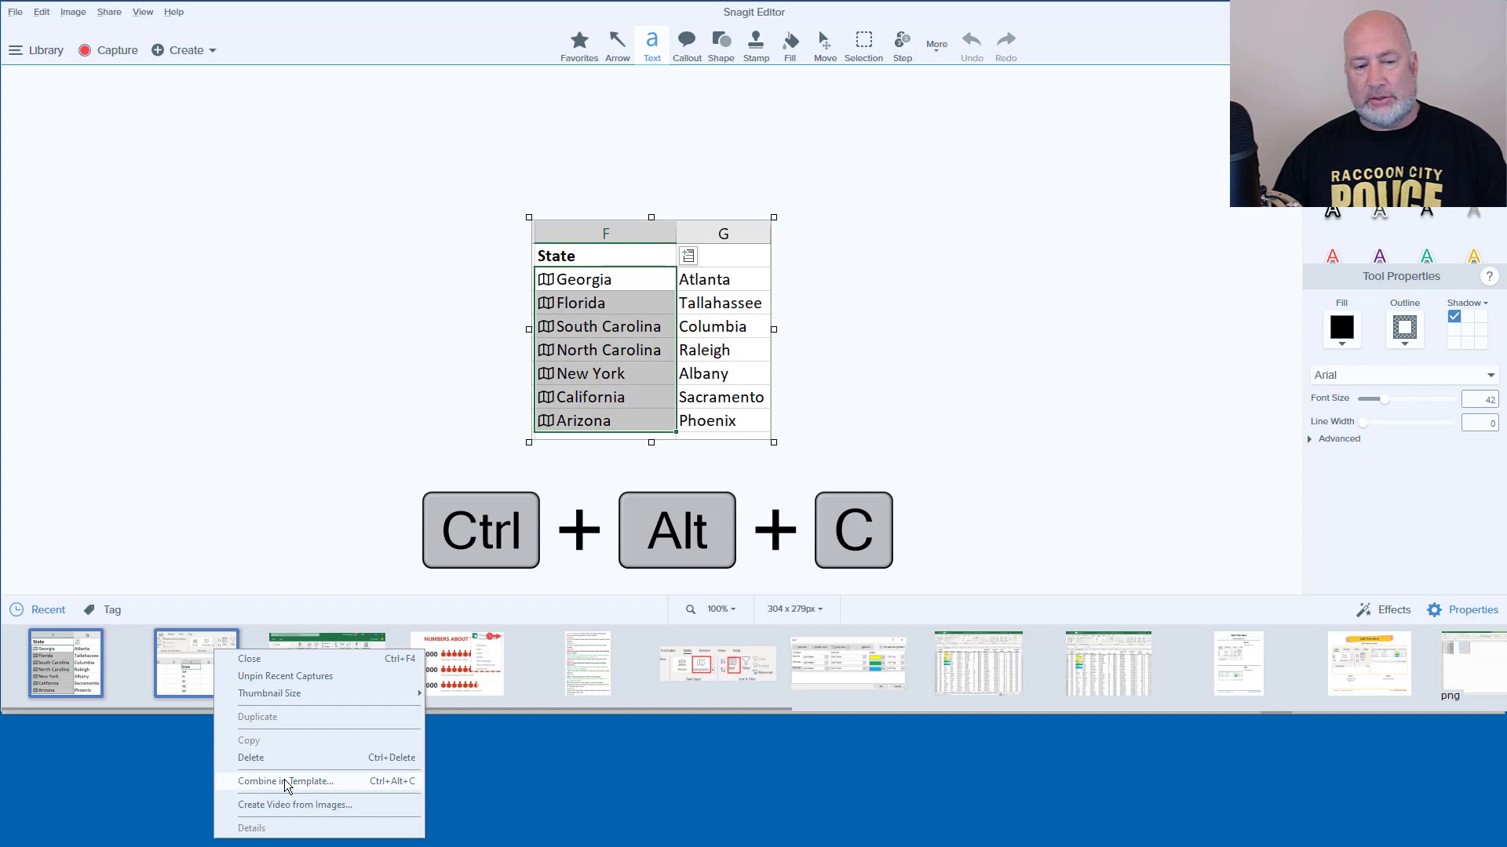
{"action": "left_click", "coordinate": [286, 780]}
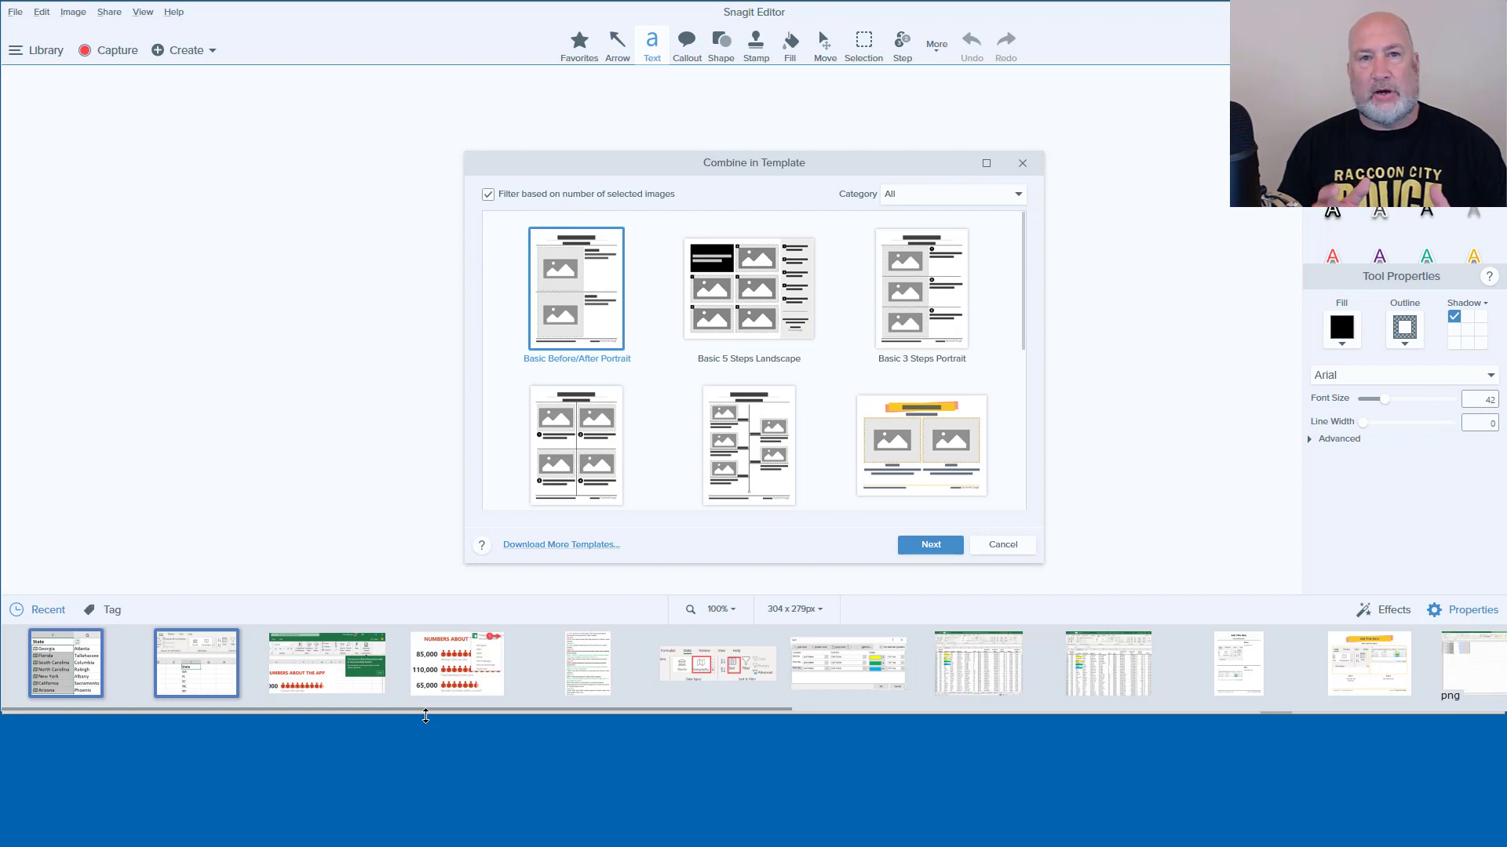
{"action": "mouse_move", "coordinate": [444, 713]}
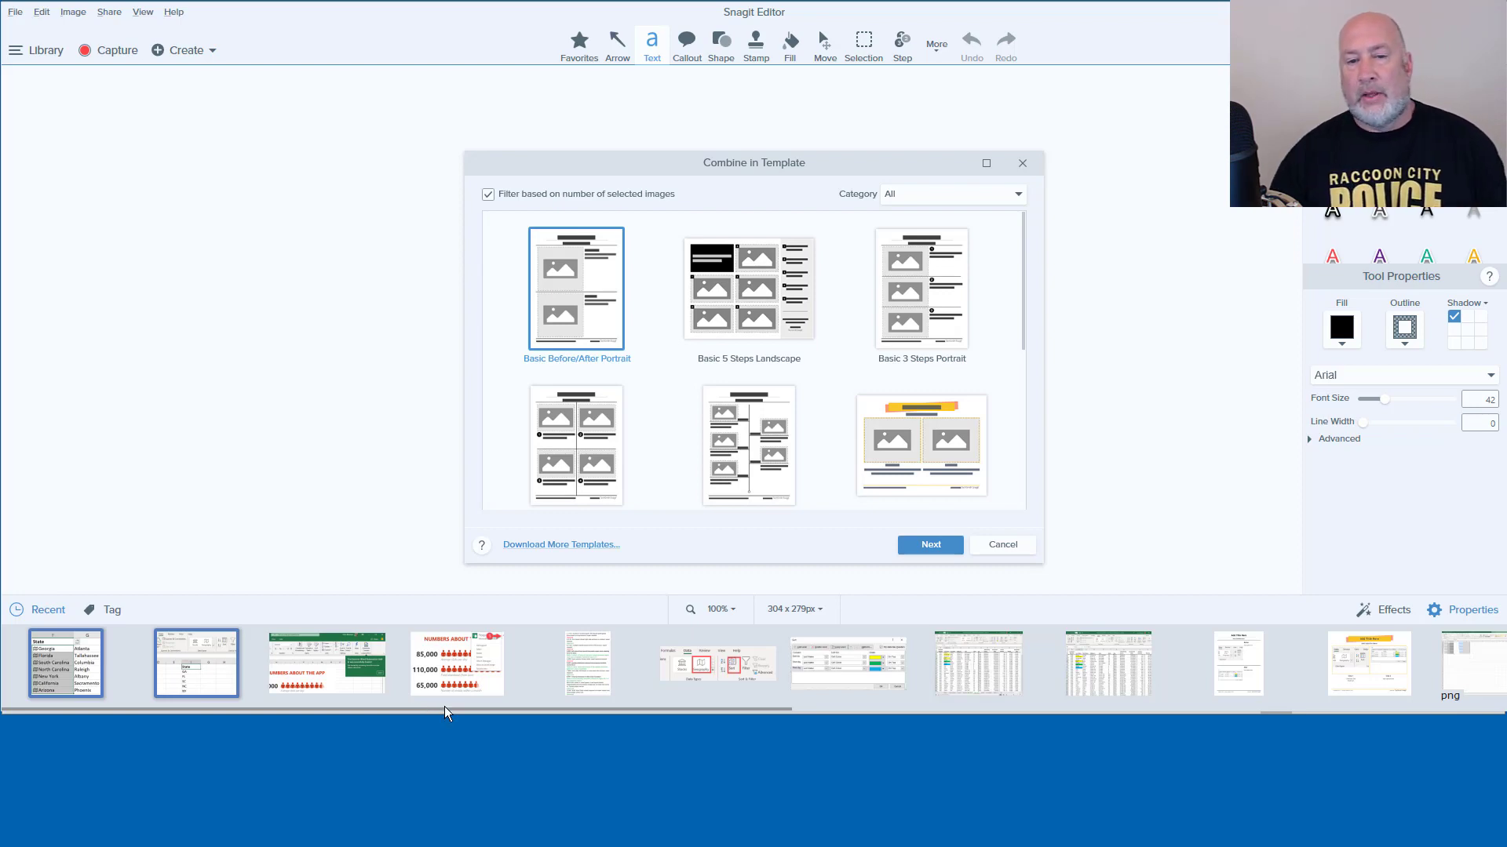
{"action": "mouse_move", "coordinate": [537, 204]}
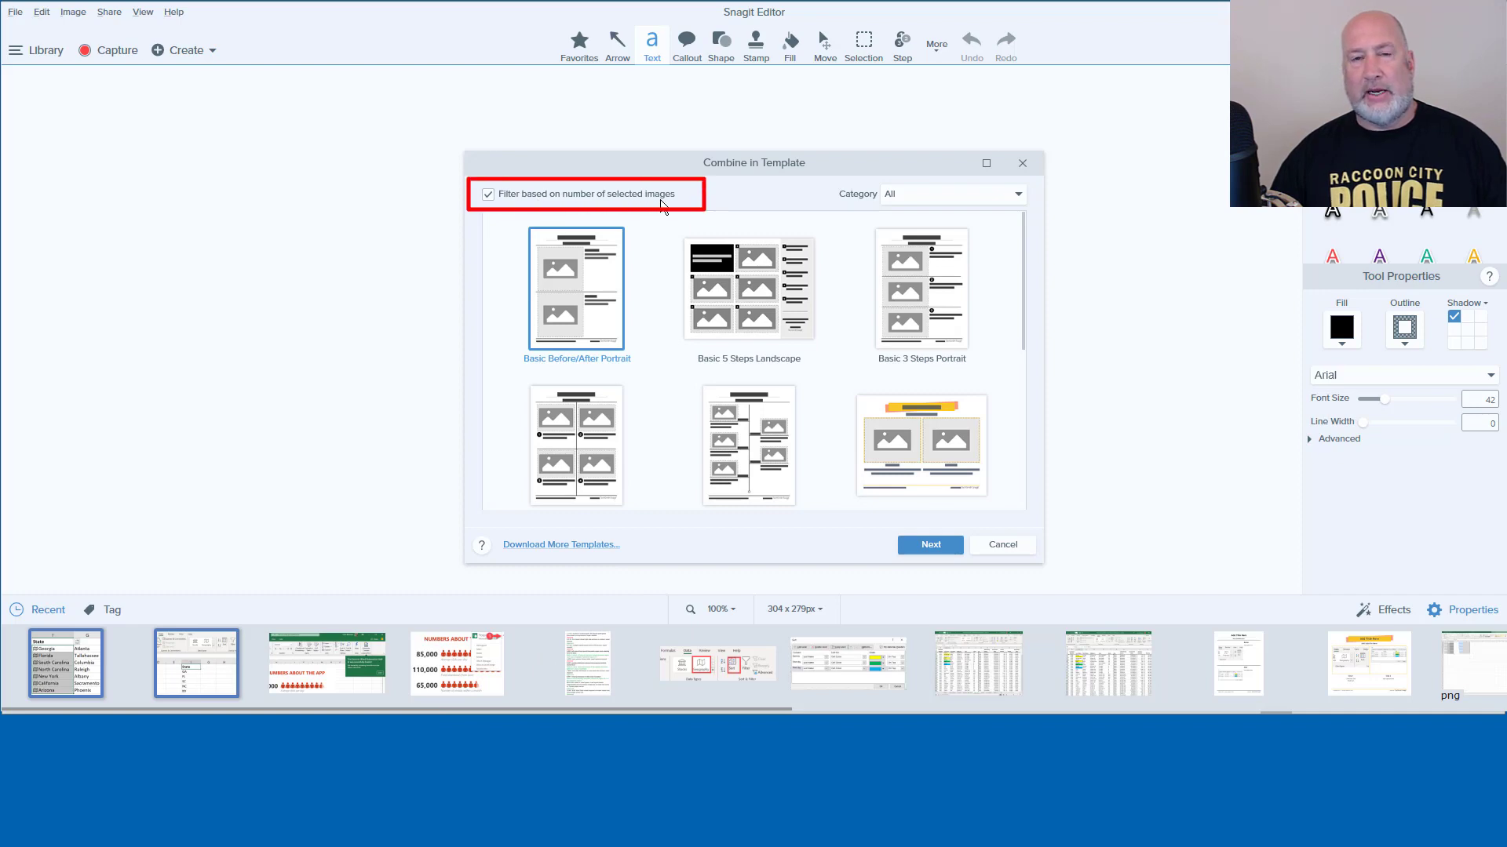
{"action": "mouse_move", "coordinate": [807, 281]}
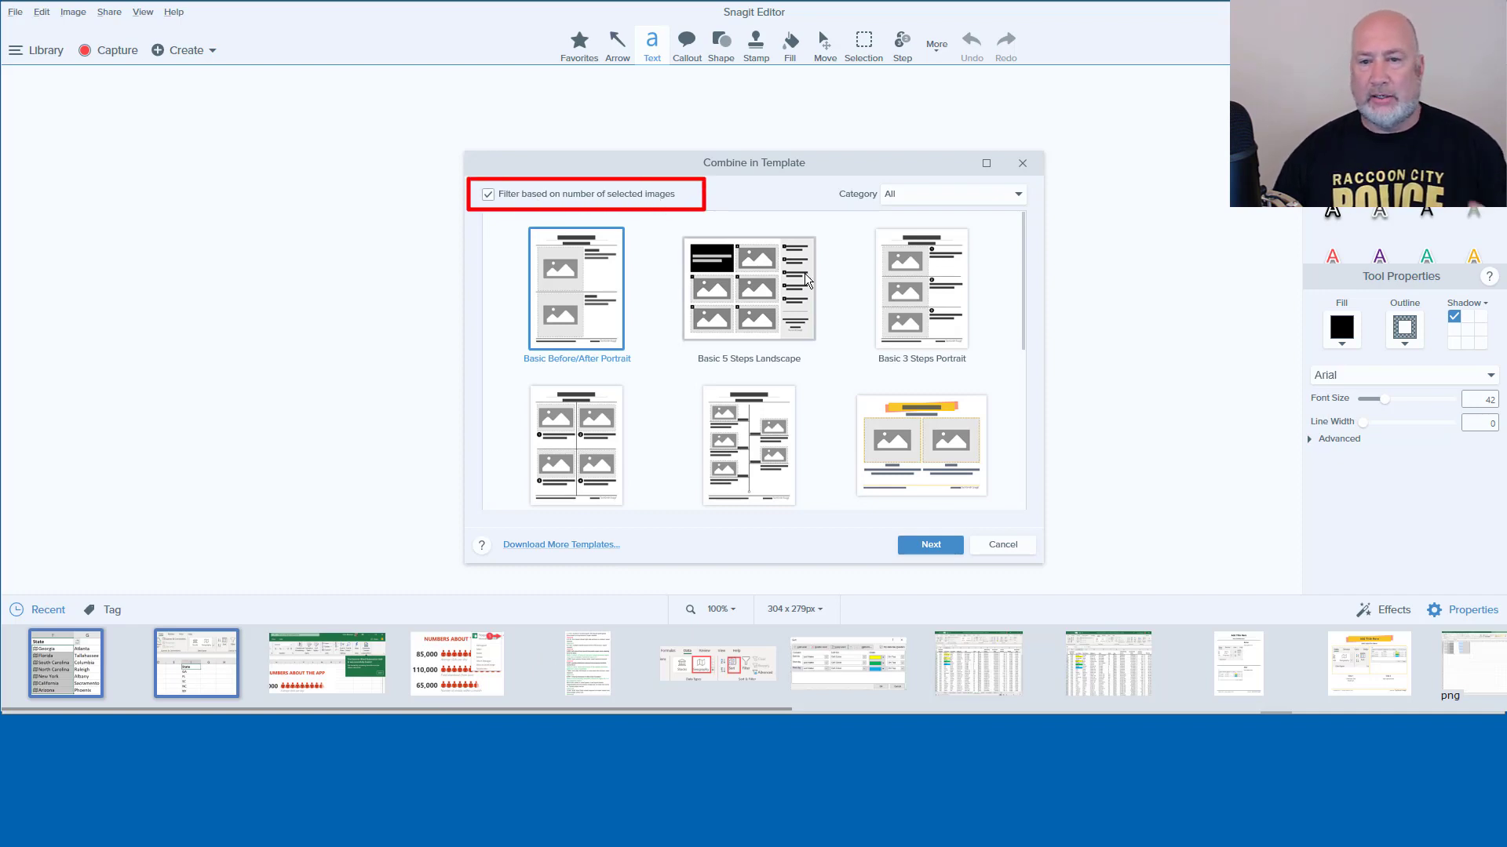
{"action": "mouse_move", "coordinate": [620, 301]}
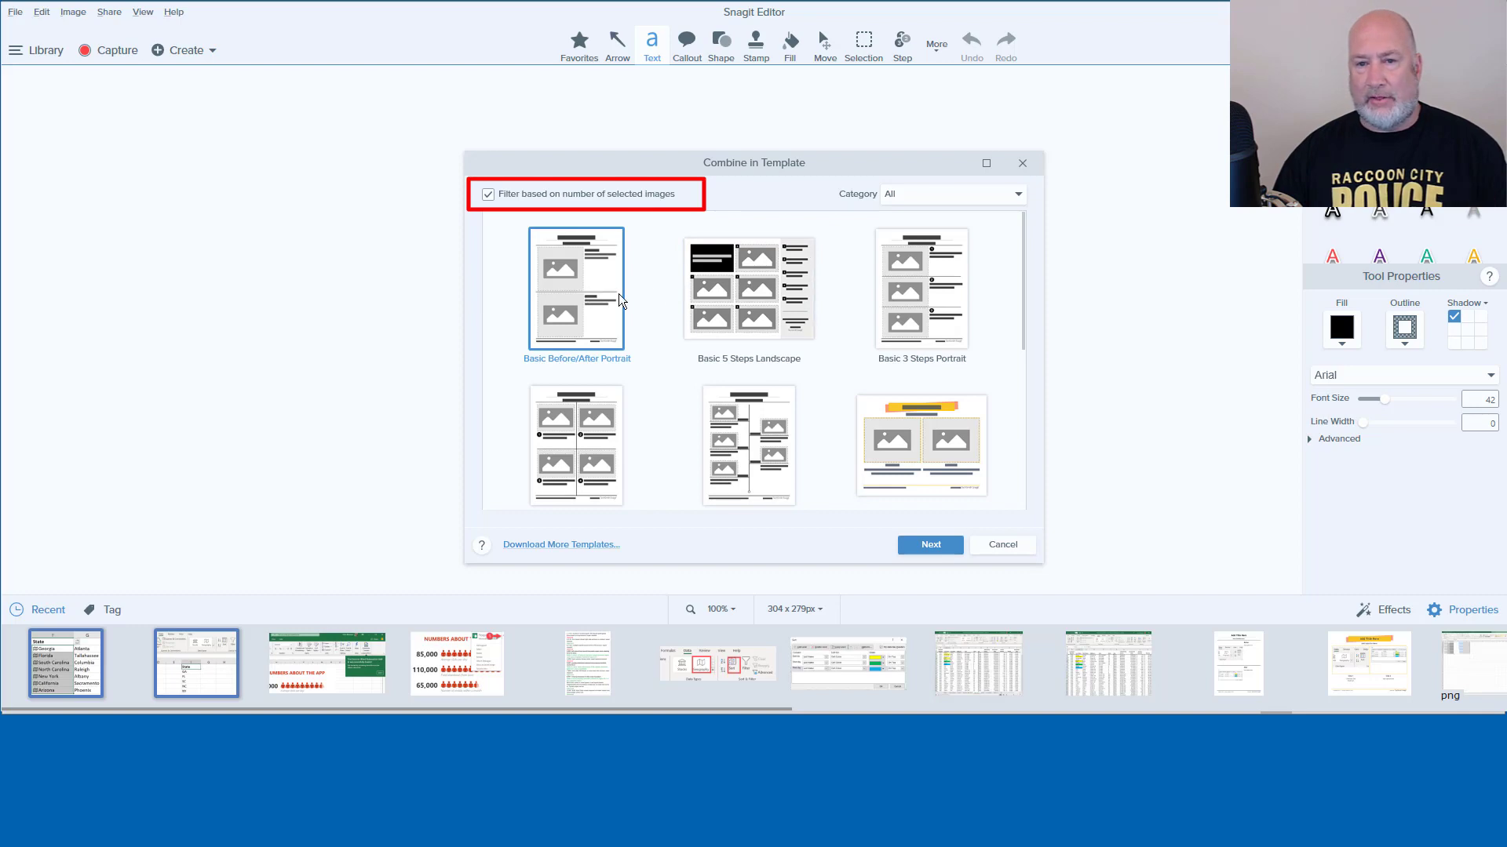
Toggle 'Filter based on number of selected images' off and back on, leaving Basic Before/After Portrait chosen.
{"action": "scroll", "scroll_direction": "down", "scroll_amount": 3}
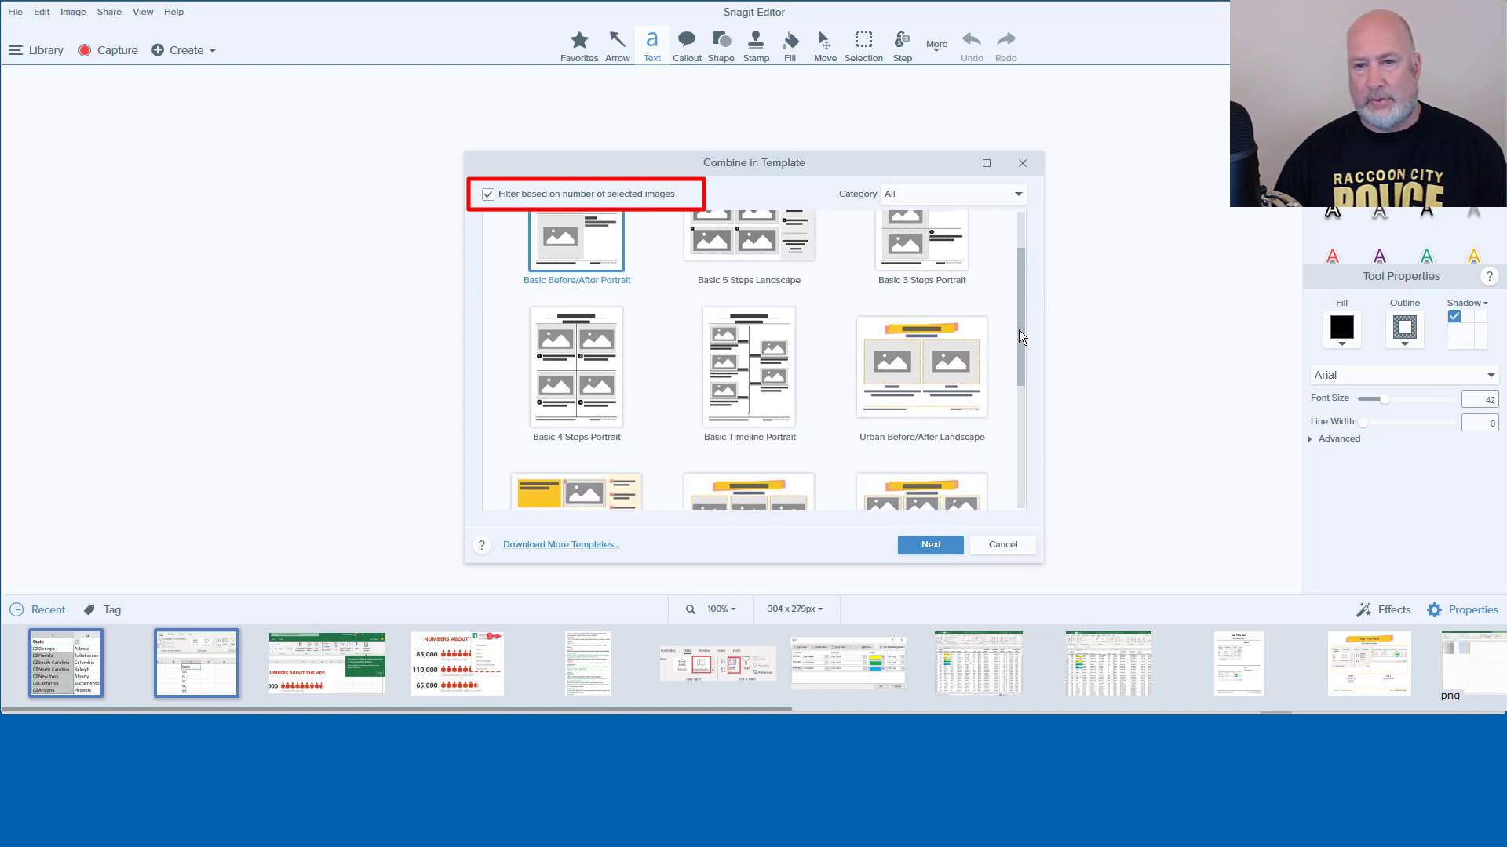
{"action": "scroll", "scroll_direction": "down", "scroll_amount": 3}
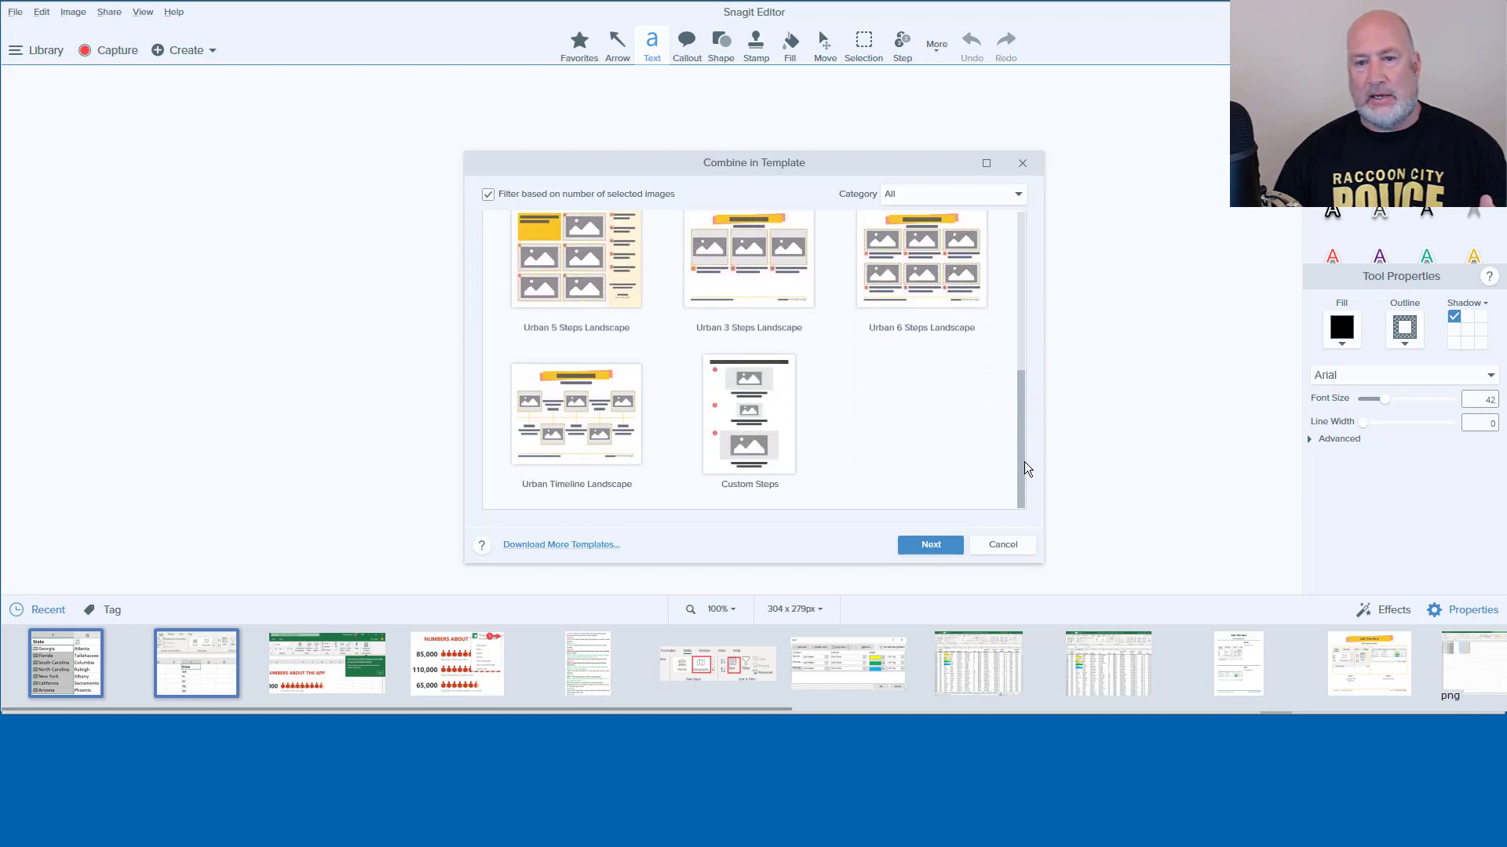
{"action": "scroll", "scroll_direction": "up", "scroll_amount": 3}
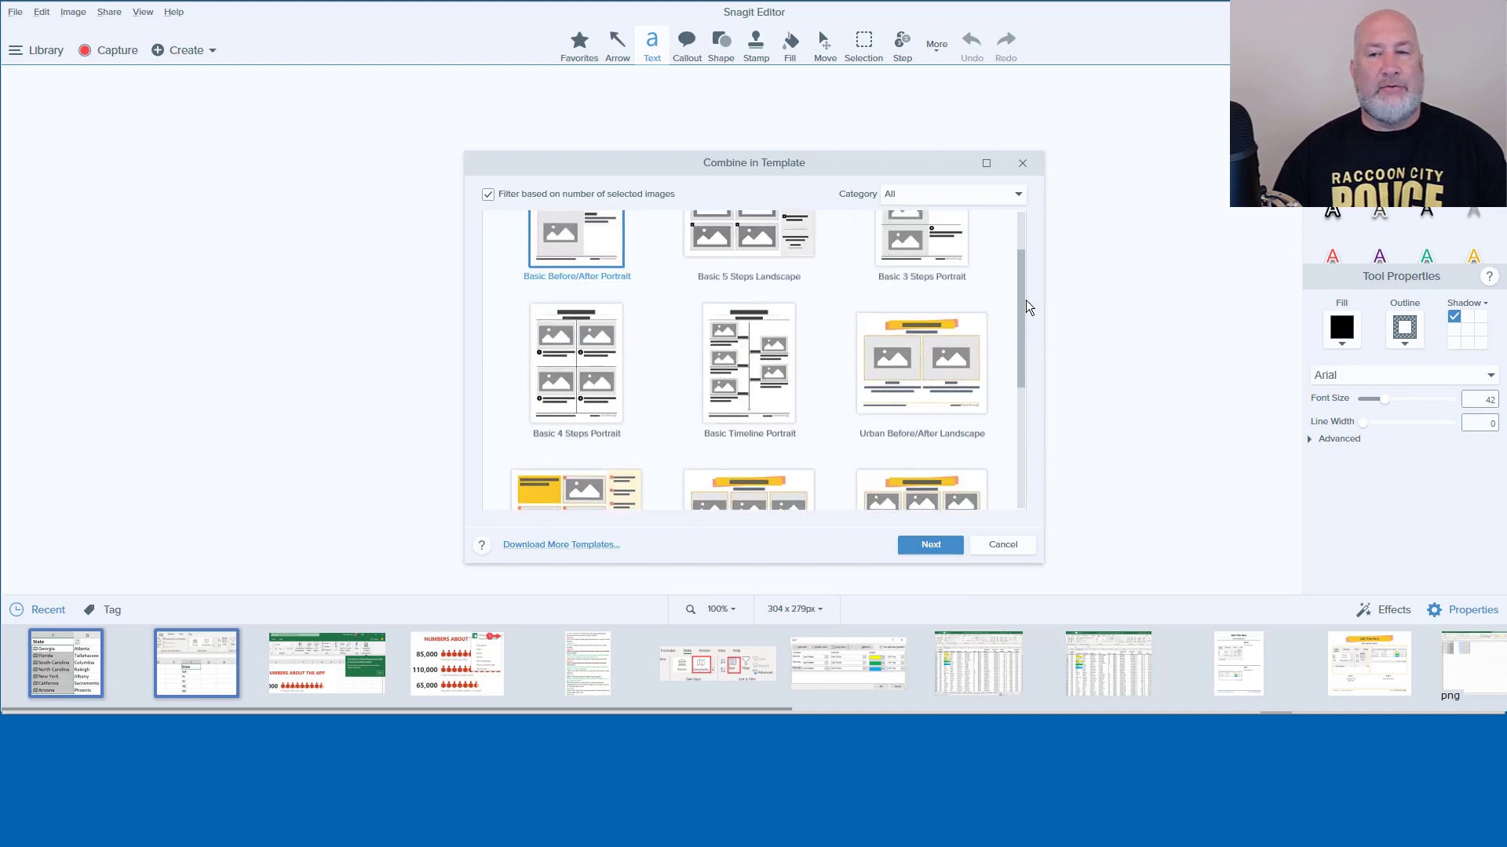
{"action": "left_click", "coordinate": [487, 195]}
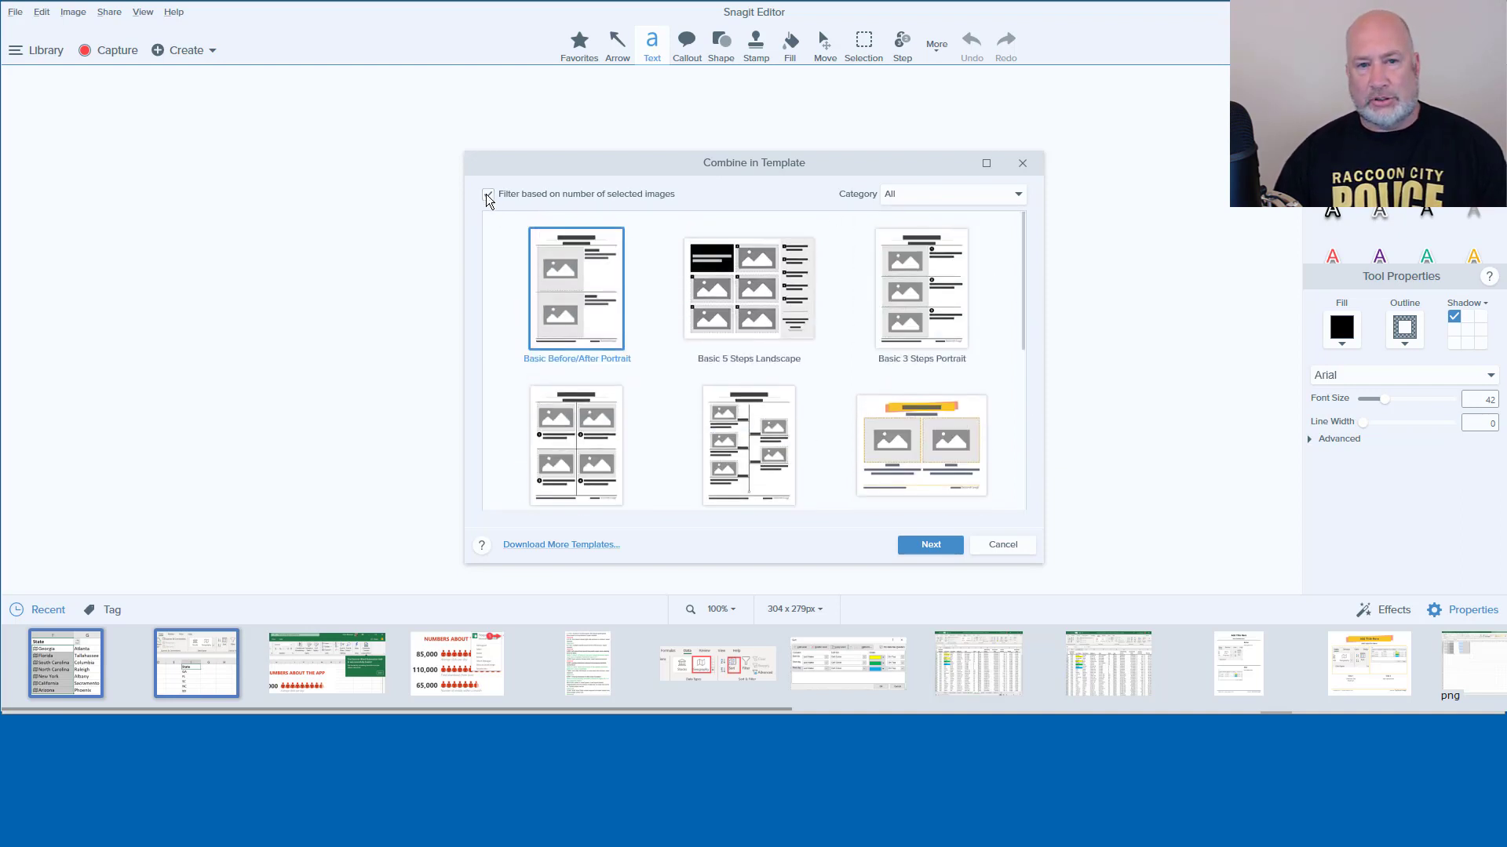
{"action": "left_click", "coordinate": [488, 193]}
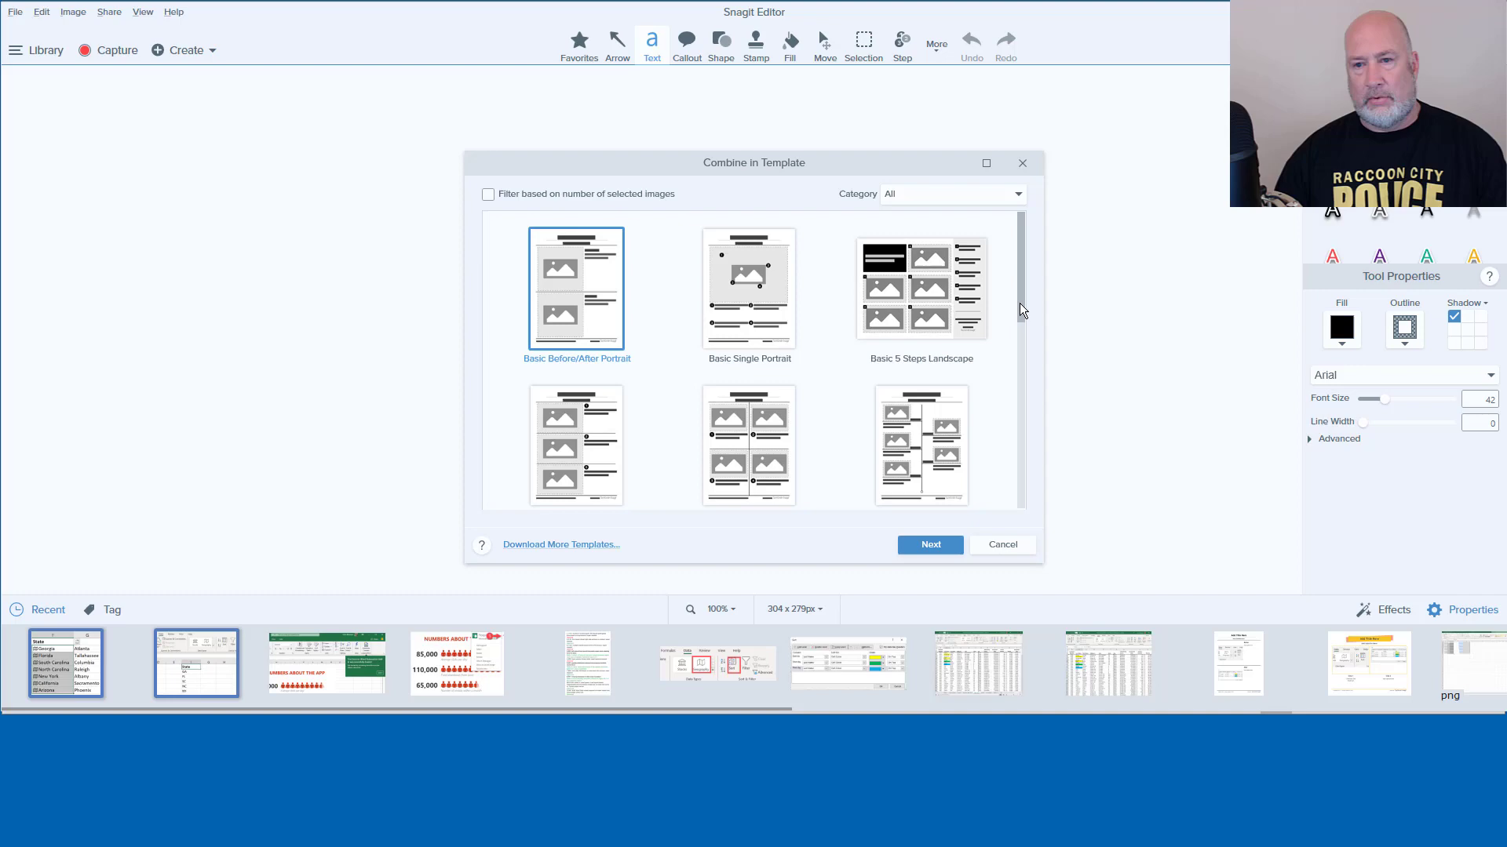
{"action": "scroll", "scroll_direction": "down", "scroll_amount": 3}
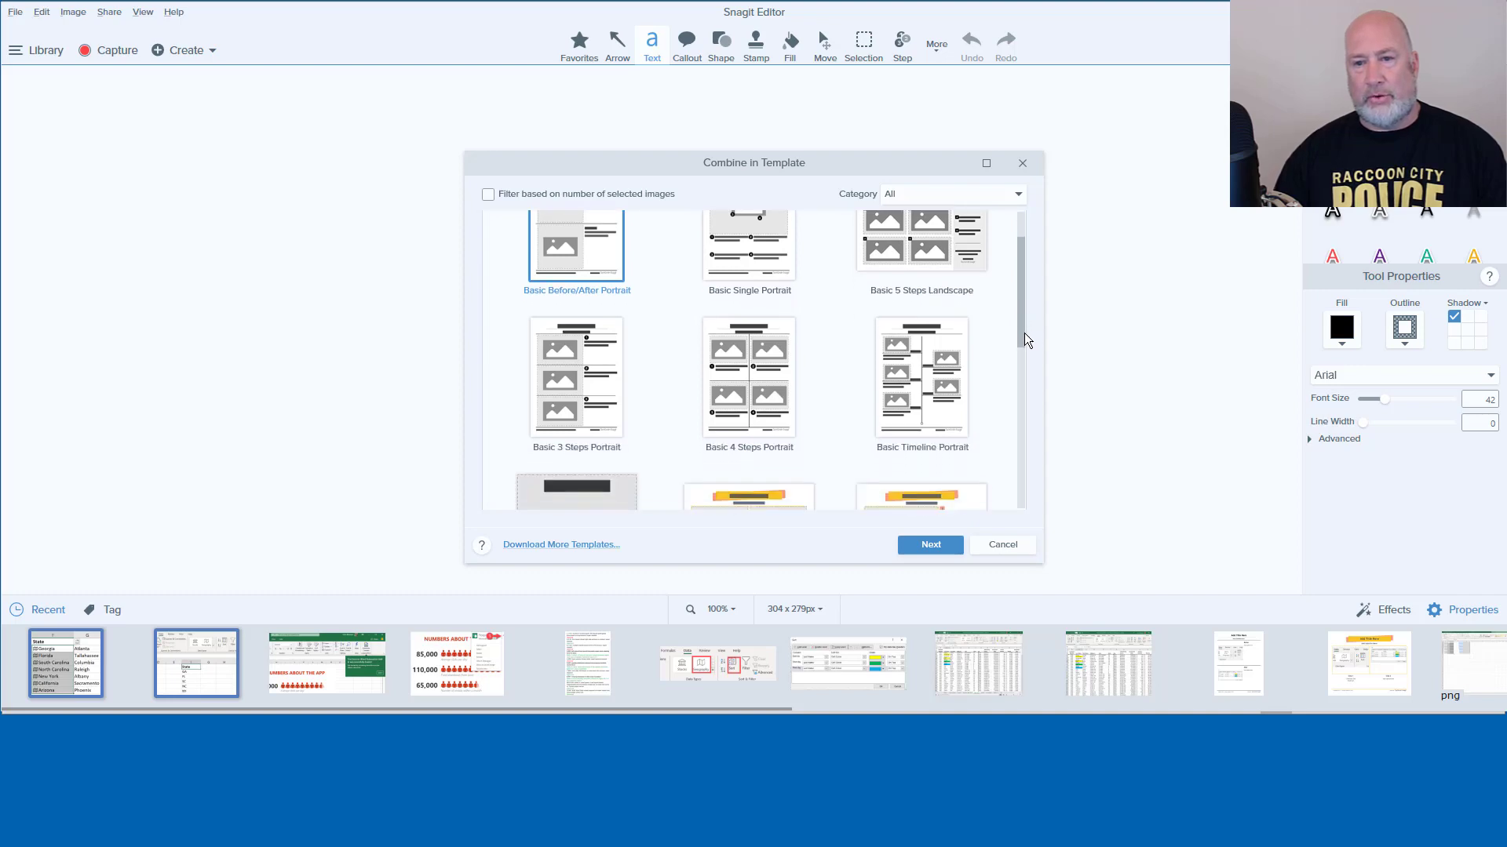
{"action": "scroll", "scroll_direction": "down", "scroll_amount": 3}
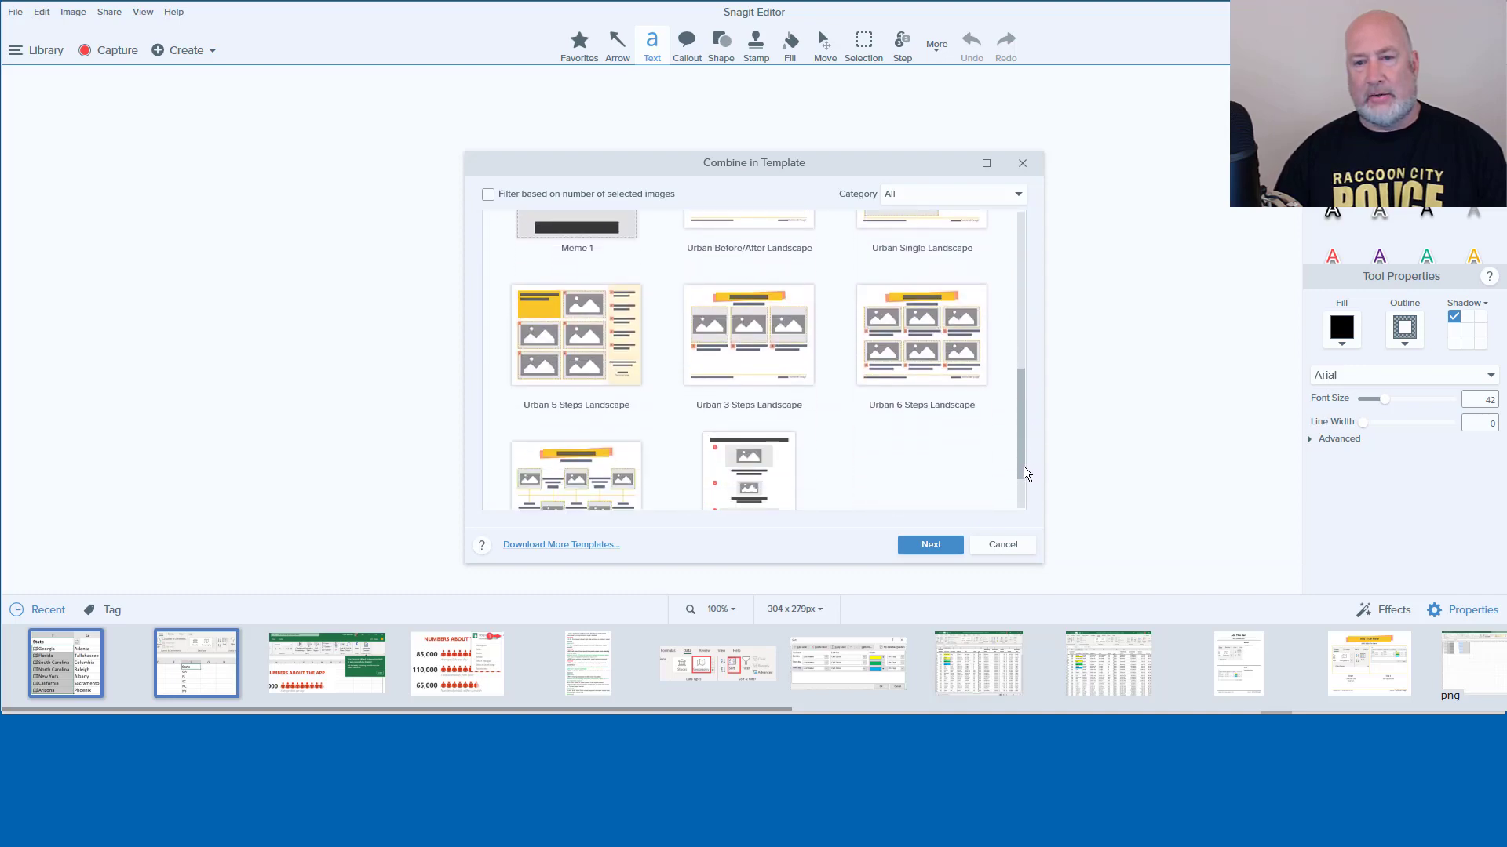
{"action": "scroll", "scroll_direction": "up", "scroll_amount": 3}
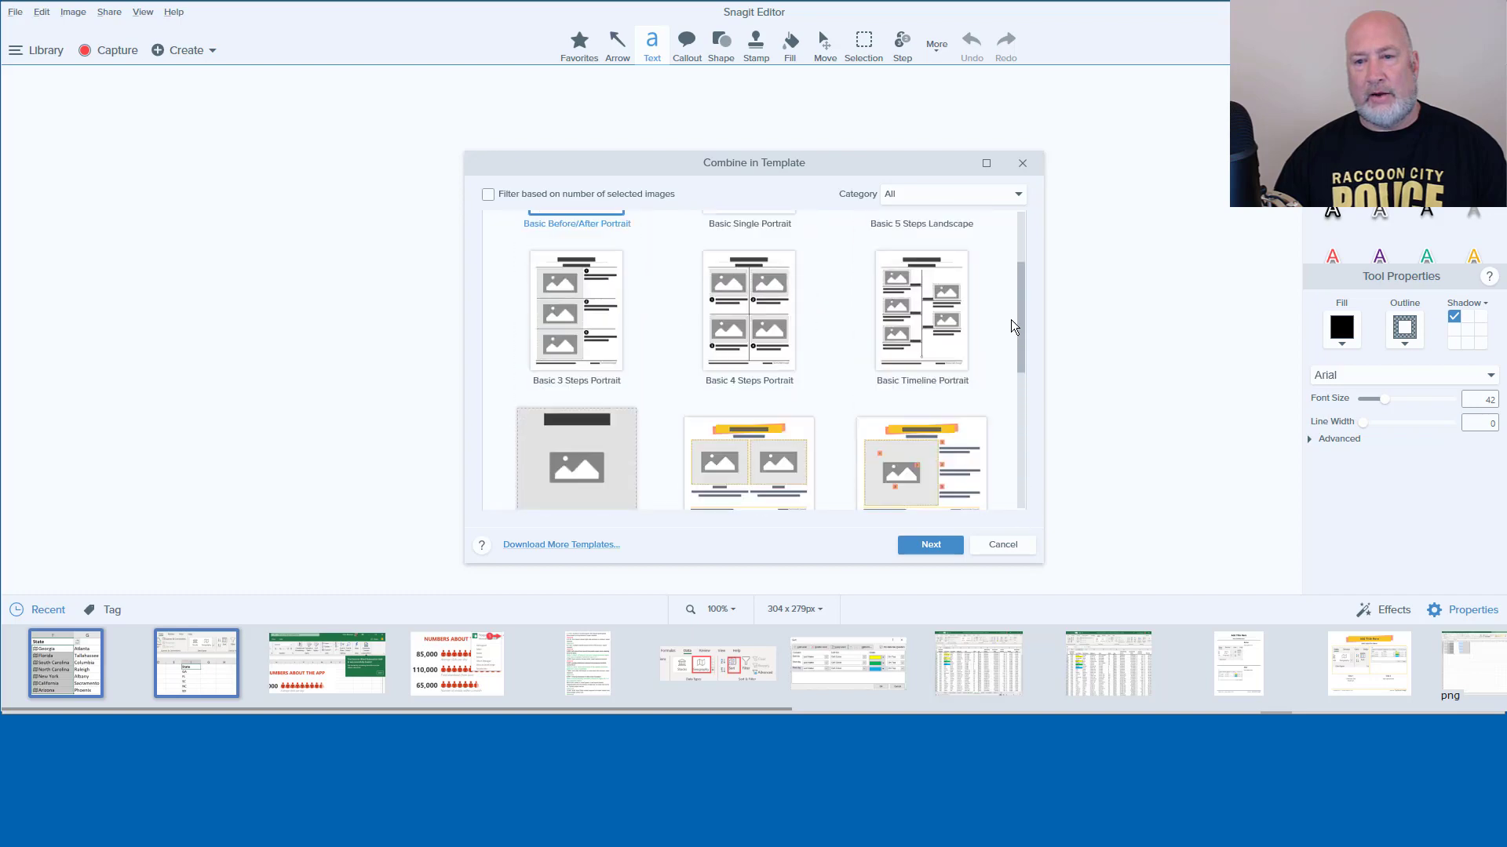
{"action": "scroll", "scroll_direction": "up", "scroll_amount": 3}
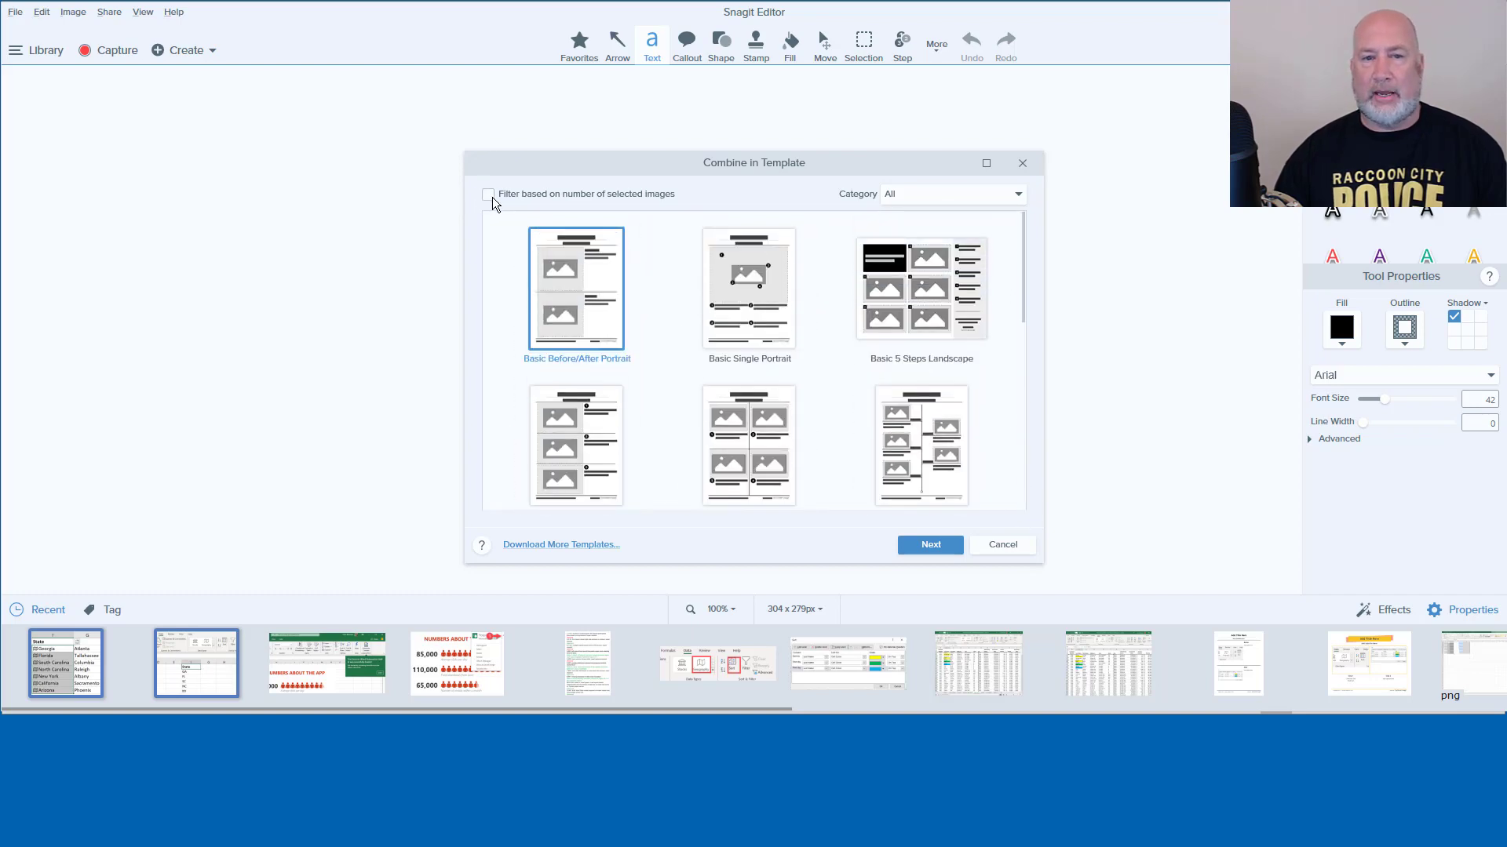
{"action": "left_click", "coordinate": [488, 195]}
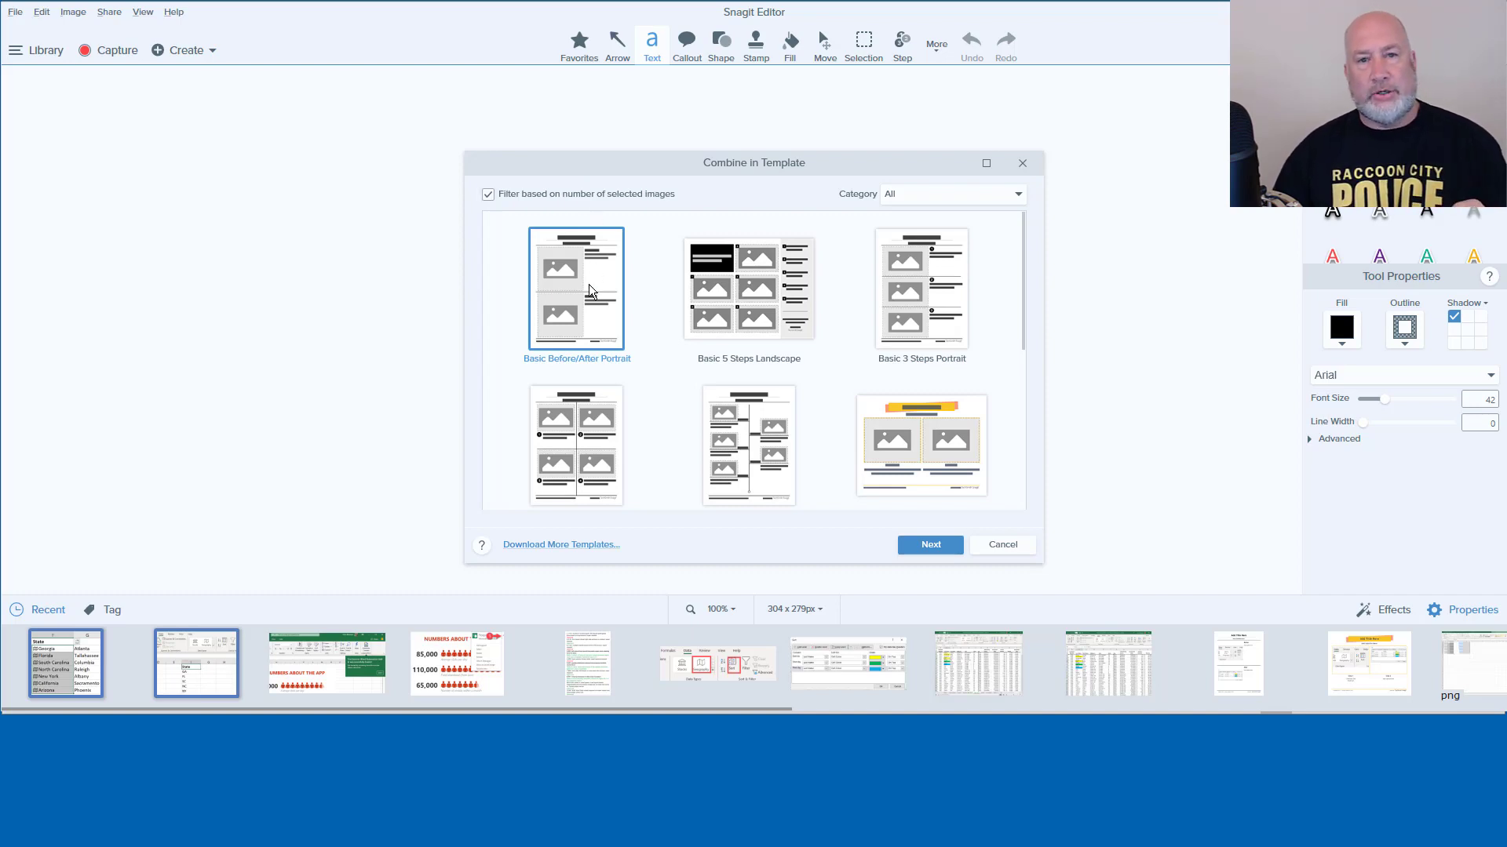
{"action": "mouse_move", "coordinate": [586, 307]}
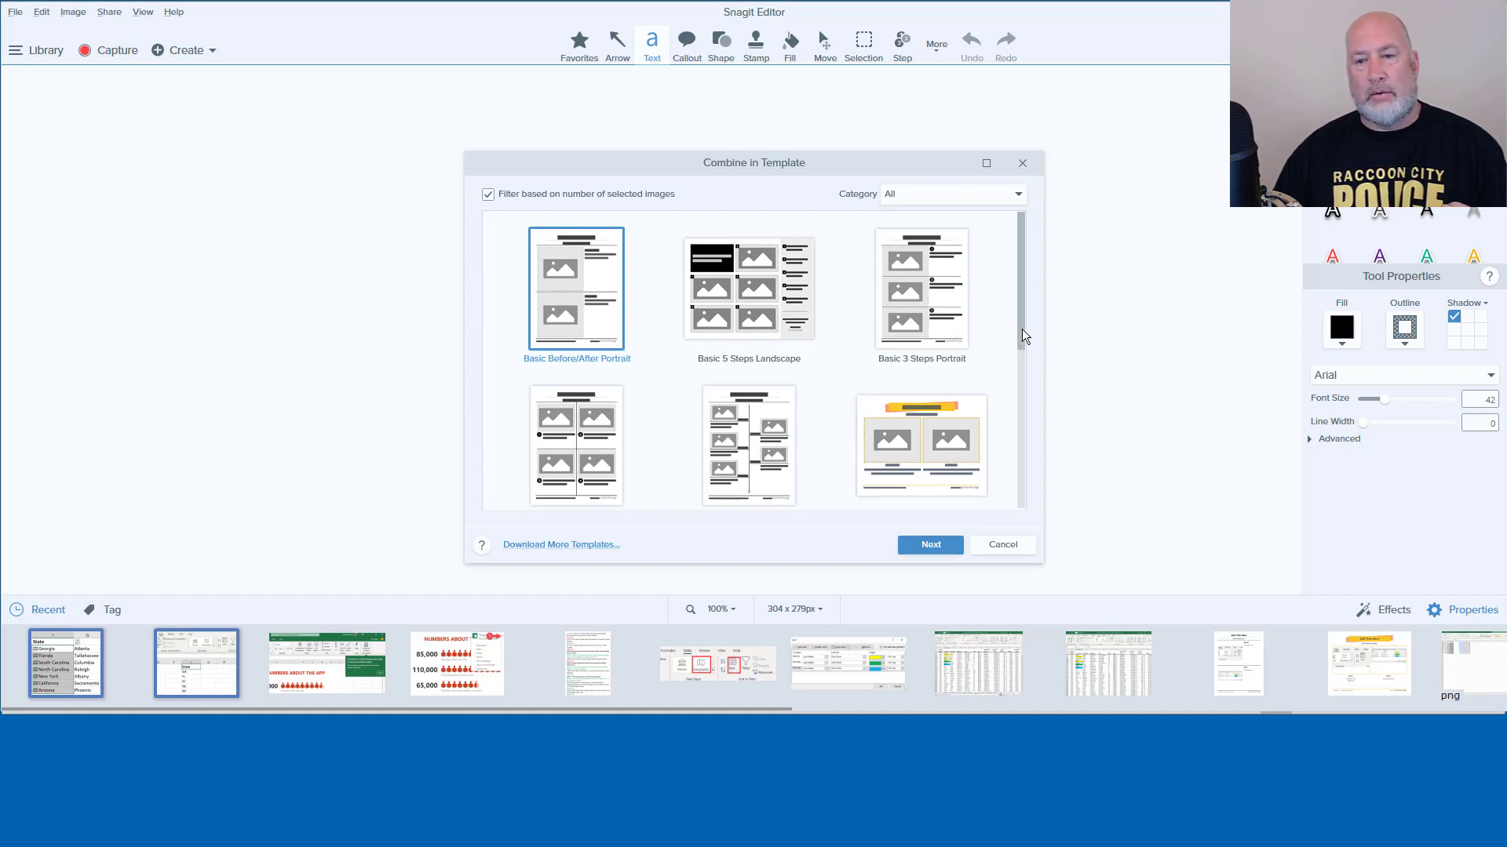
{"action": "scroll", "scroll_direction": "down", "scroll_amount": 3}
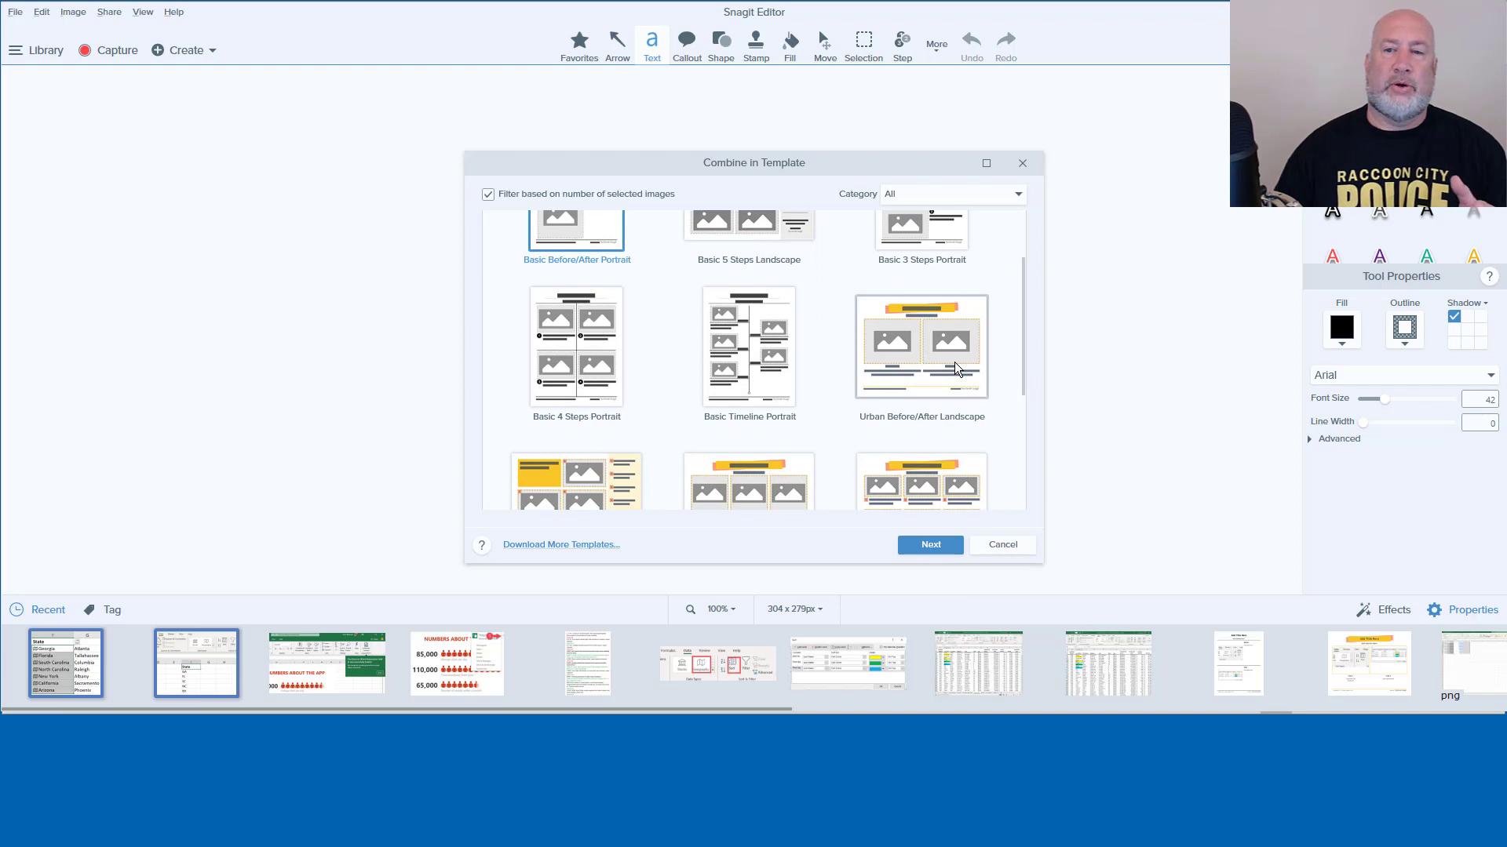
{"action": "mouse_move", "coordinate": [957, 362]}
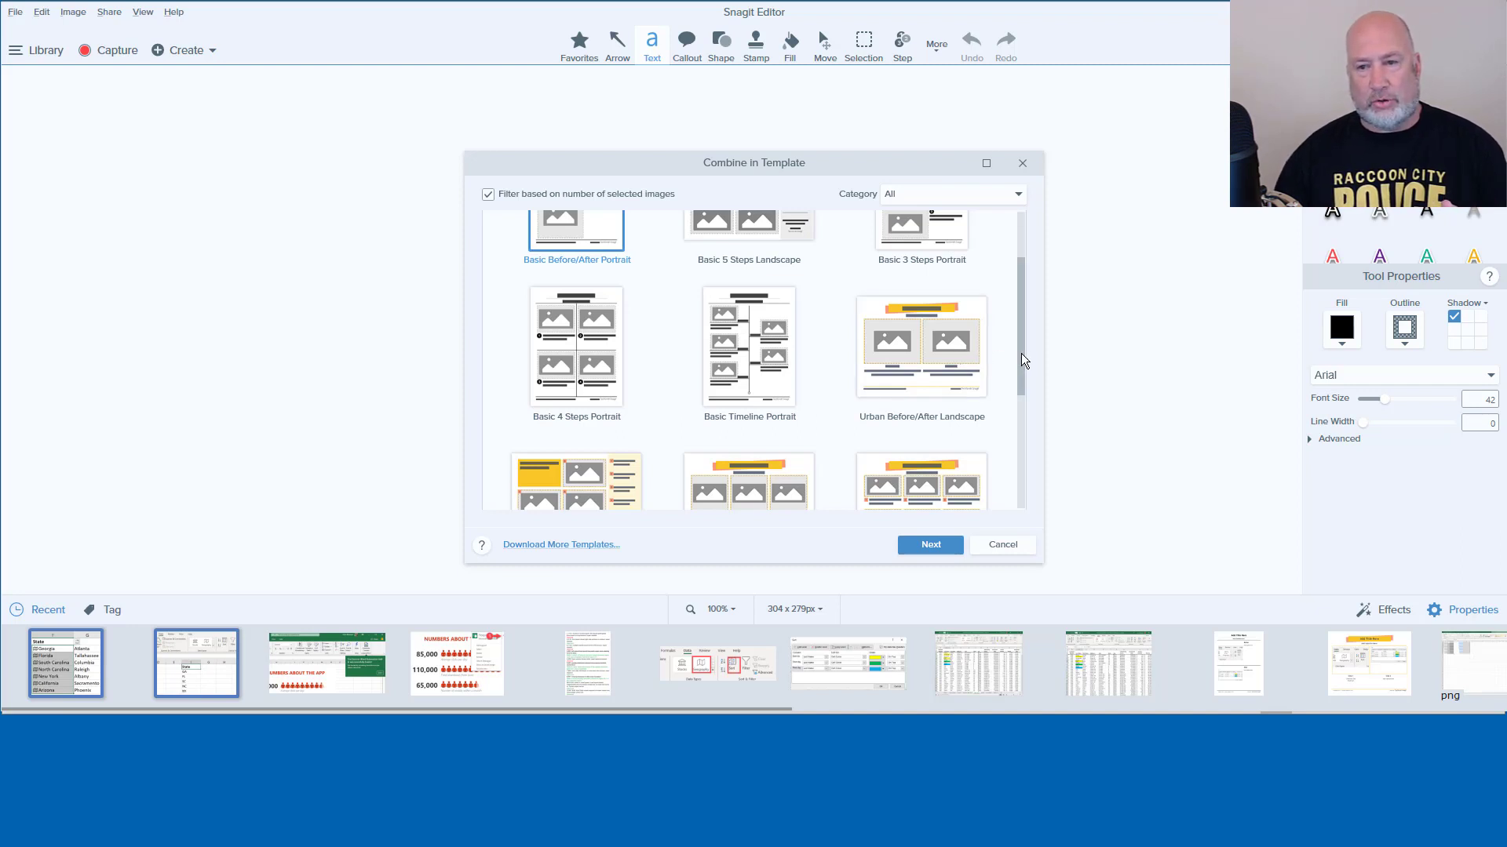
{"action": "scroll", "scroll_direction": "up", "scroll_amount": 3}
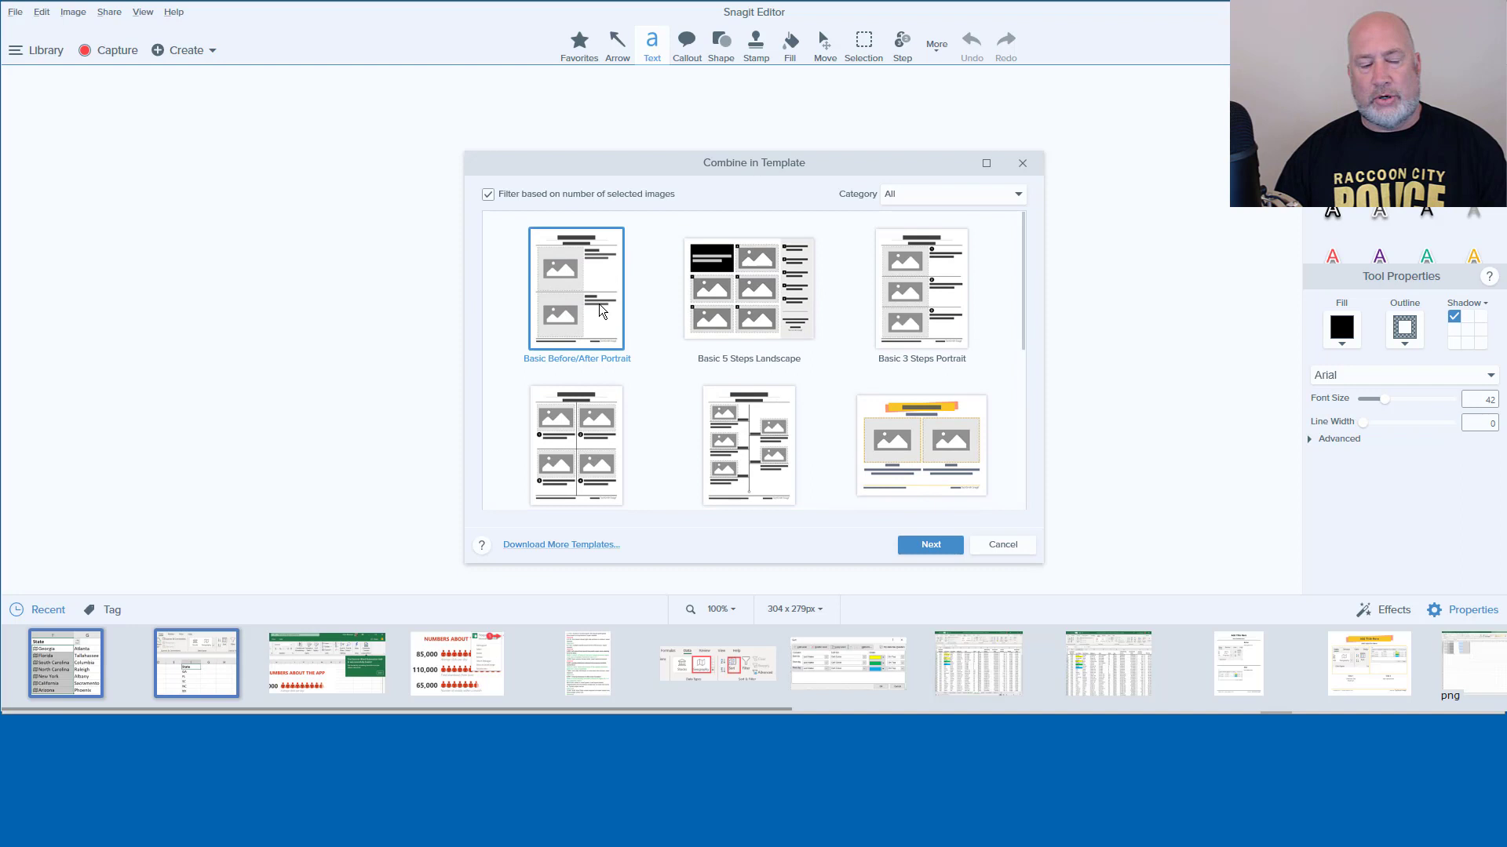
{"action": "mouse_move", "coordinate": [615, 328]}
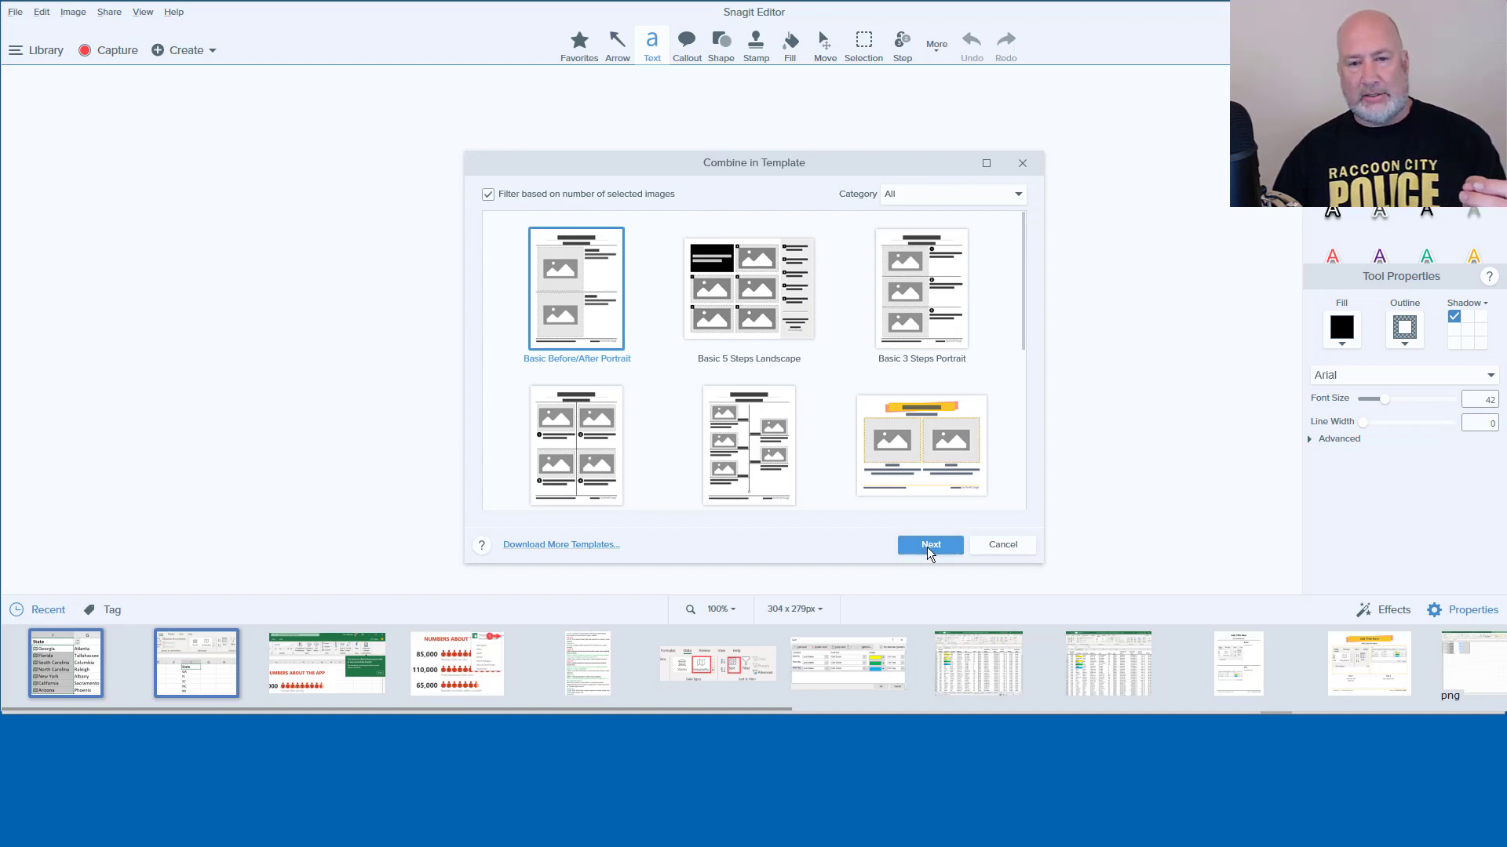
Proceed to arranging and move the ribbon screenshot into position 1 ahead of the state table.
{"action": "left_click", "coordinate": [927, 544]}
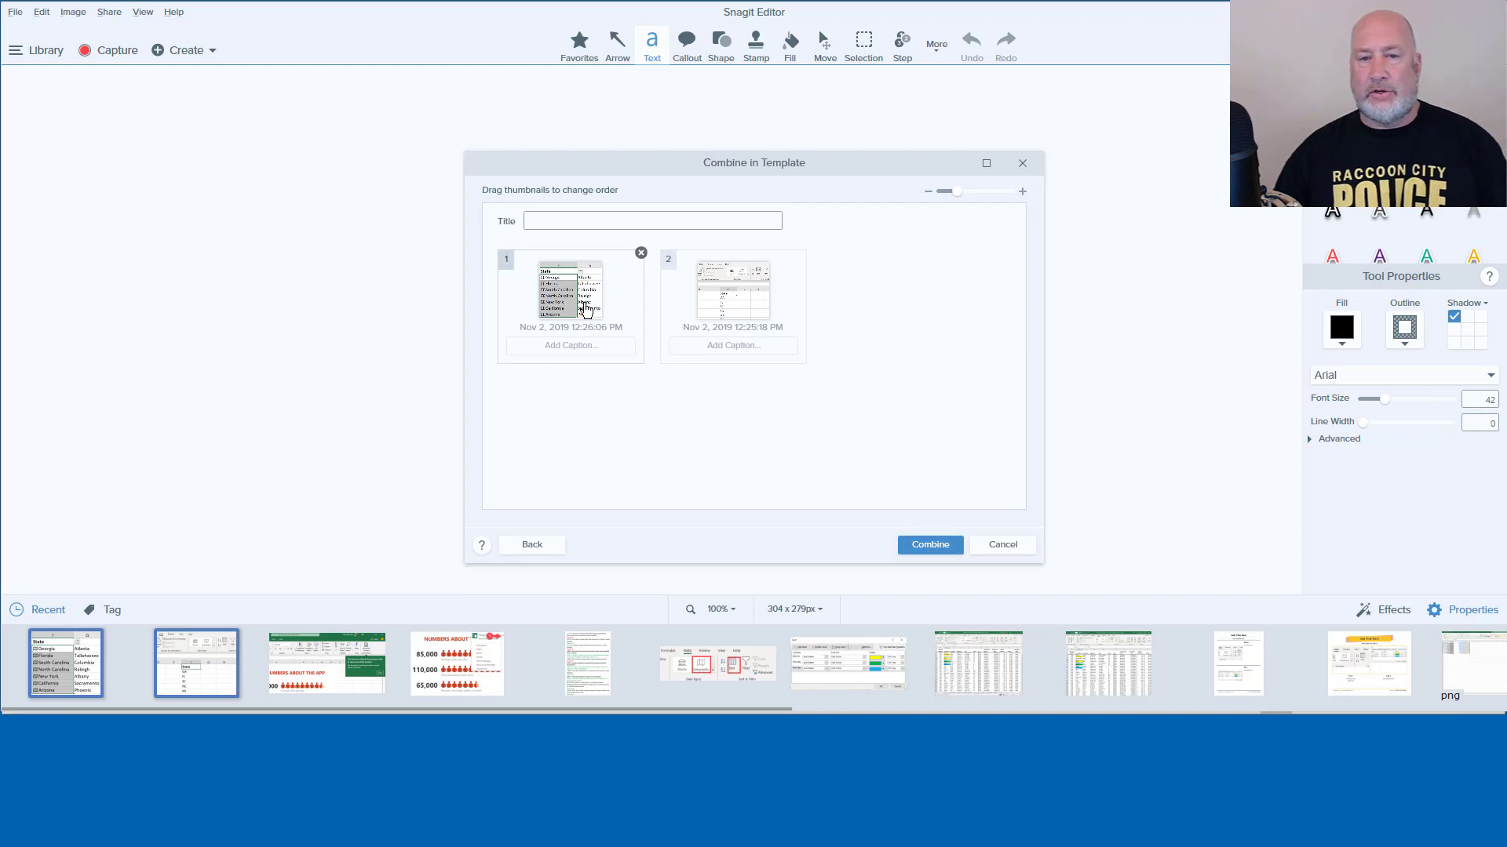
{"action": "mouse_move", "coordinate": [730, 334]}
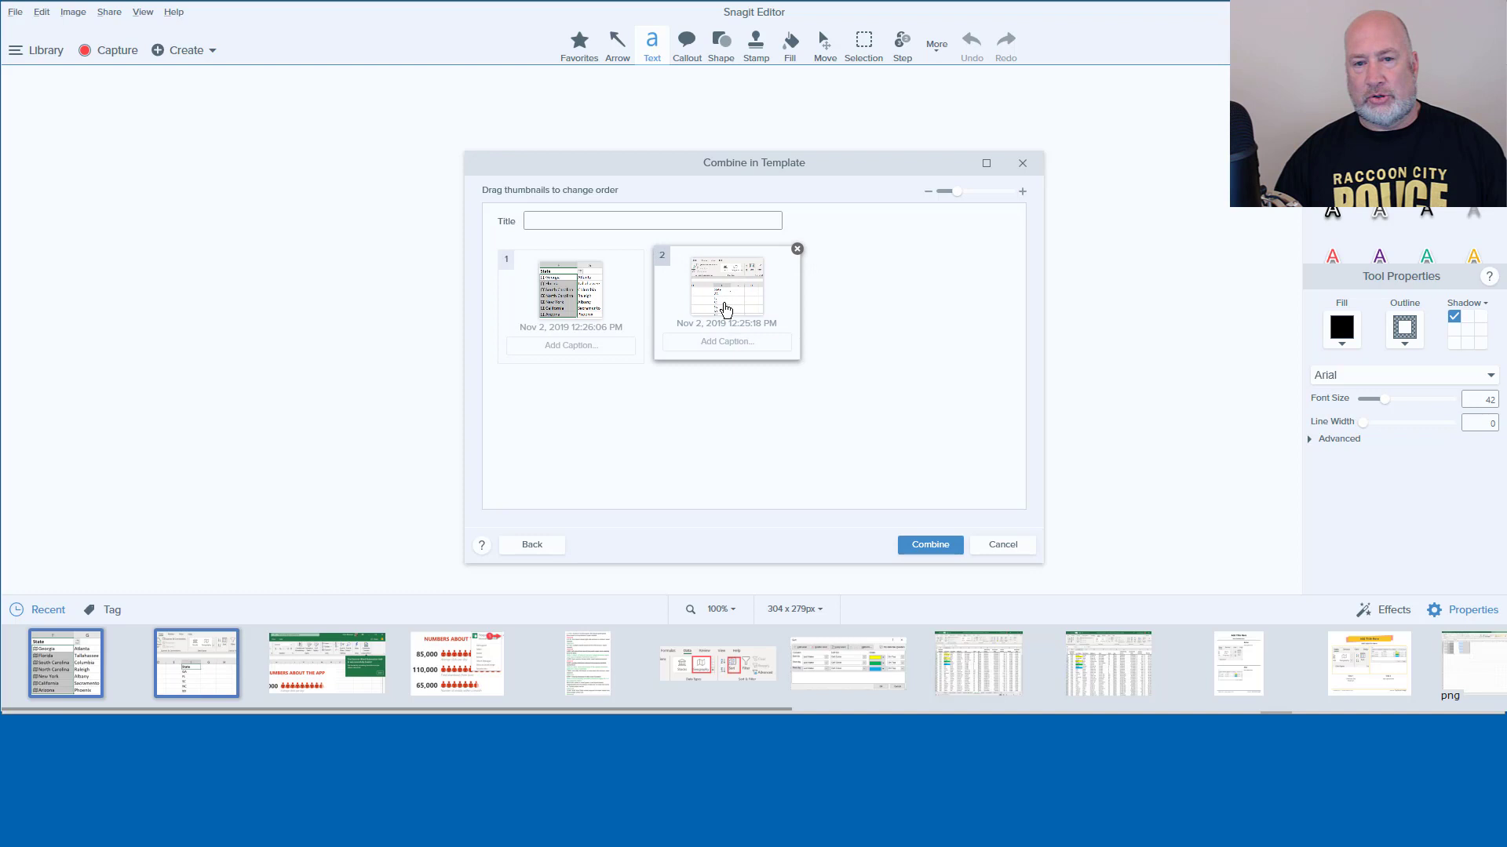
{"action": "left_click", "coordinate": [797, 249]}
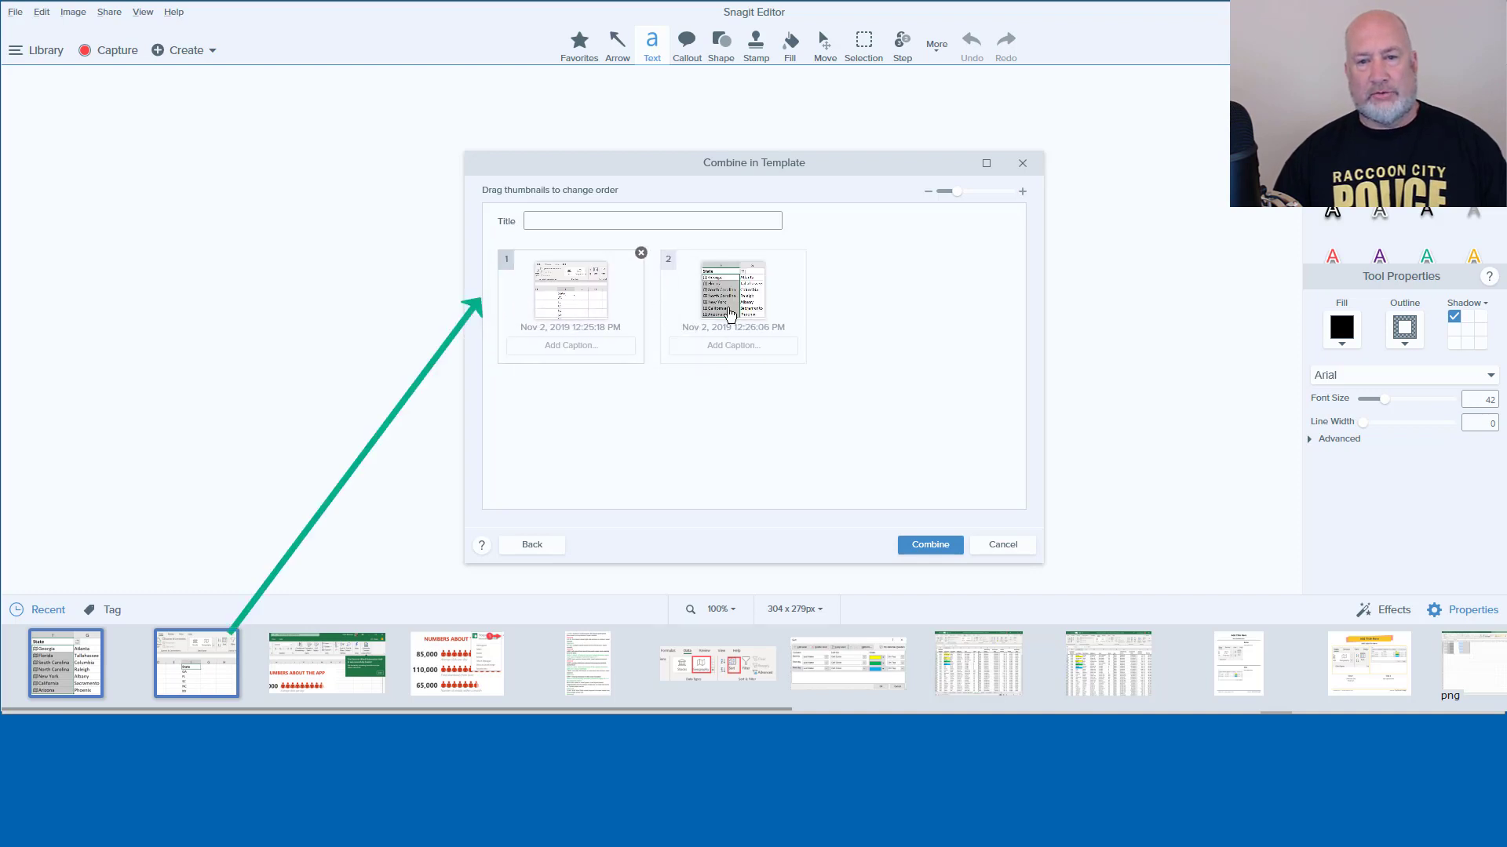
Enter 'Excel Geography Data Type' as the combined document's title.
{"action": "left_click", "coordinate": [653, 221]}
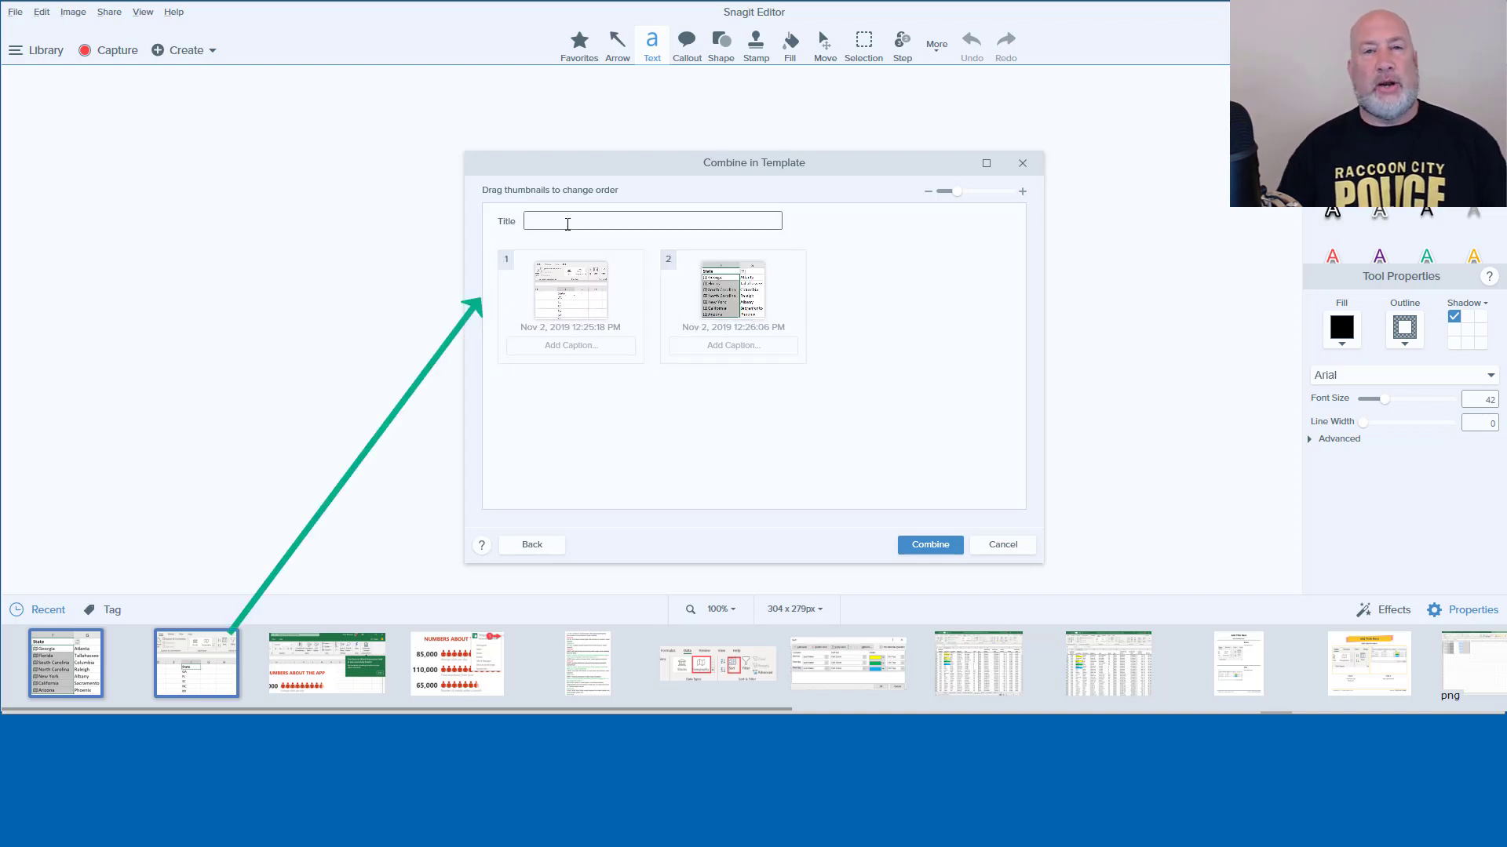
{"action": "type", "text": "E$xcel"}
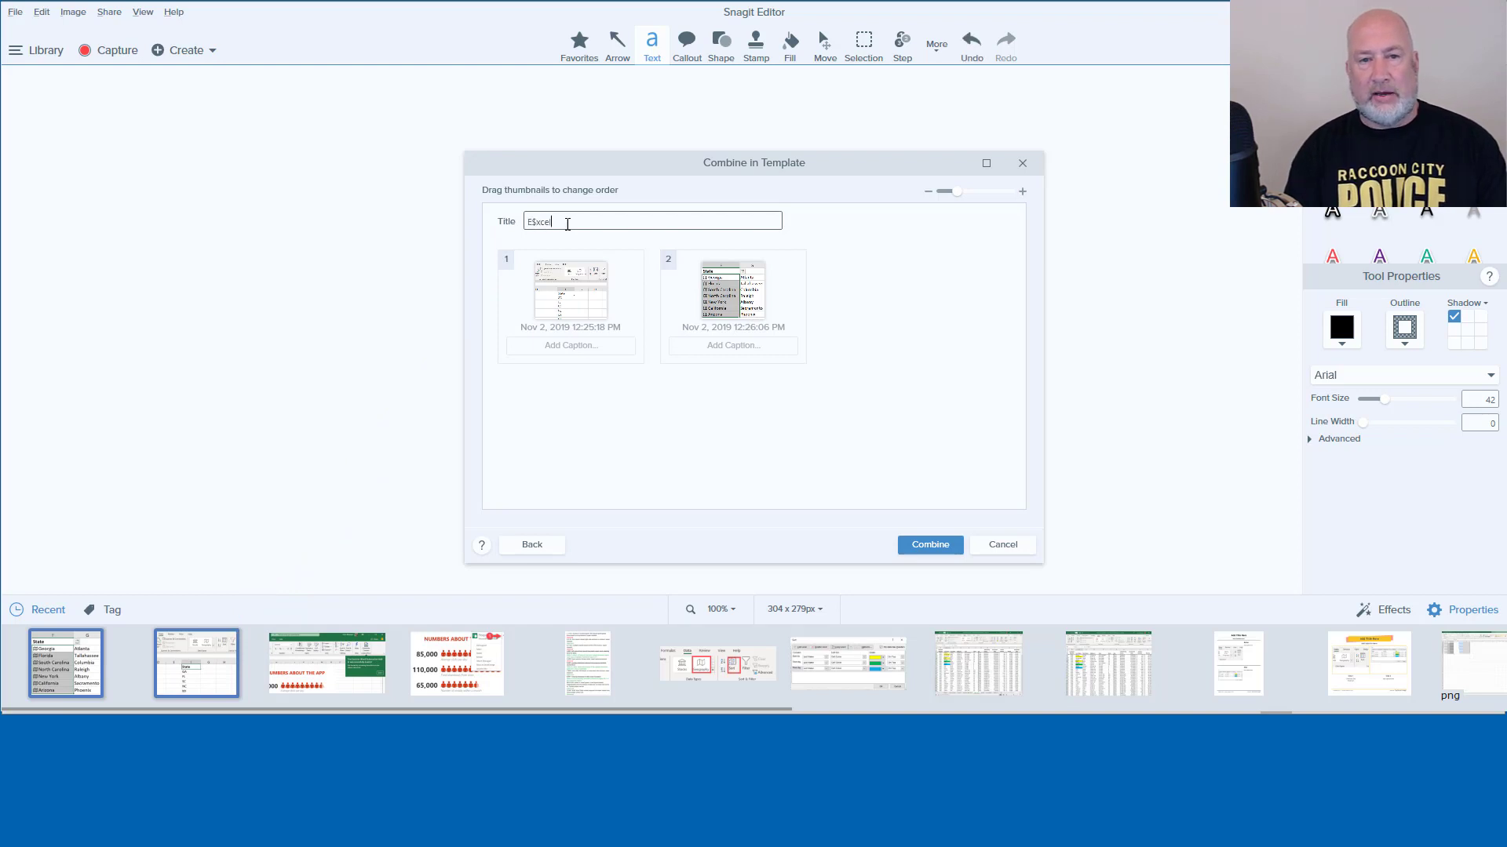
{"action": "type", "text": "Excel Geography Data T"}
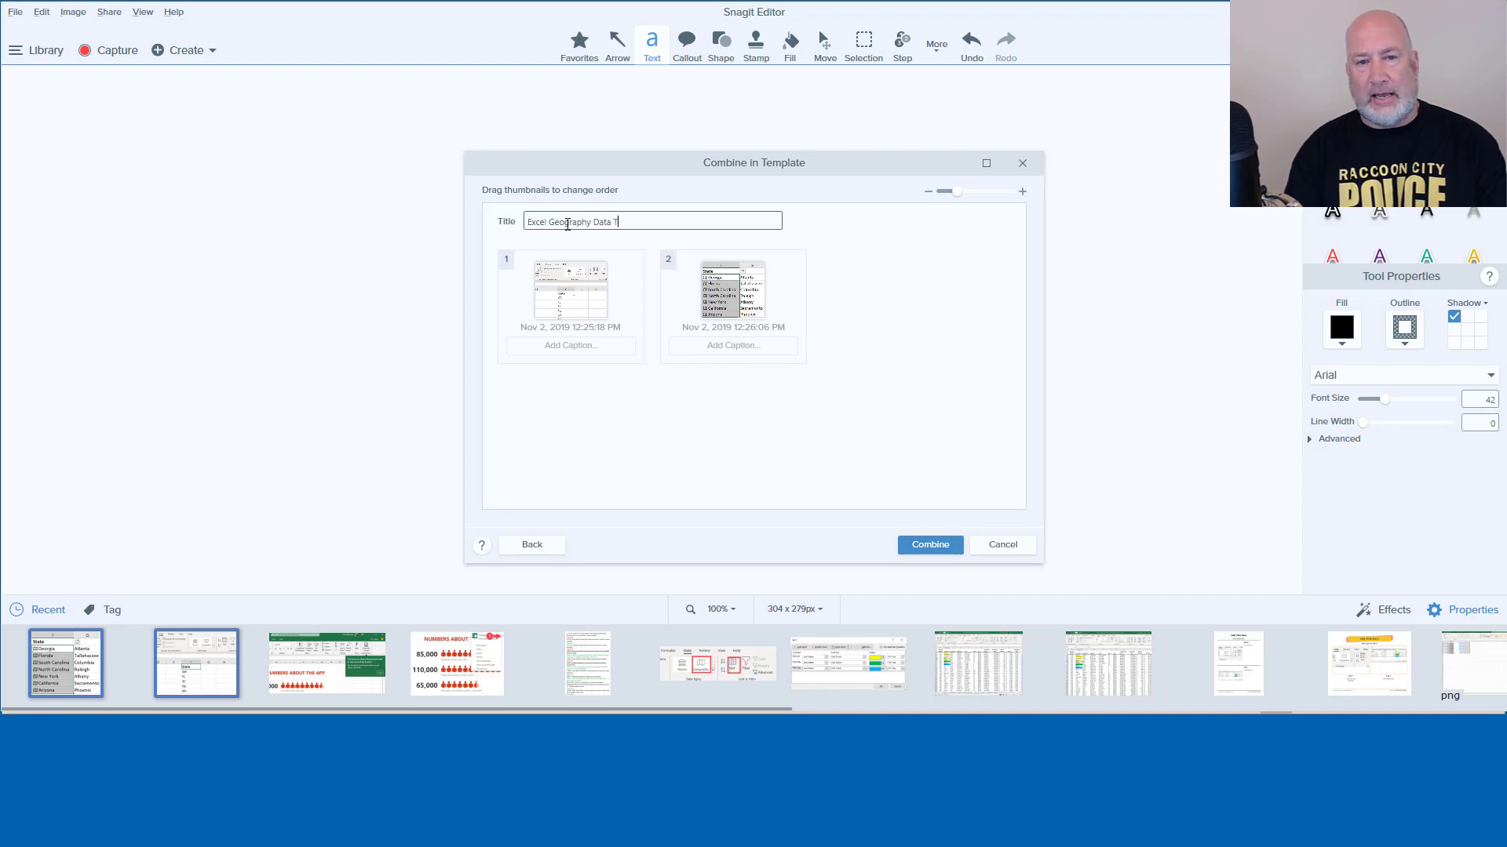
{"action": "type", "text": "ype"}
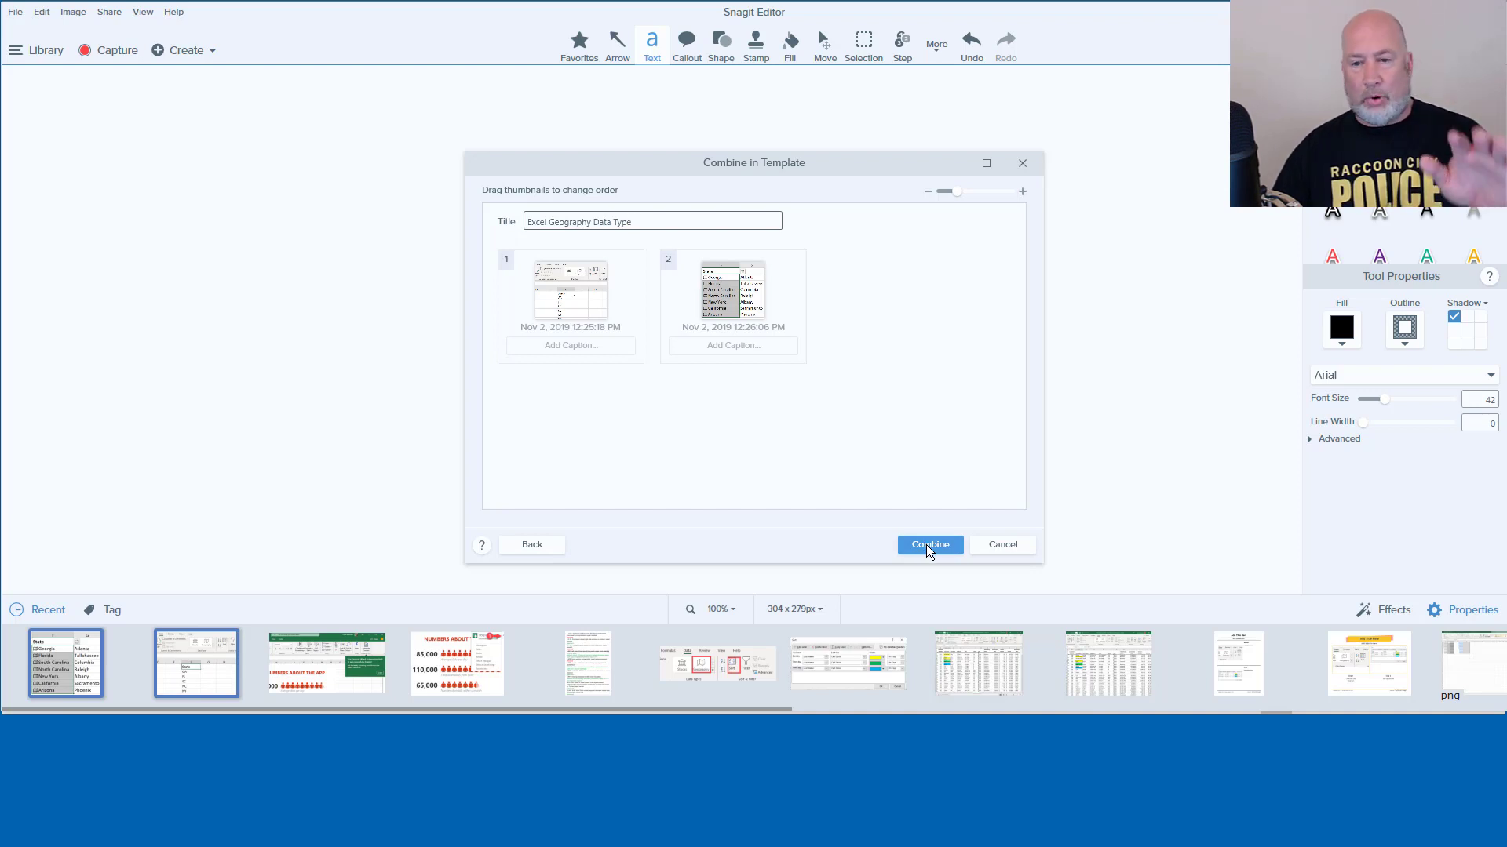
Combine into the portrait document, view it at Actual Size, then Fit to Screen.
{"action": "left_click", "coordinate": [927, 544]}
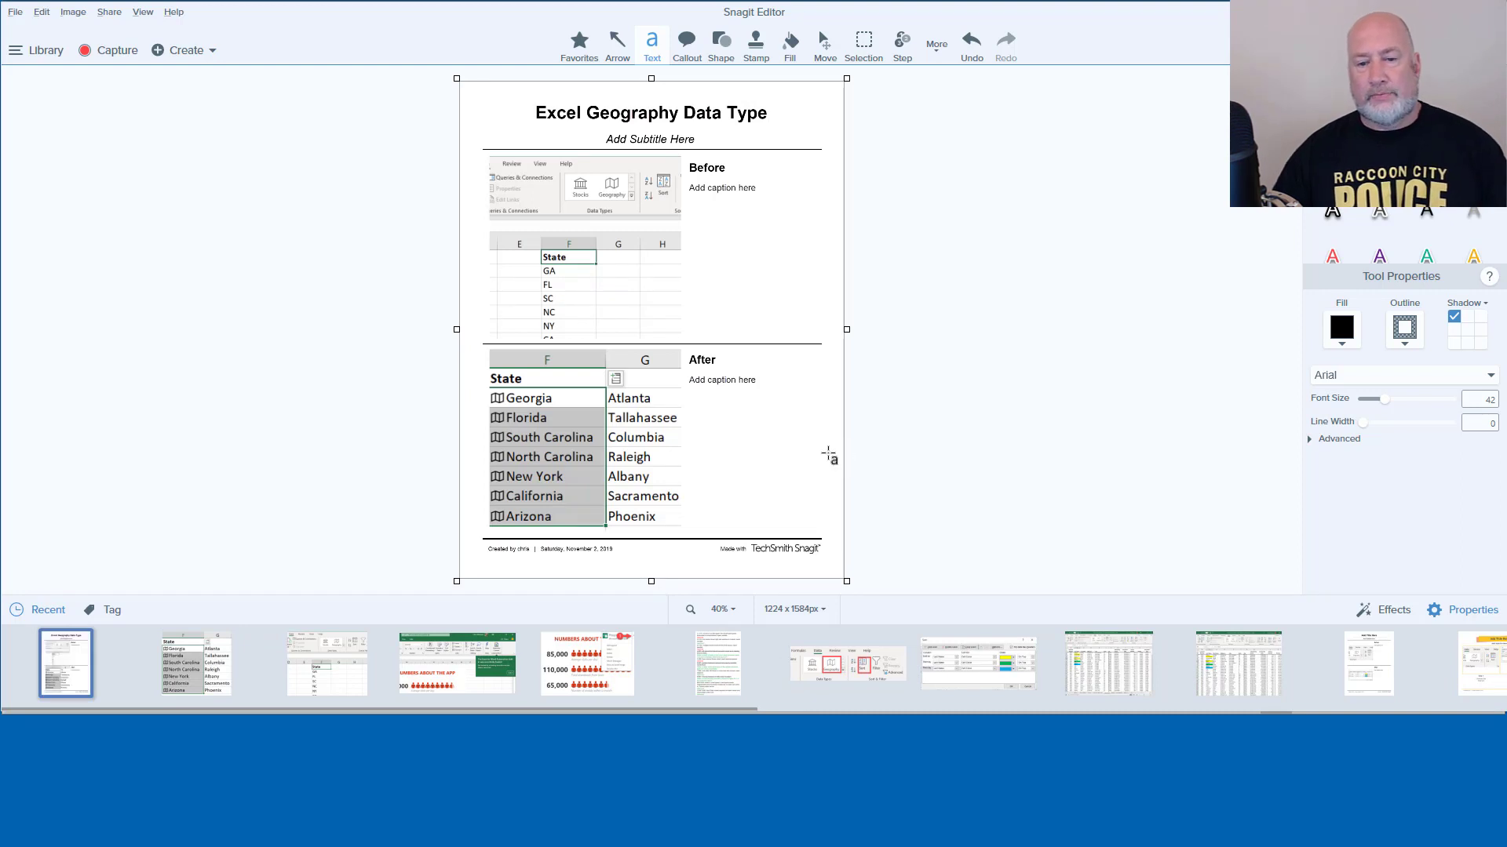
{"action": "mouse_move", "coordinate": [719, 609]}
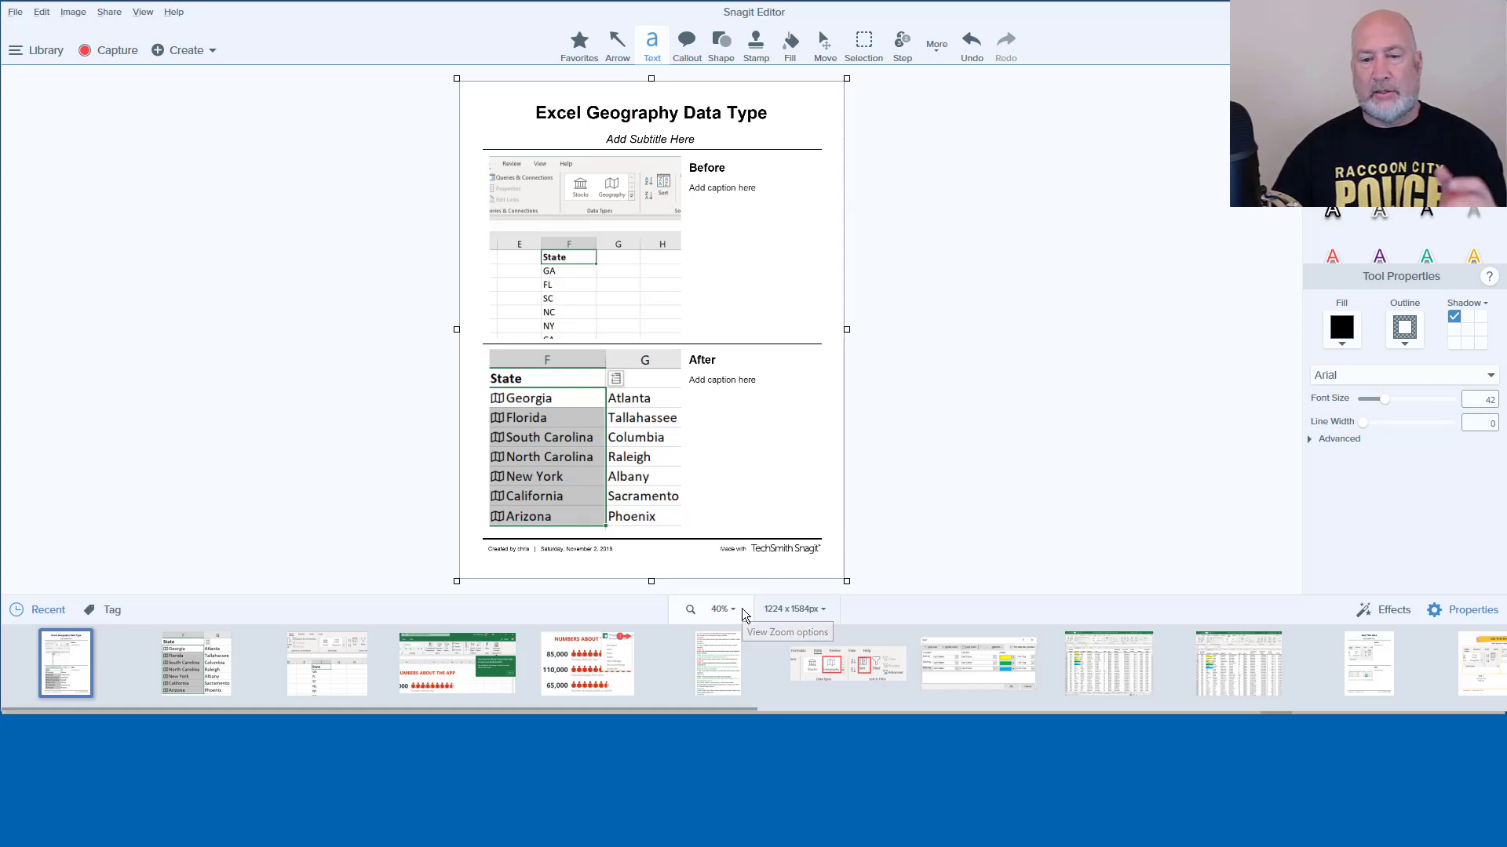
{"action": "left_click", "coordinate": [722, 609]}
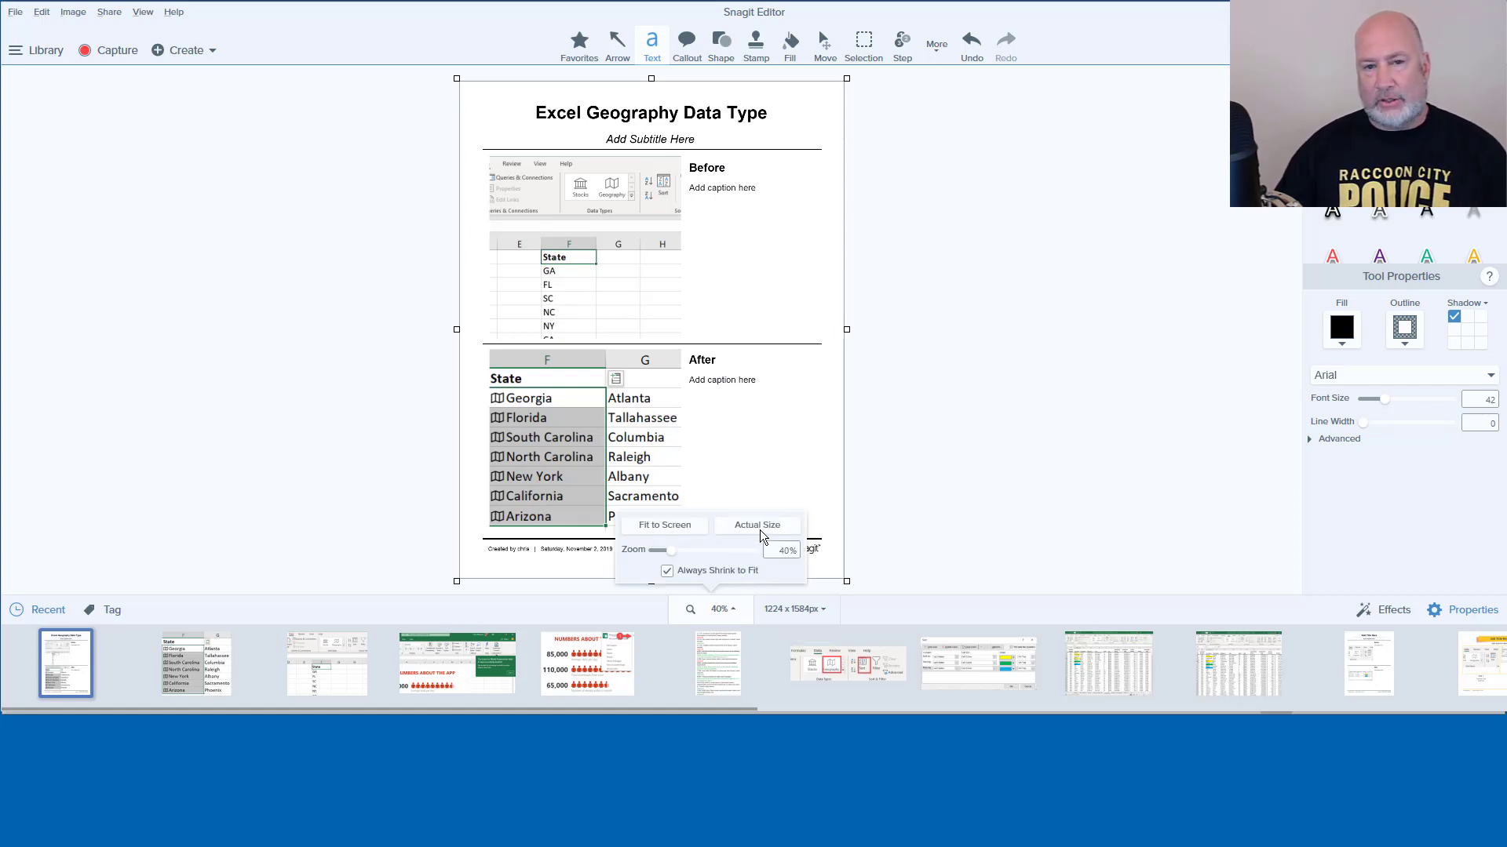
{"action": "left_click", "coordinate": [757, 524]}
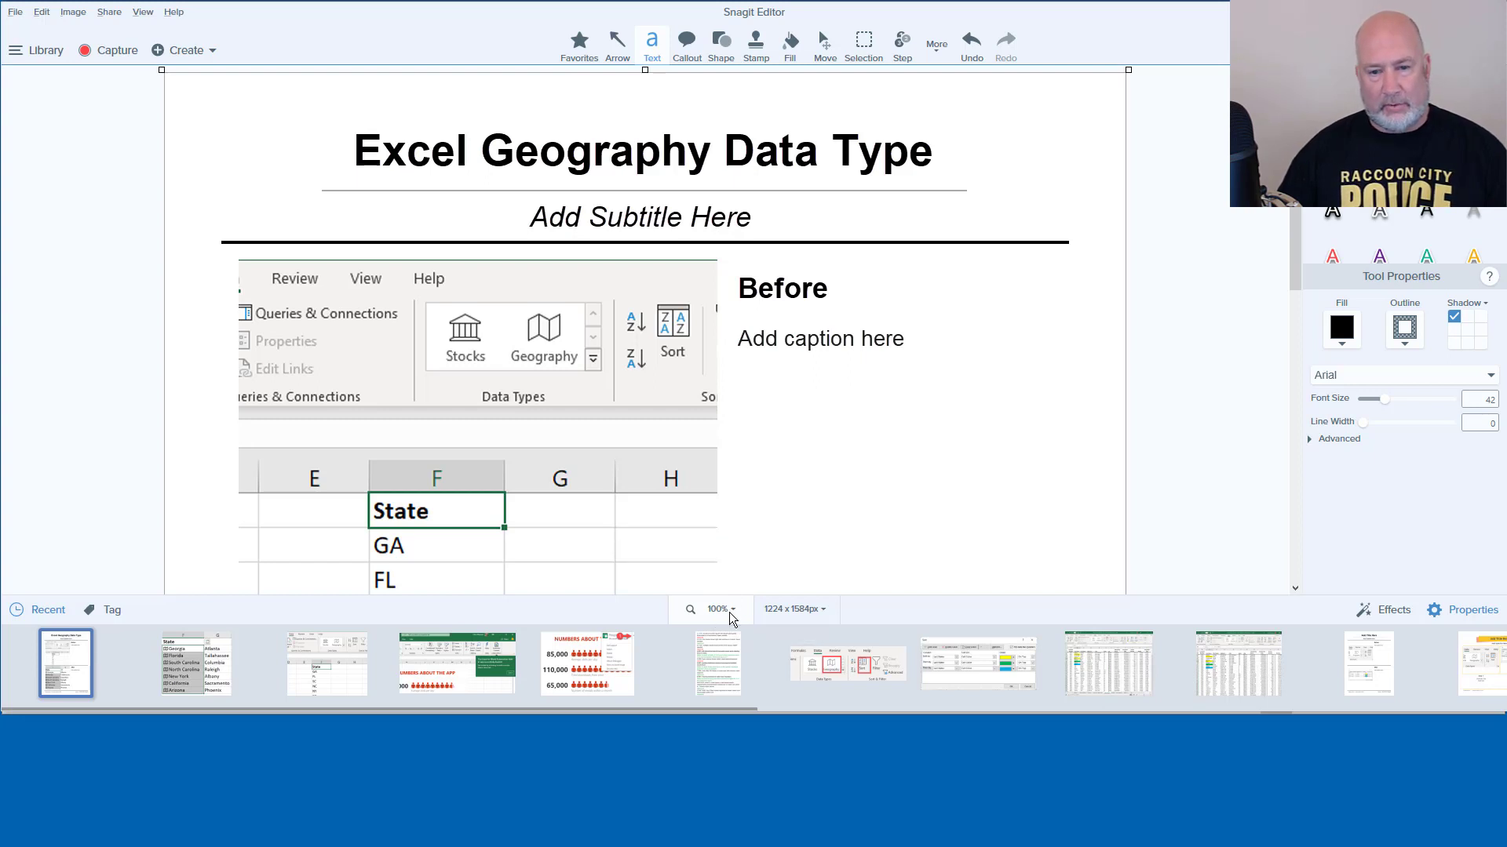
{"action": "left_click", "coordinate": [719, 609]}
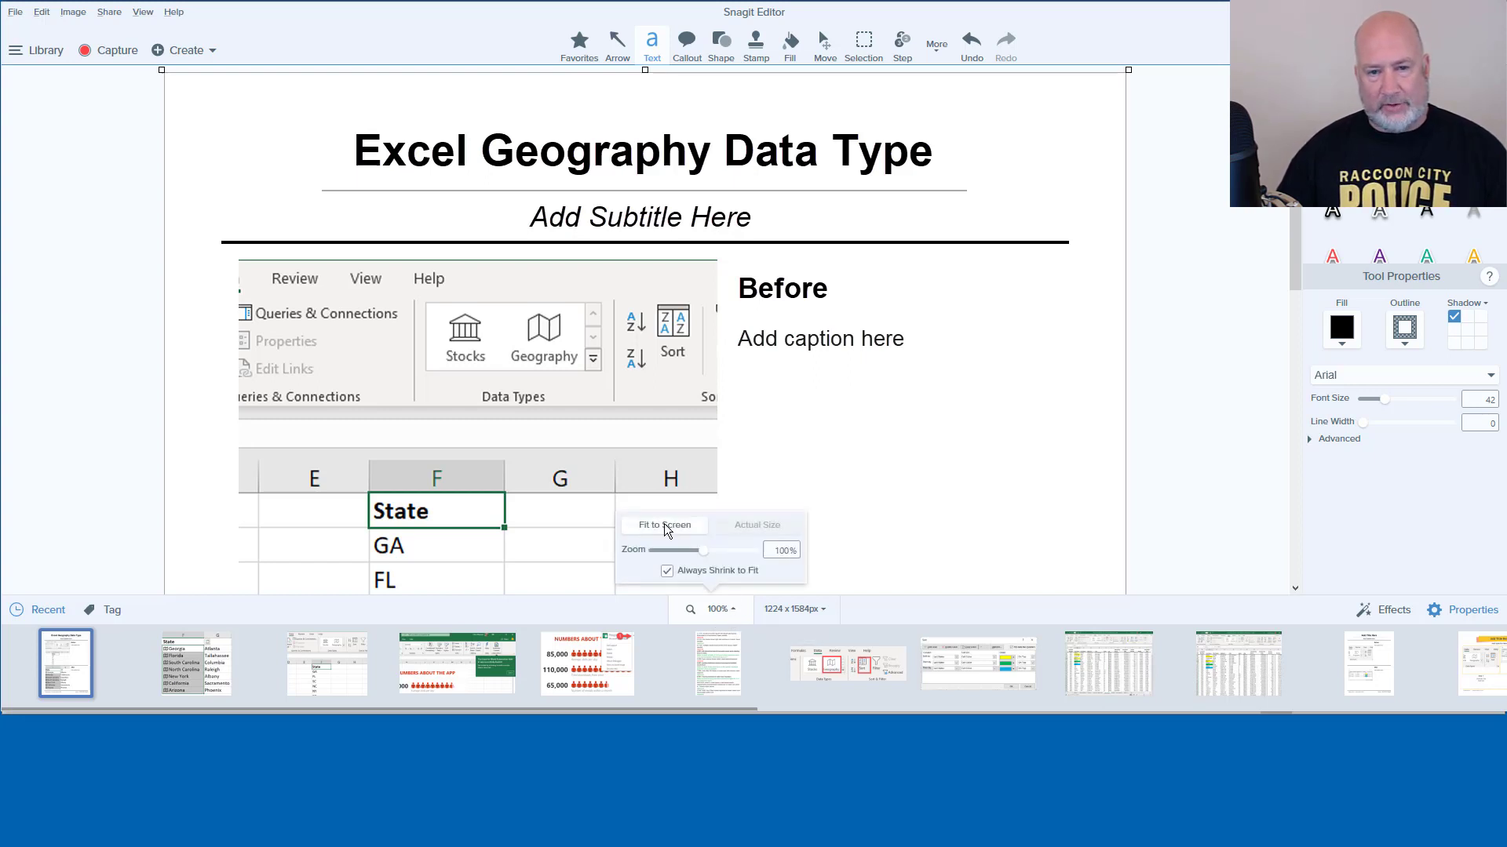
{"action": "left_click", "coordinate": [663, 524]}
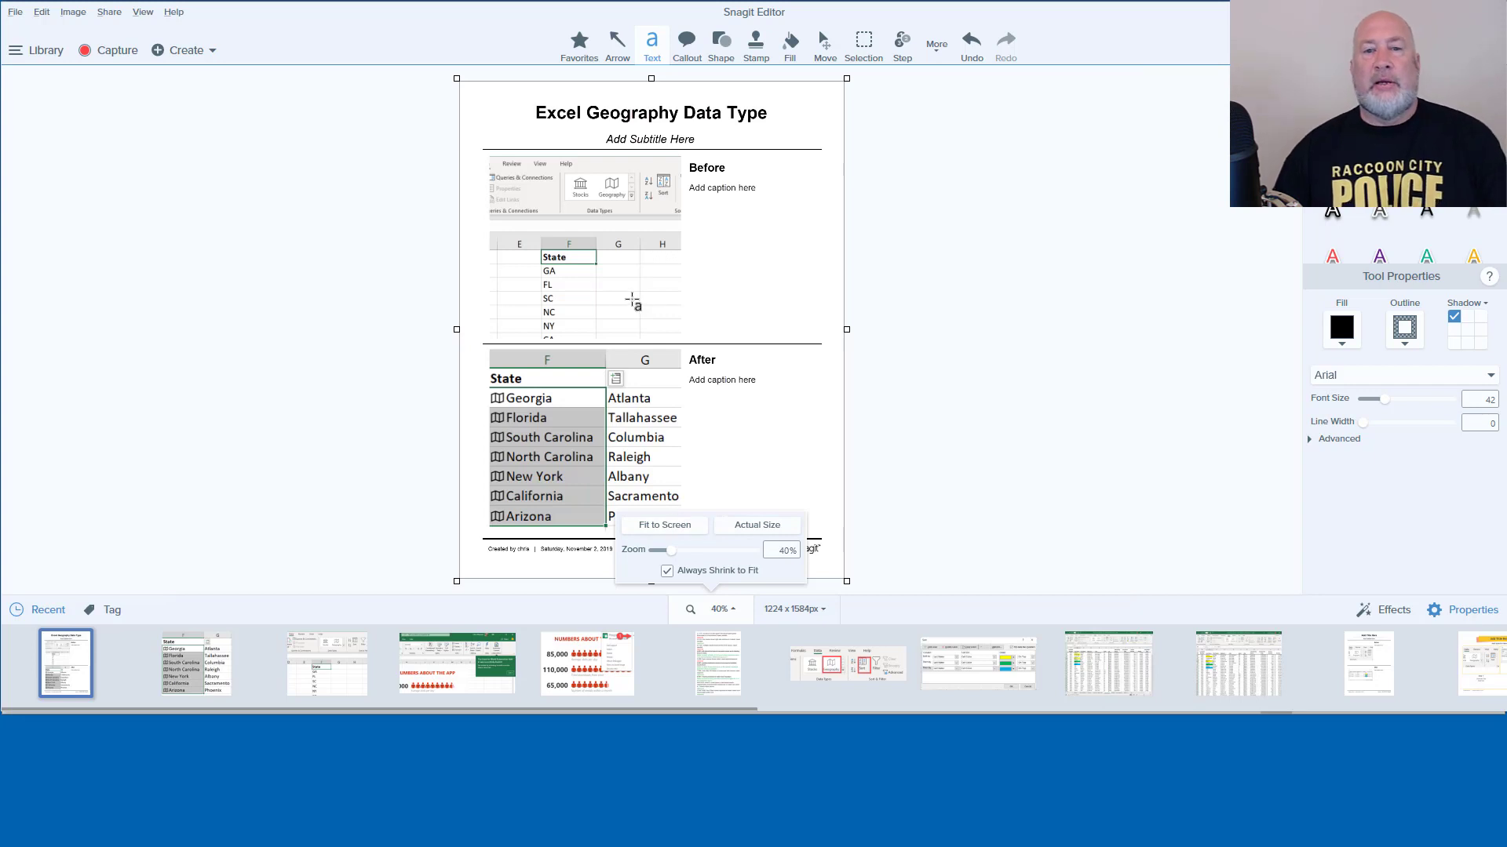
{"action": "mouse_move", "coordinate": [592, 233]}
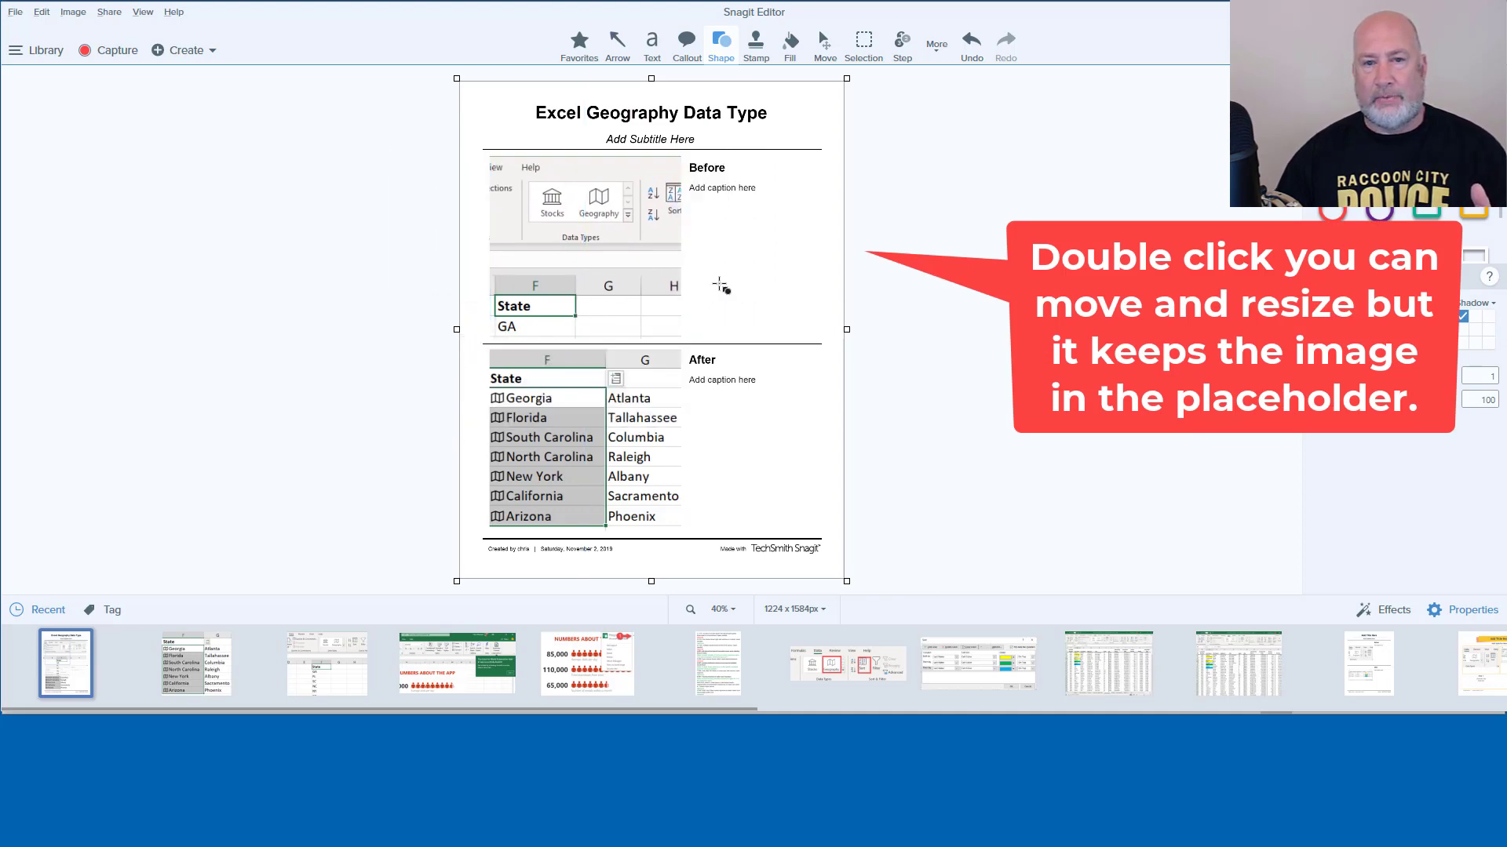
Reposition the Before screenshot within its placeholder to show the Data tab and State column, then select the After image.
{"action": "double_click", "coordinate": [585, 203]}
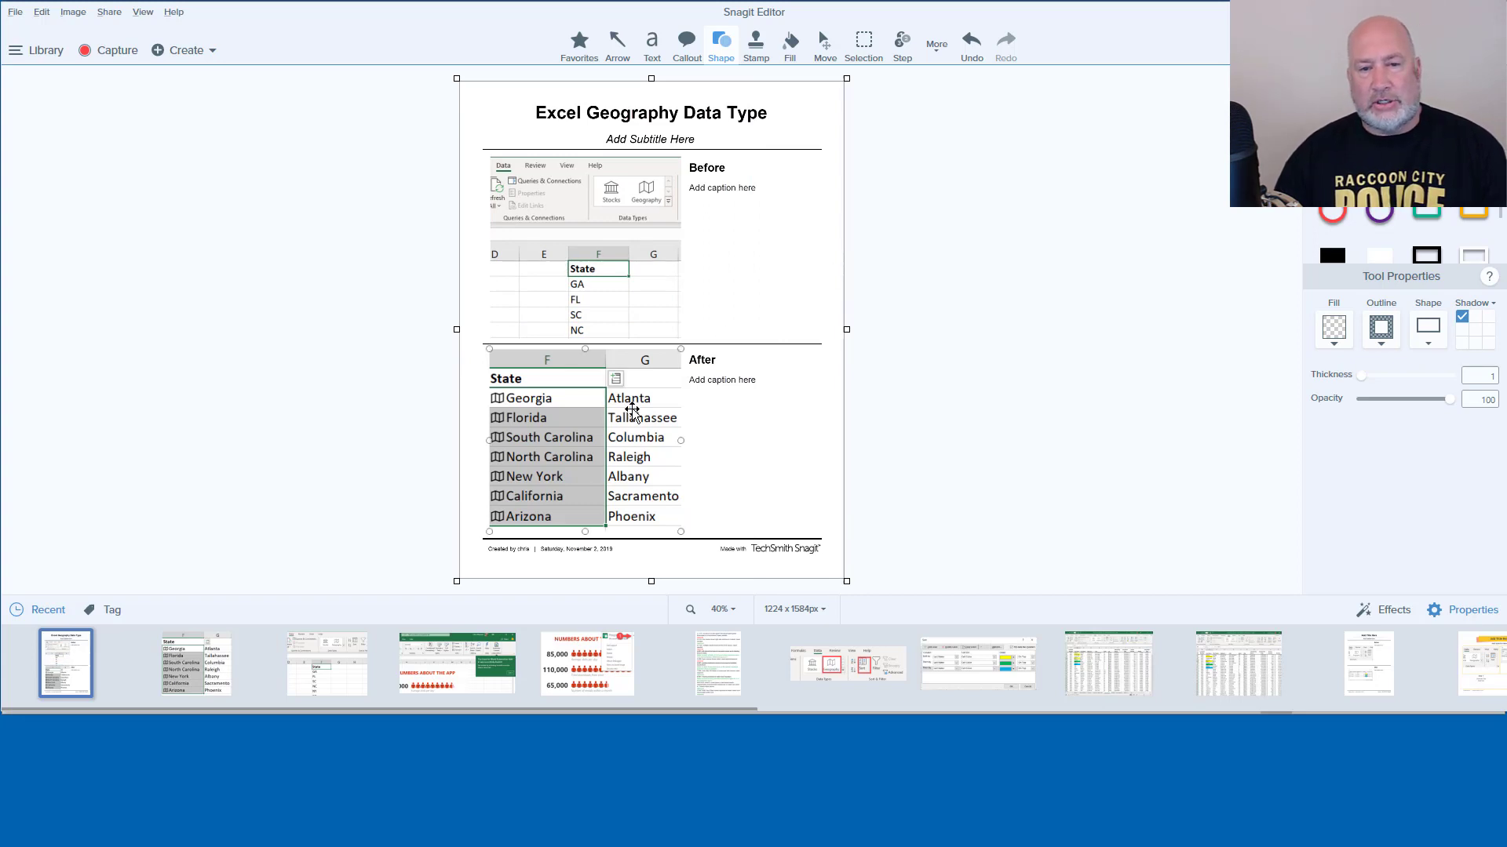
{"action": "left_click", "coordinate": [586, 438]}
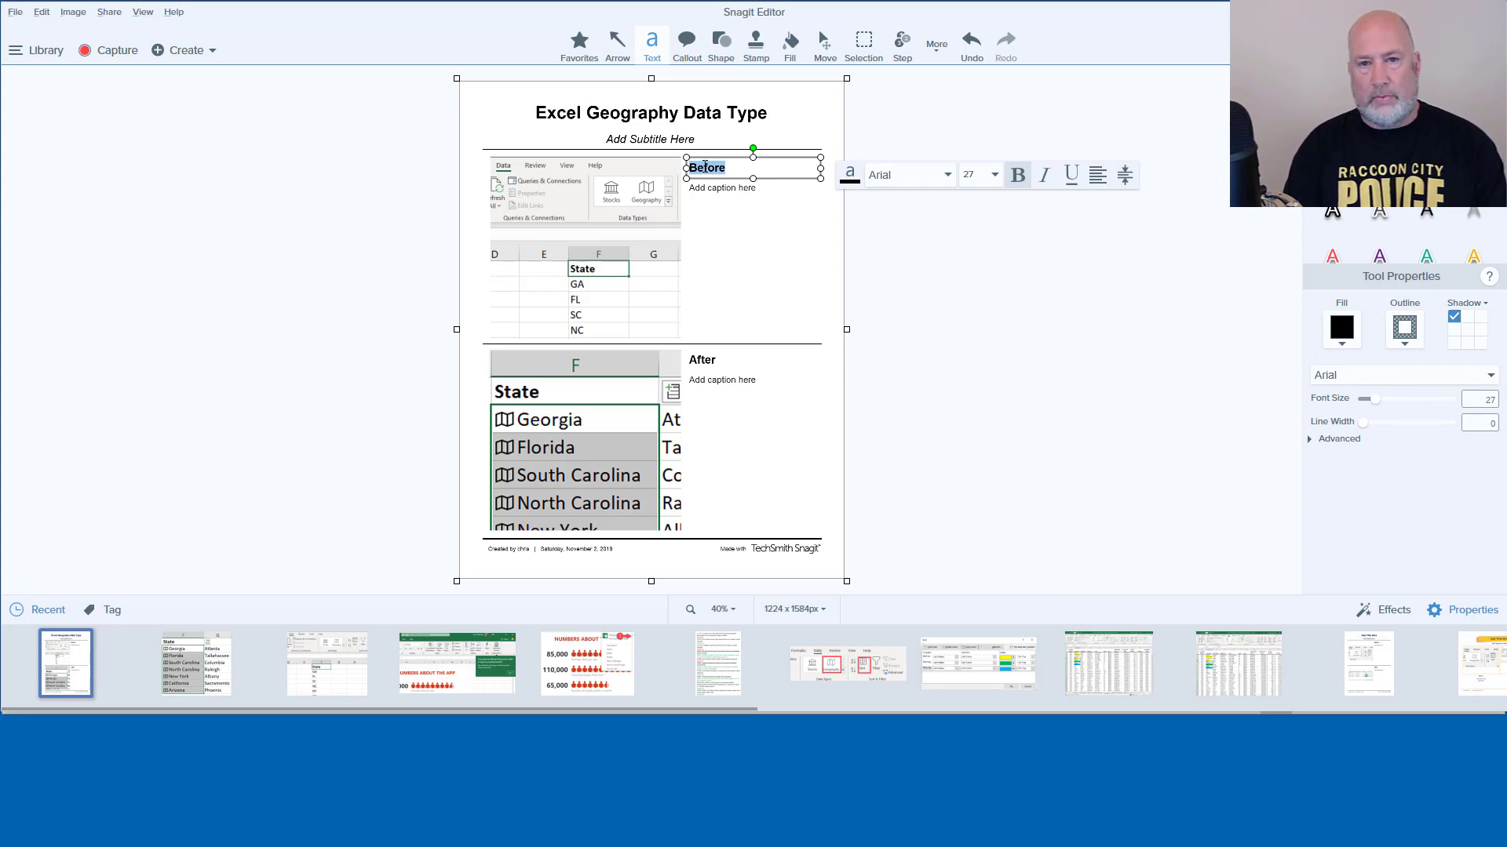
Change the Before heading to 'Start Here', clear its caption placeholder, and deselect on the canvas.
{"action": "type", "text": "State"}
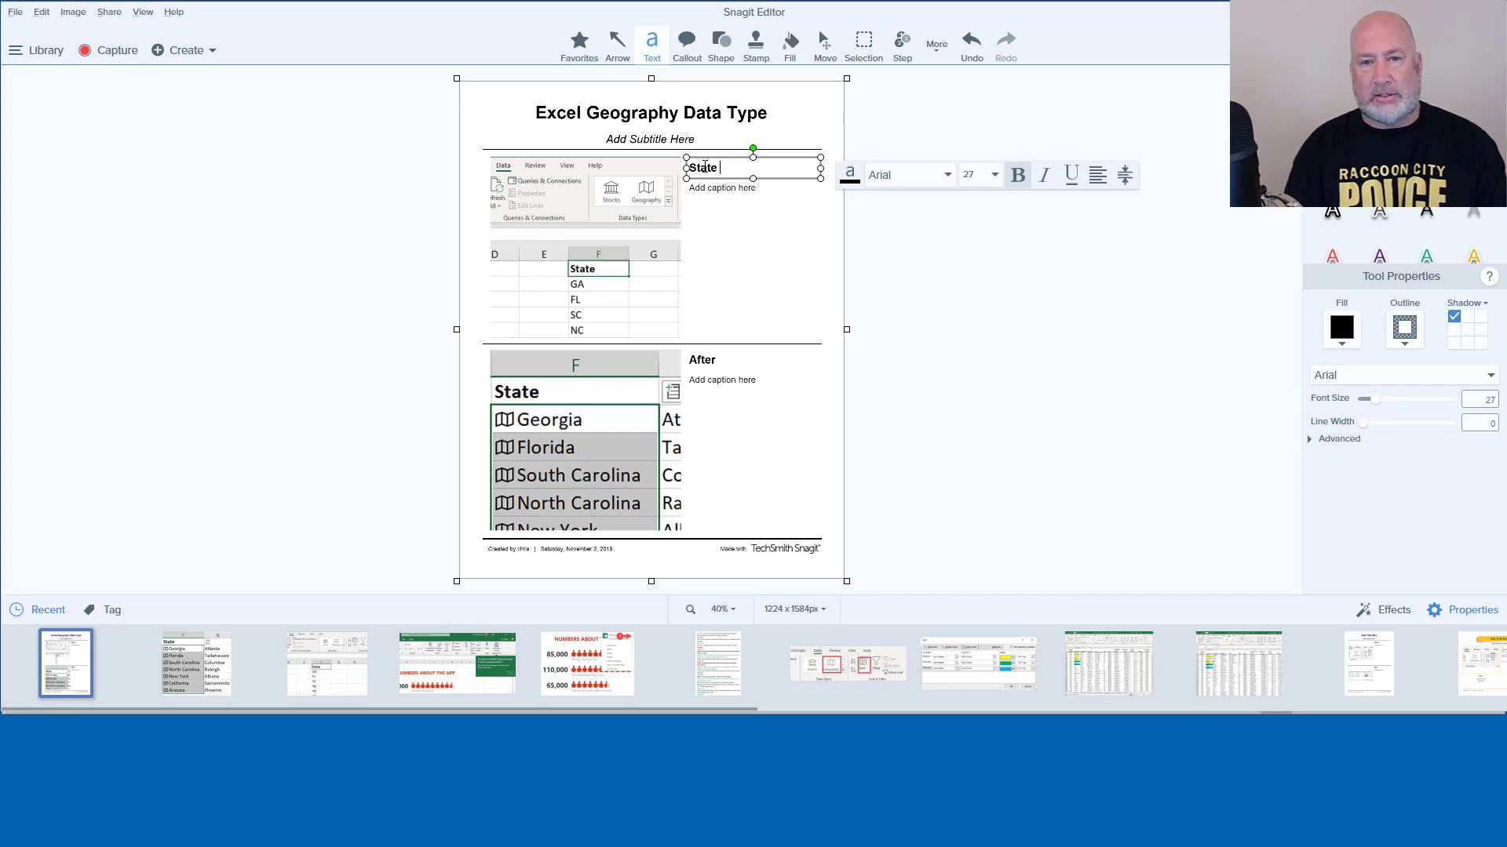
{"action": "type", "text": "Start"}
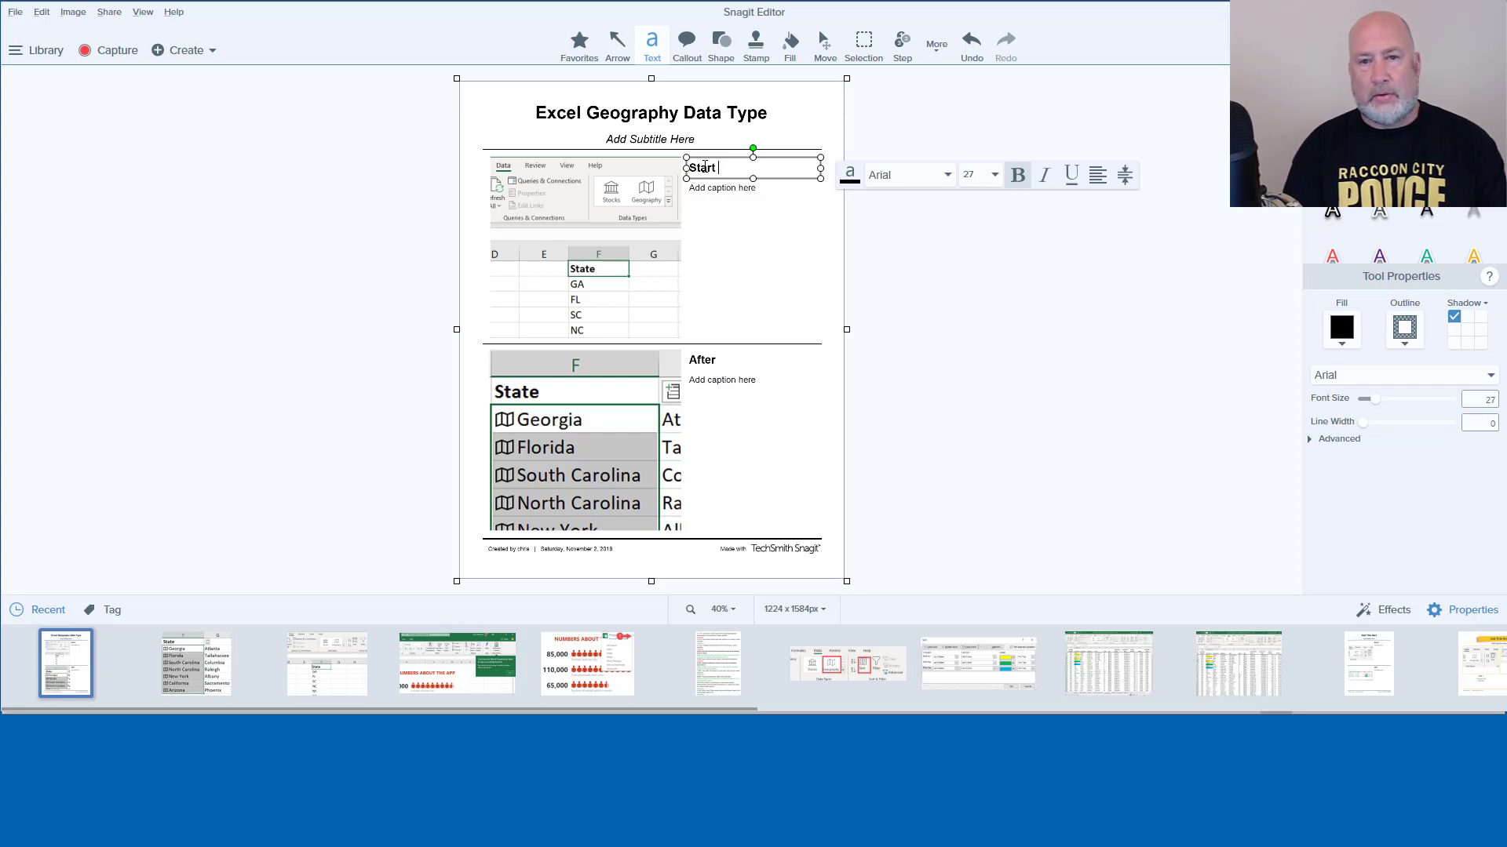
{"action": "type", "text": "Here"}
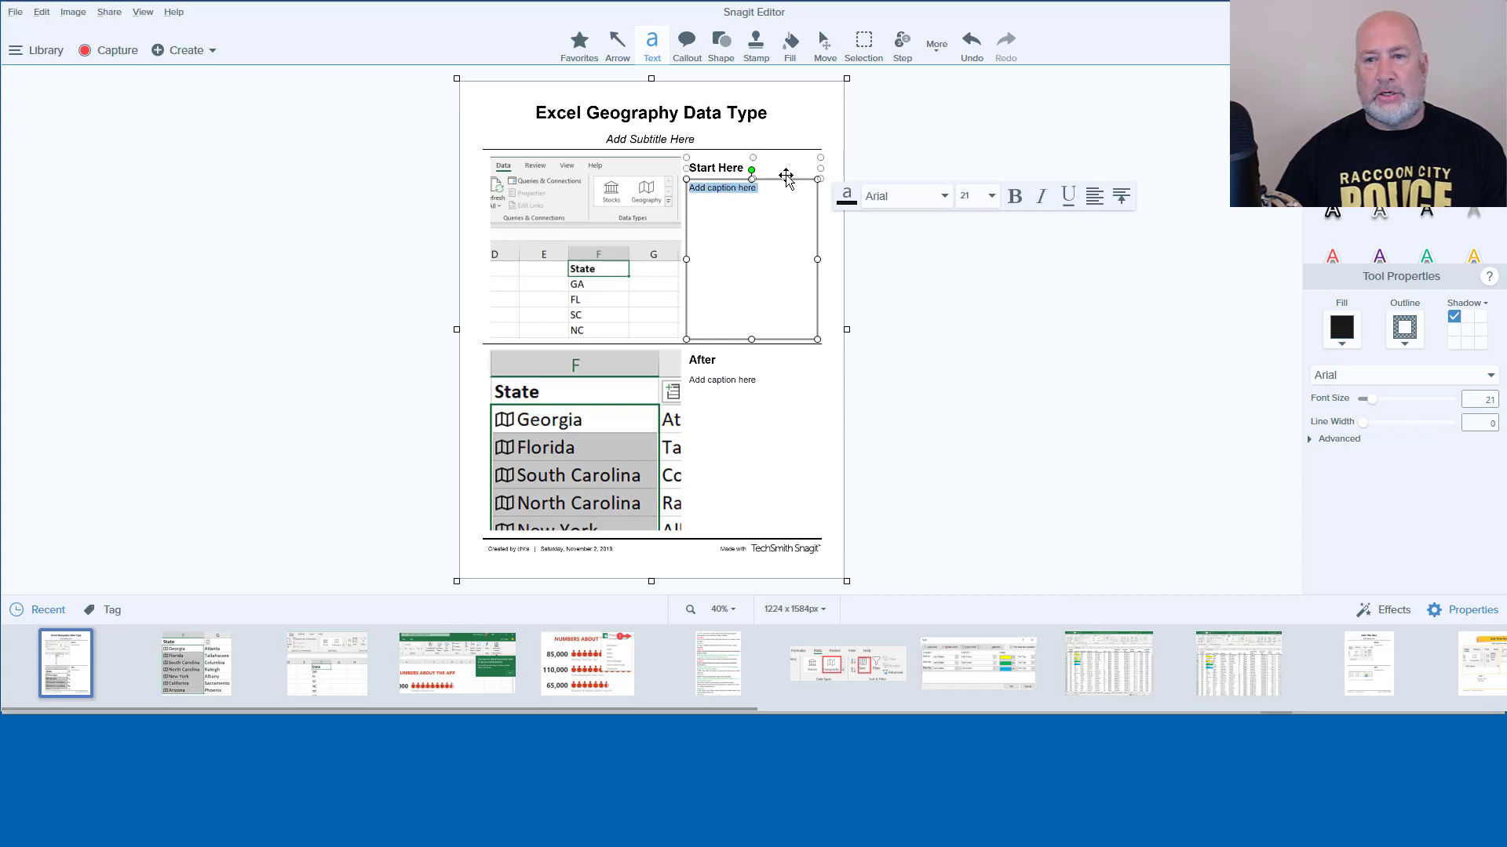
{"action": "mouse_move", "coordinate": [845, 195]}
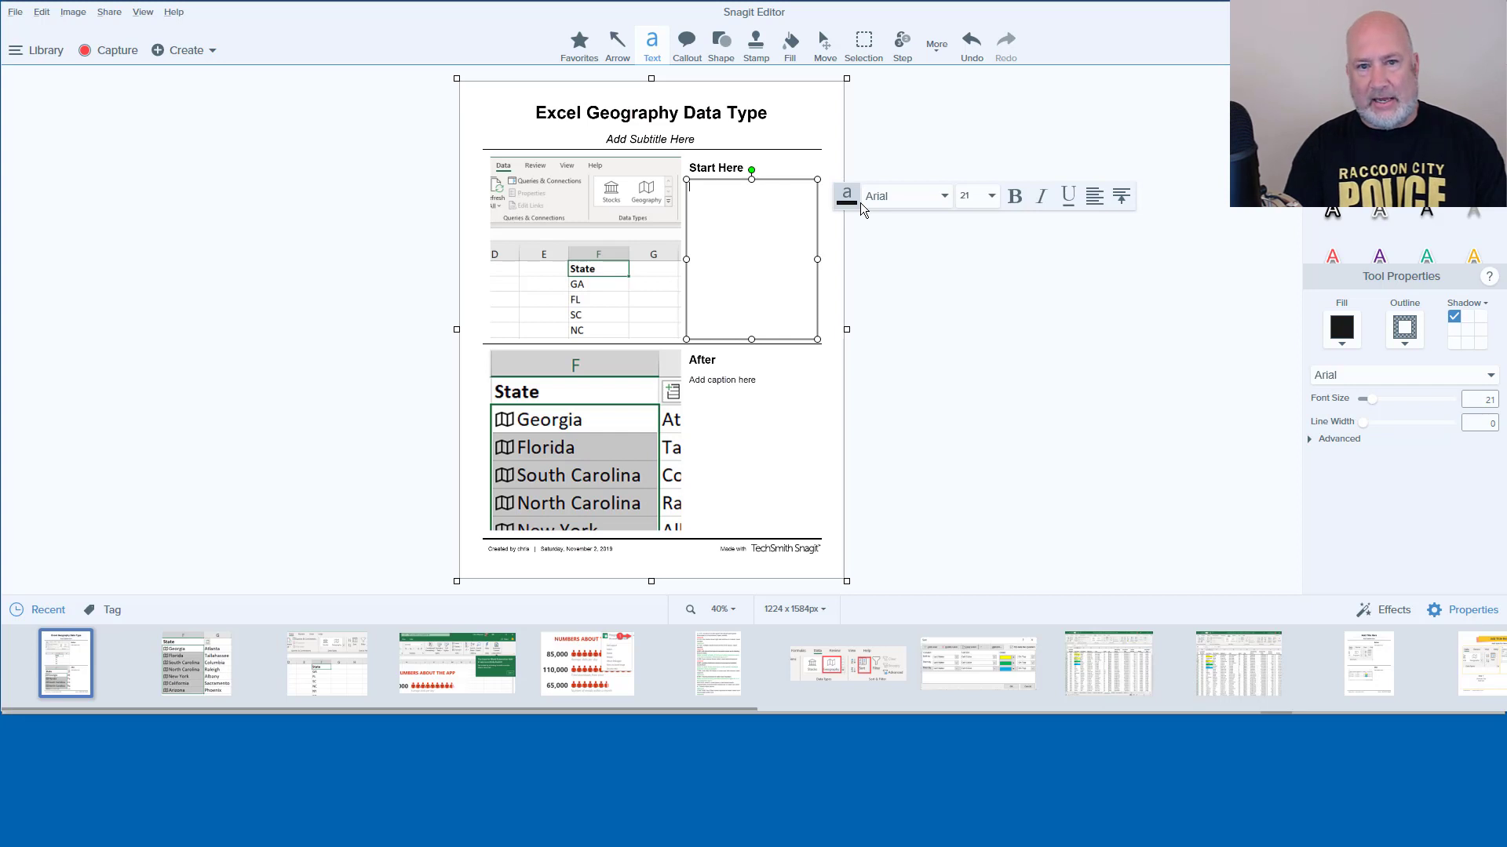
{"action": "left_click", "coordinate": [949, 223]}
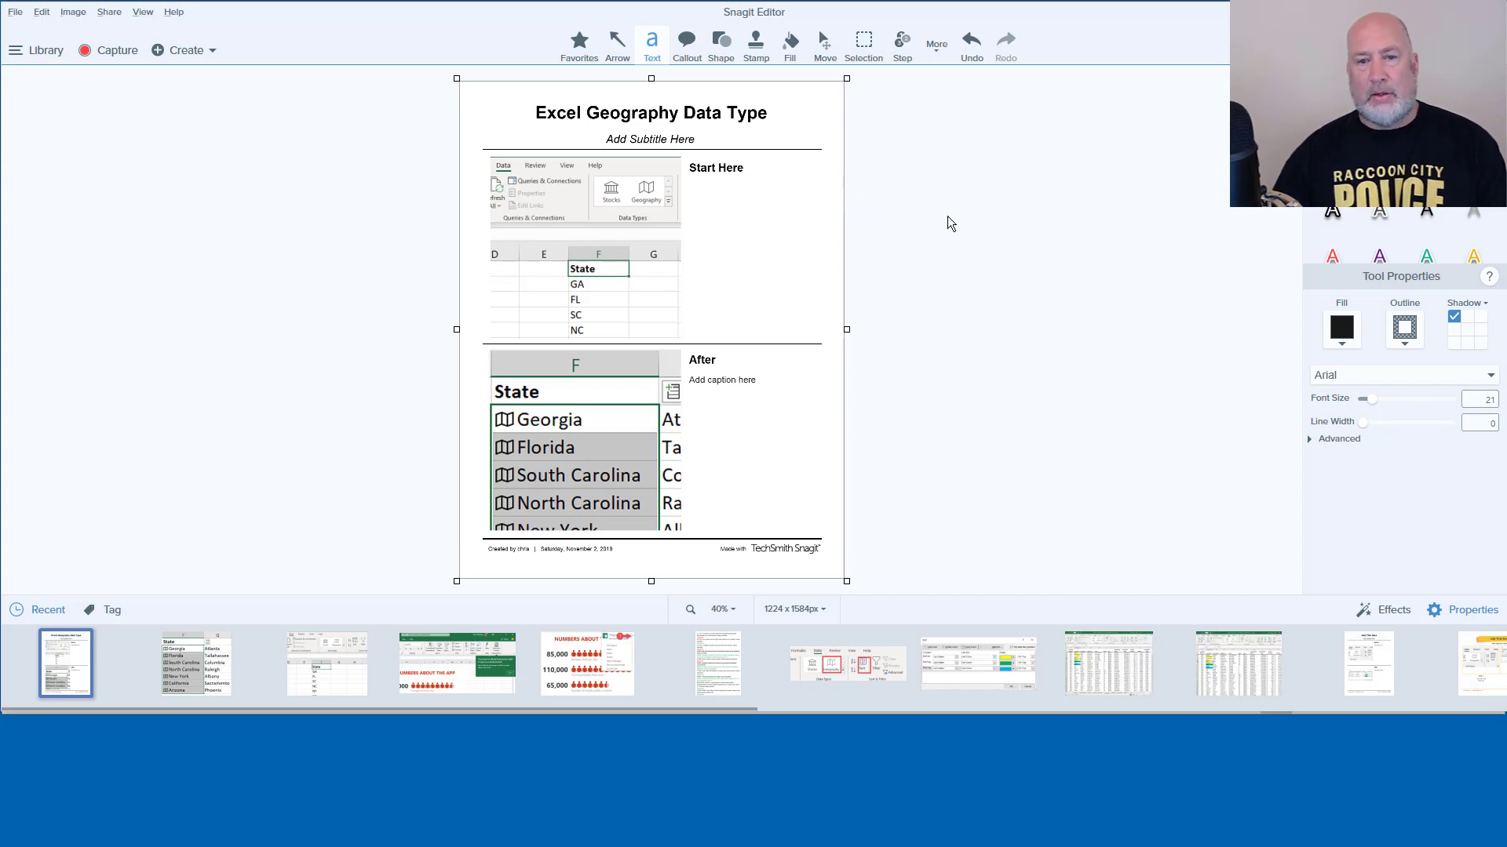
{"action": "left_click", "coordinate": [716, 168]}
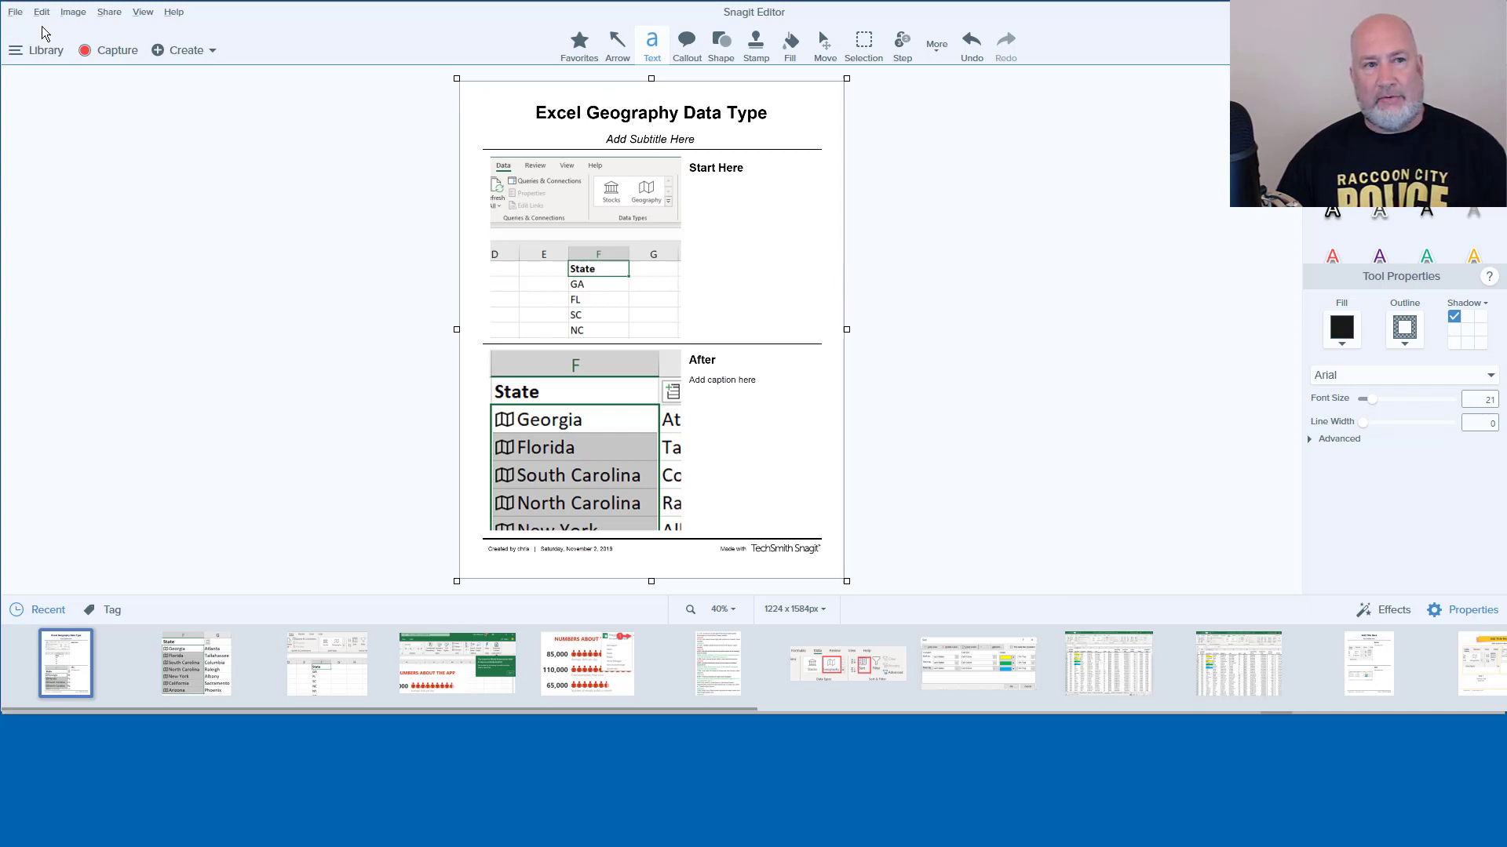
{"action": "left_click", "coordinate": [14, 11]}
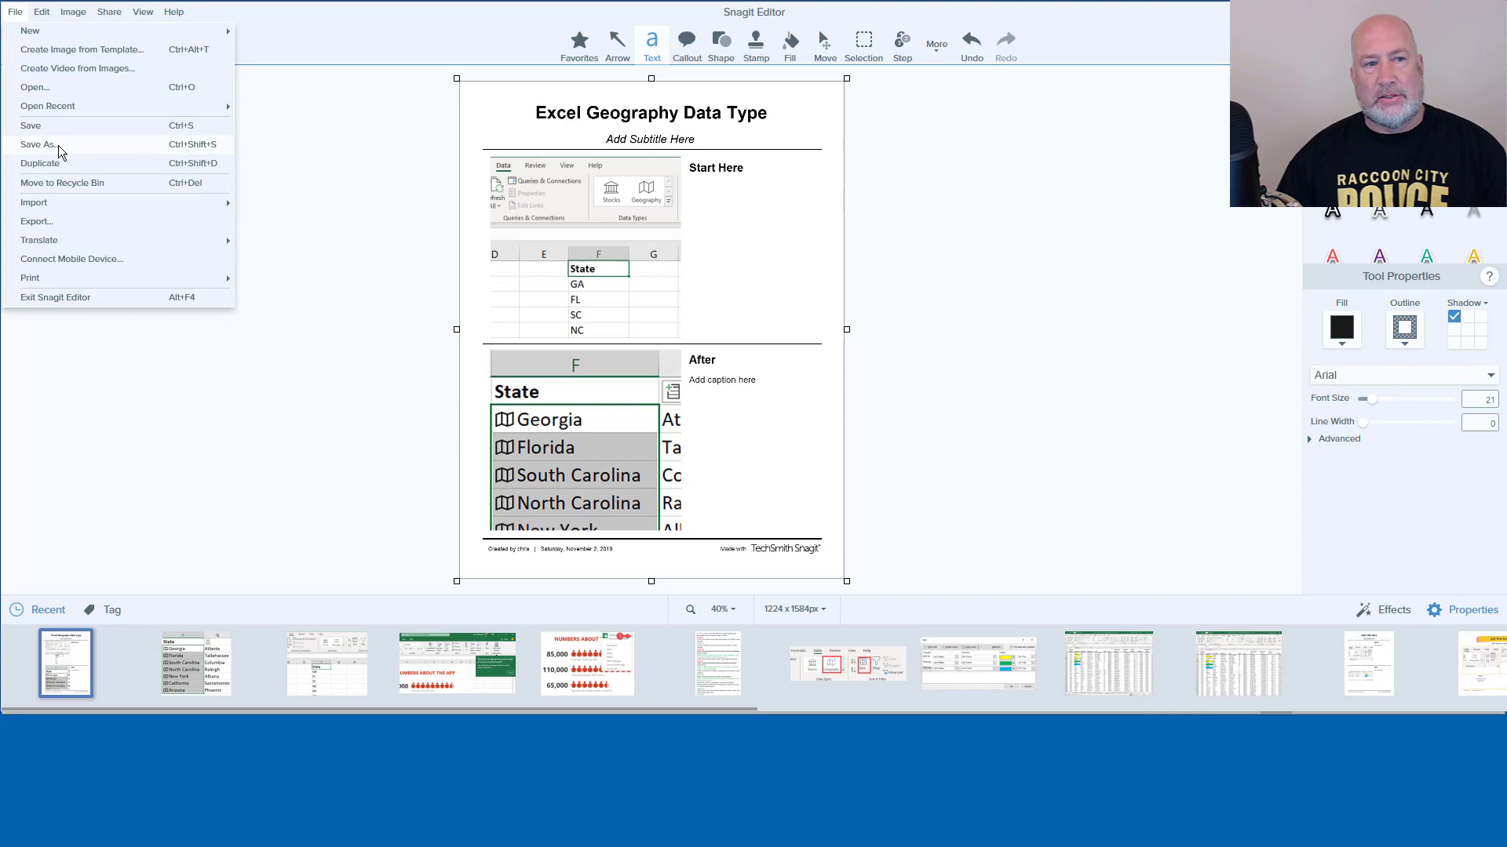
{"action": "left_click", "coordinate": [38, 145]}
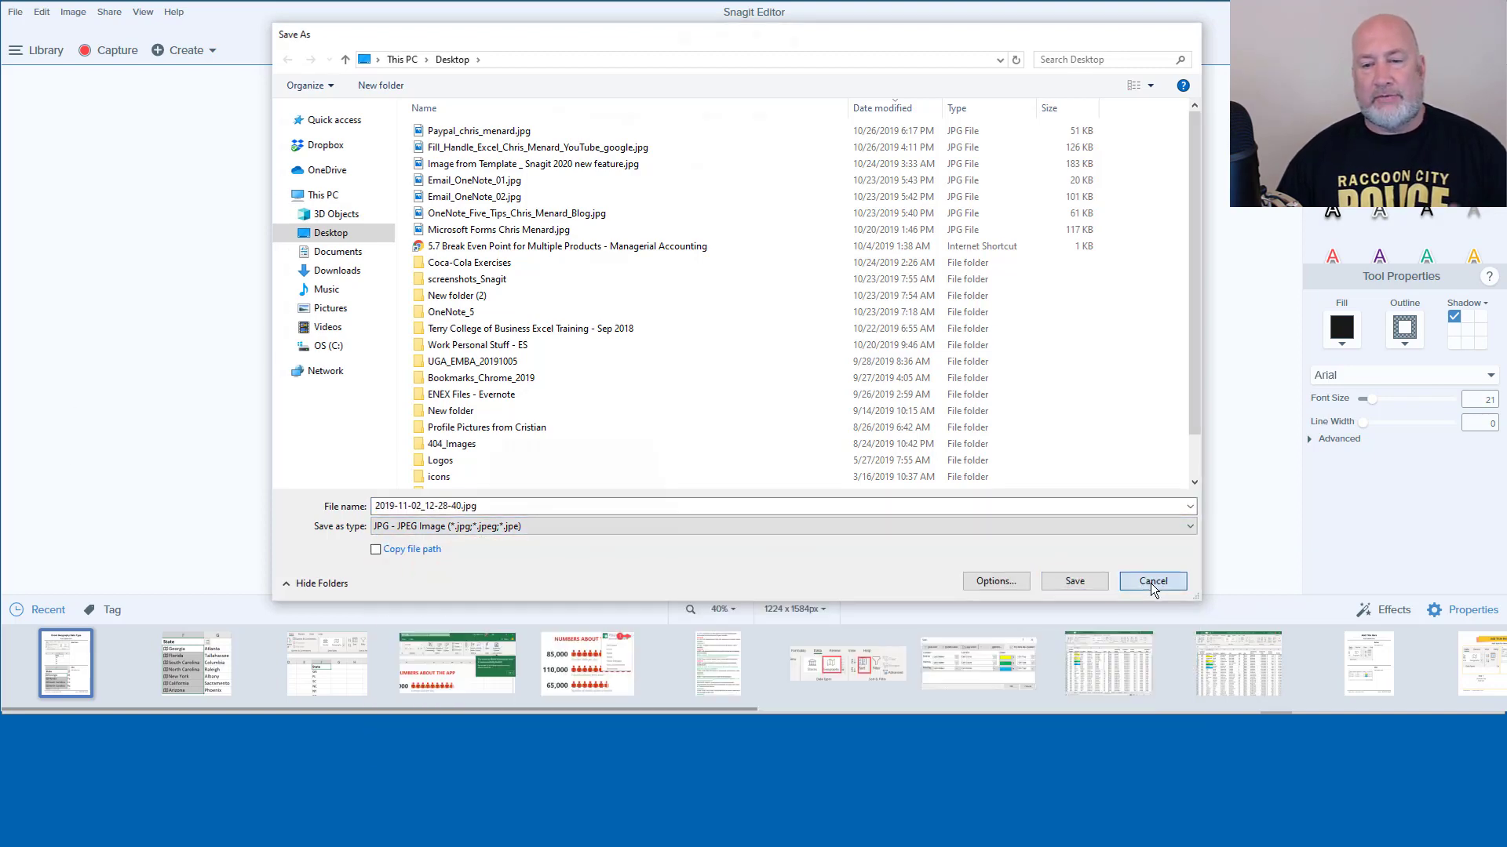
{"action": "left_click", "coordinate": [1150, 580]}
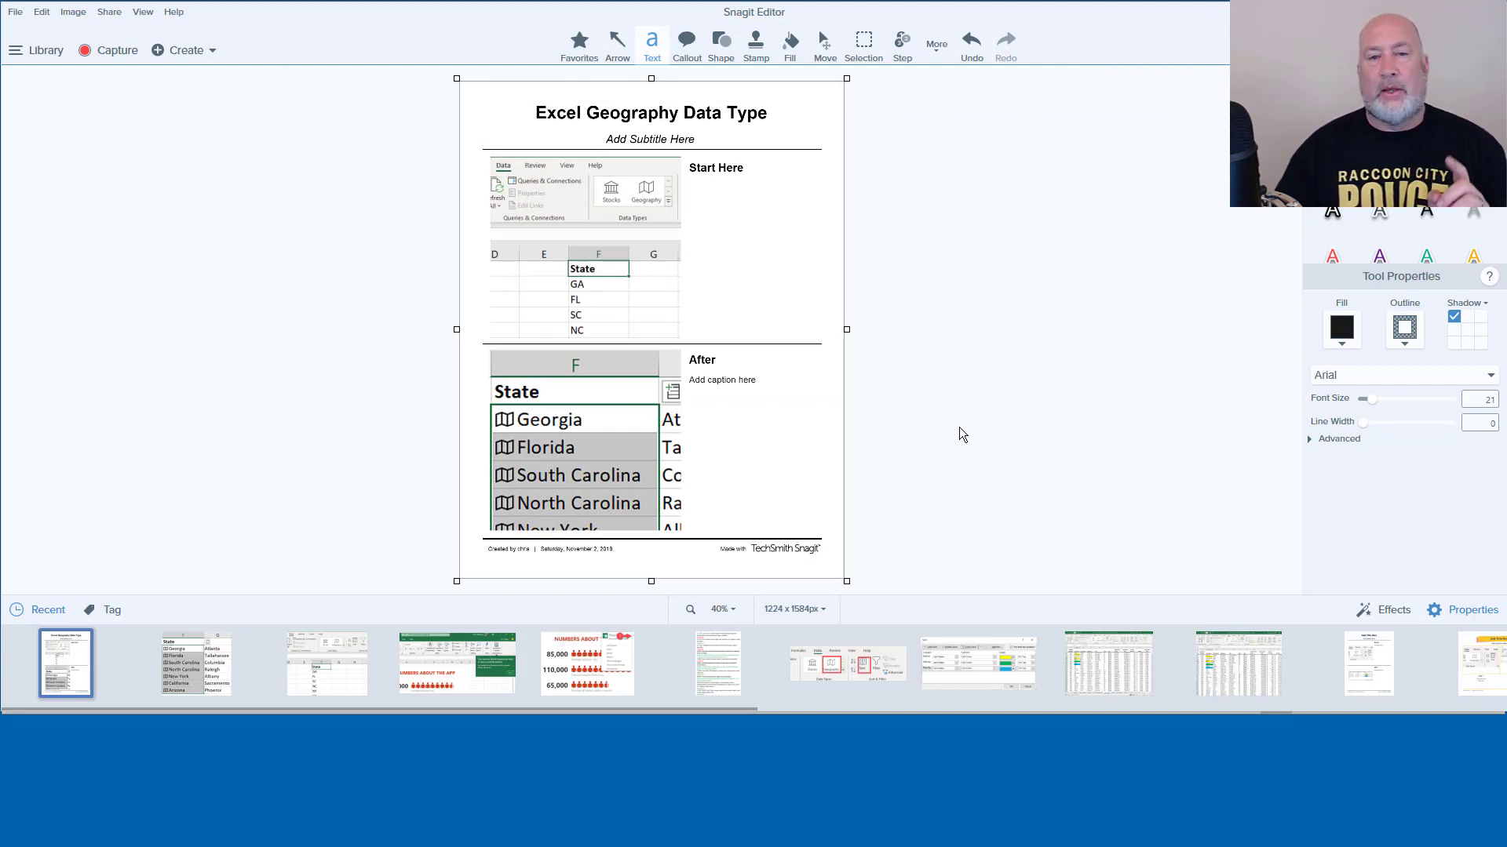
{"action": "mouse_move", "coordinate": [287, 465]}
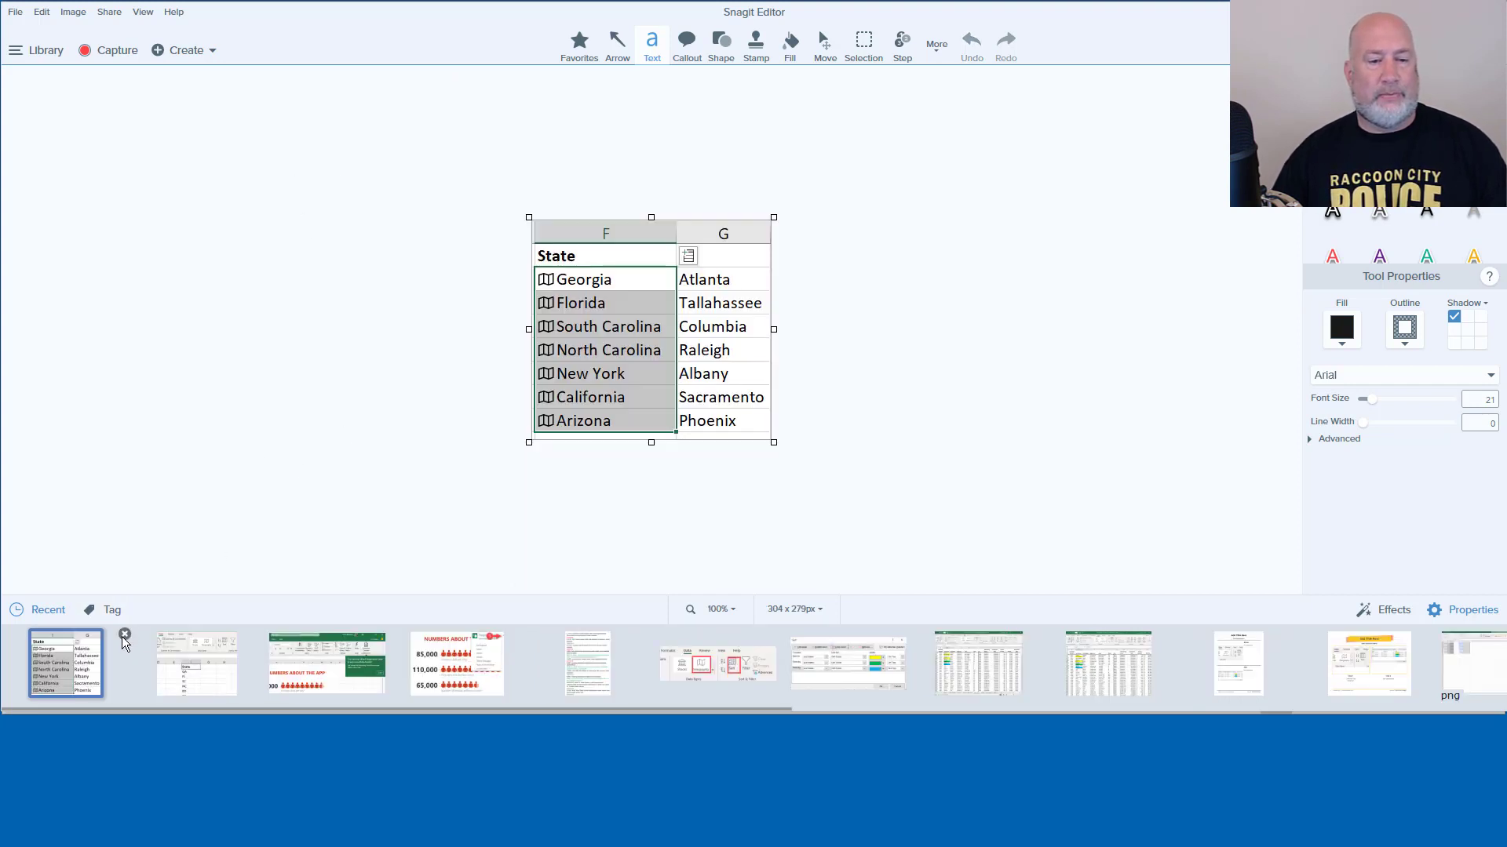
{"action": "mouse_move", "coordinate": [154, 626]}
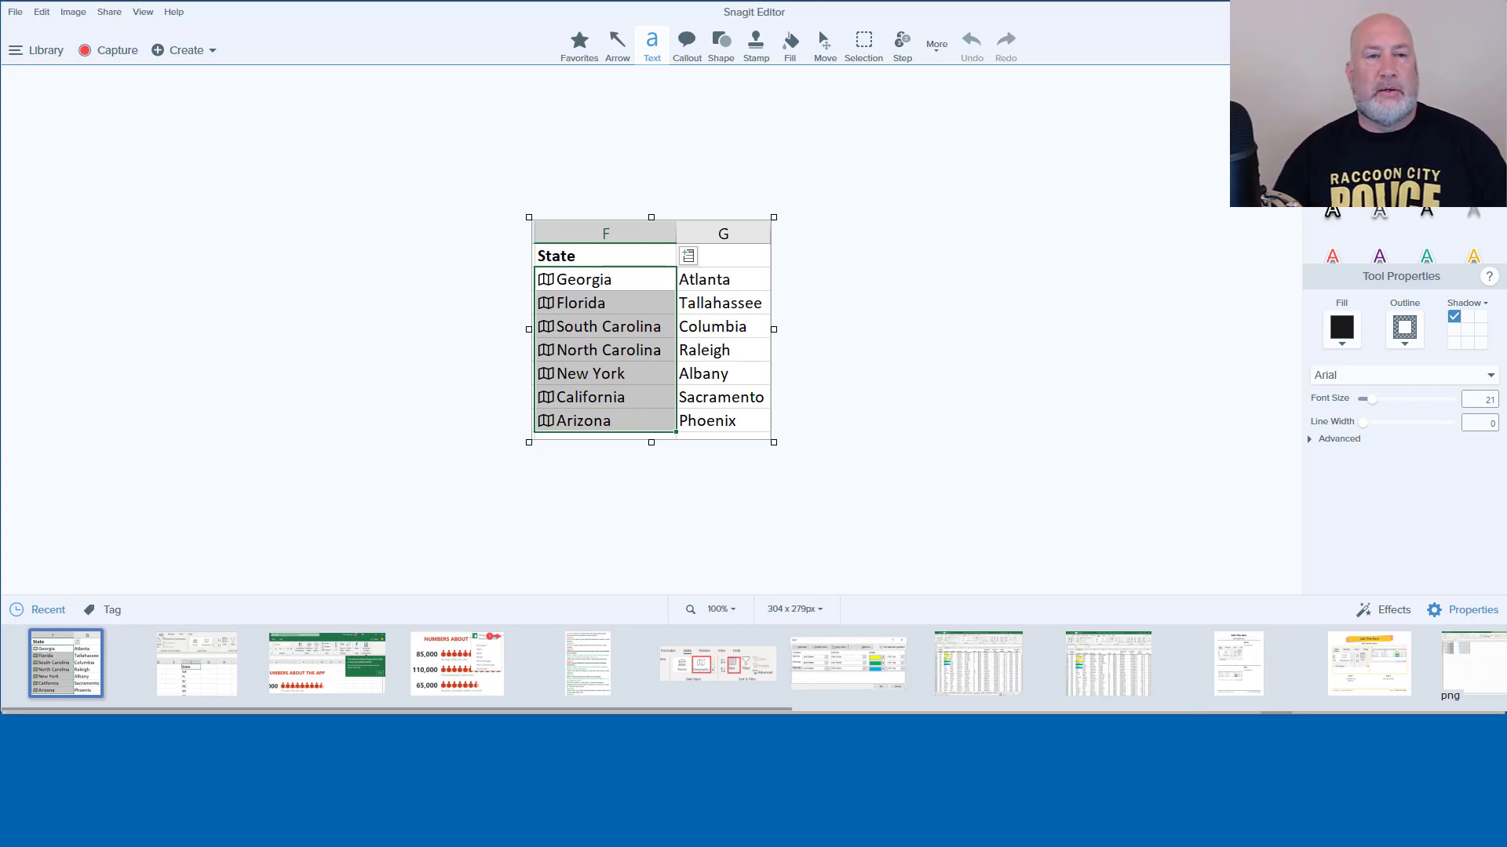
Start Create Image from Template for the states/capitals capture.
{"action": "left_click", "coordinate": [185, 49]}
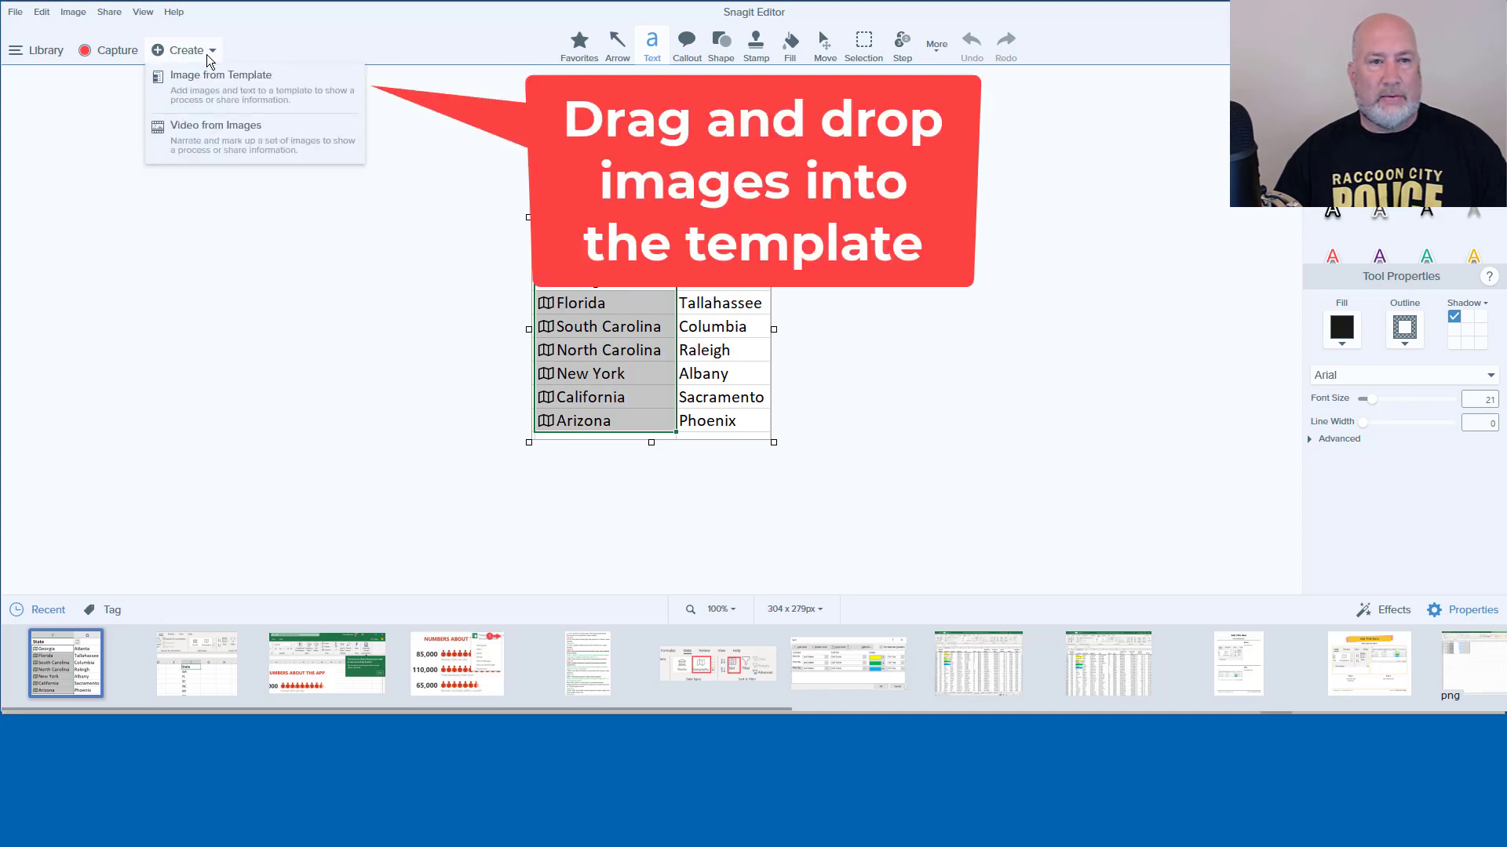
{"action": "mouse_move", "coordinate": [216, 104]}
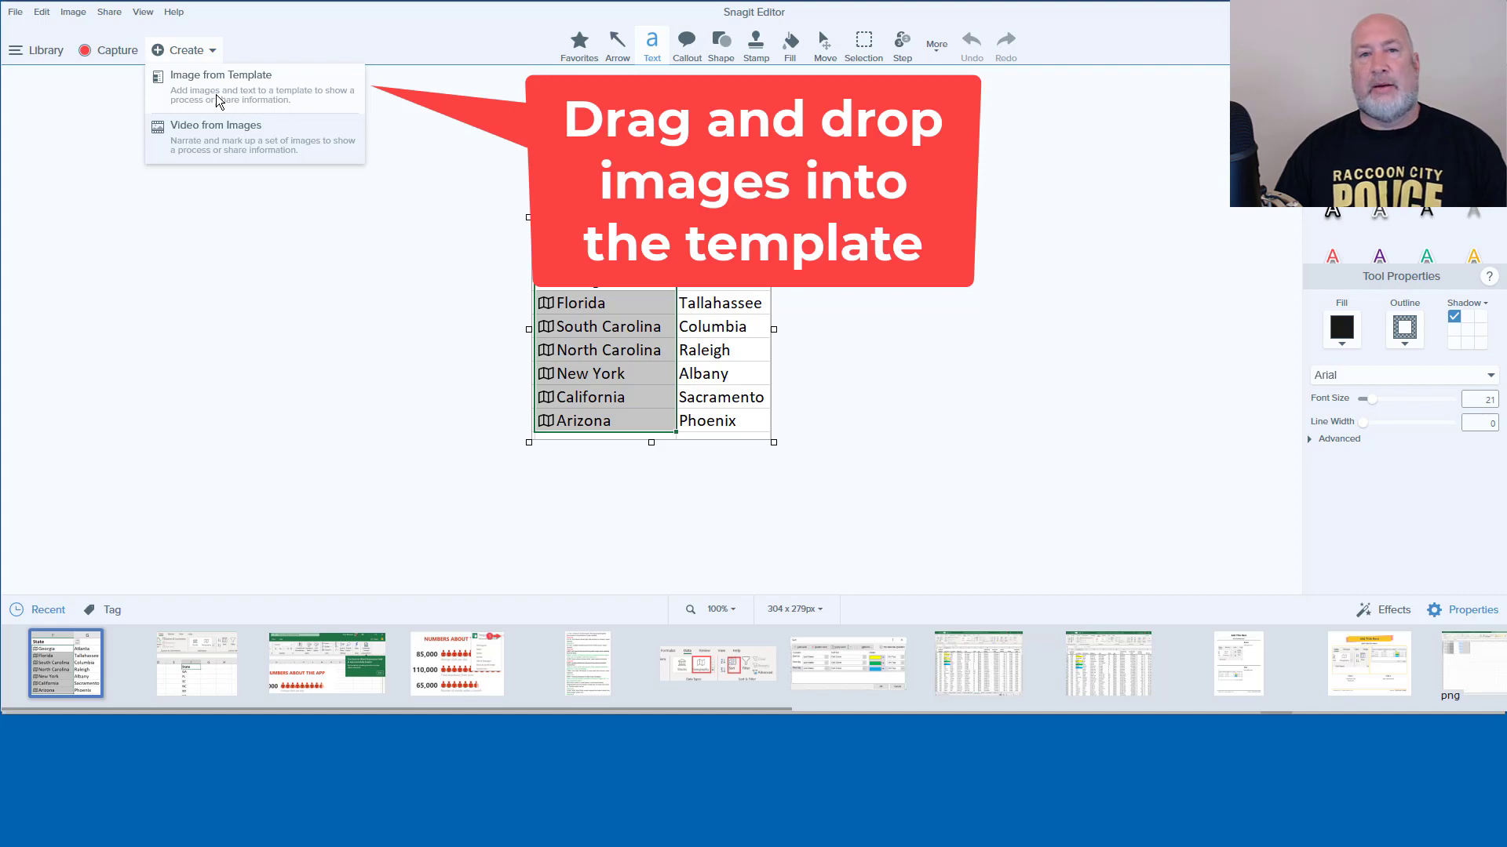
{"action": "left_click", "coordinate": [222, 74]}
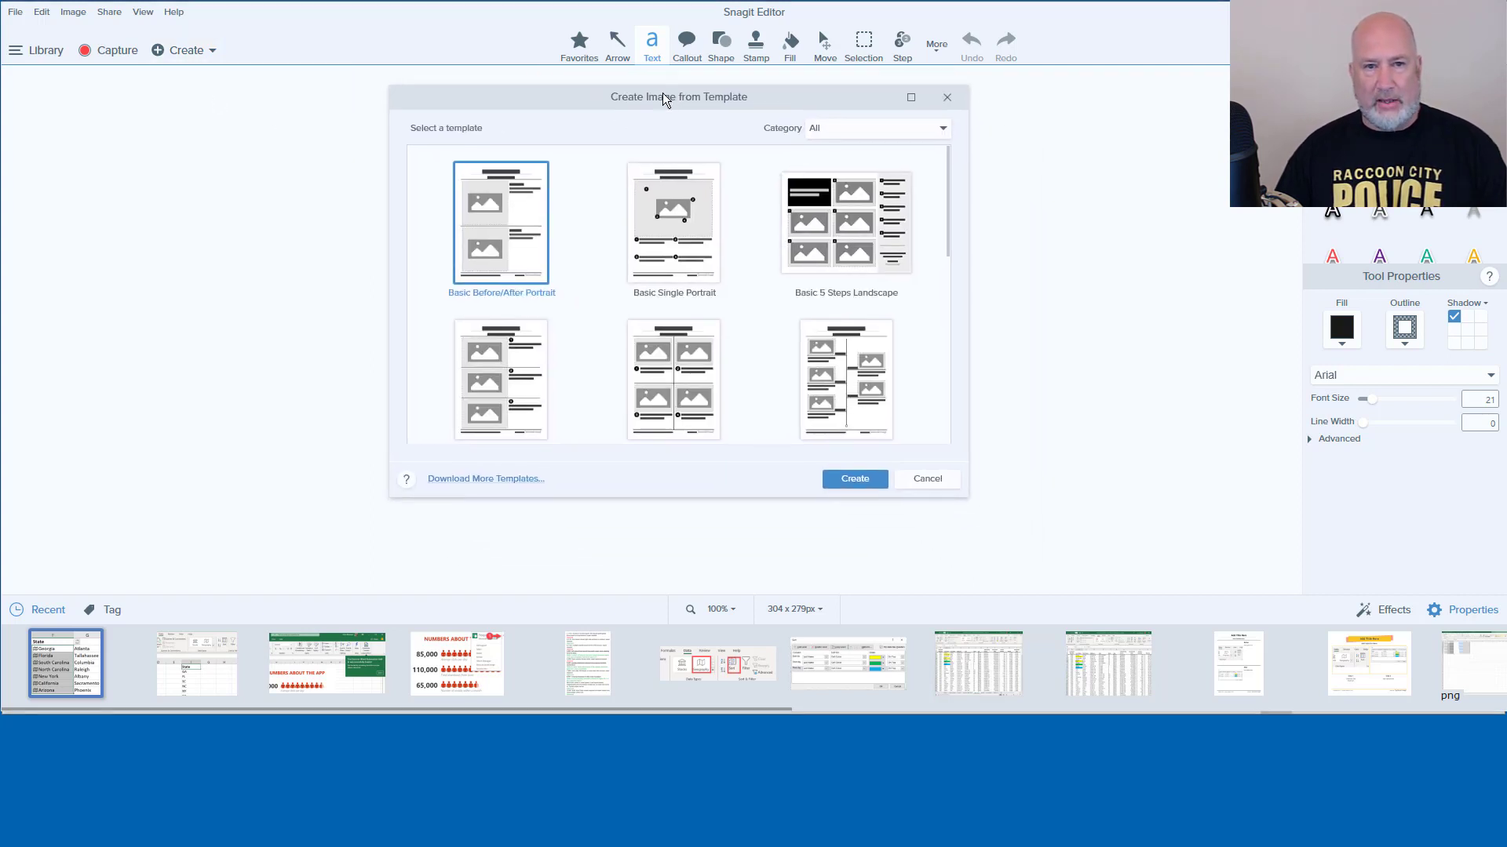
{"action": "mouse_move", "coordinate": [579, 126]}
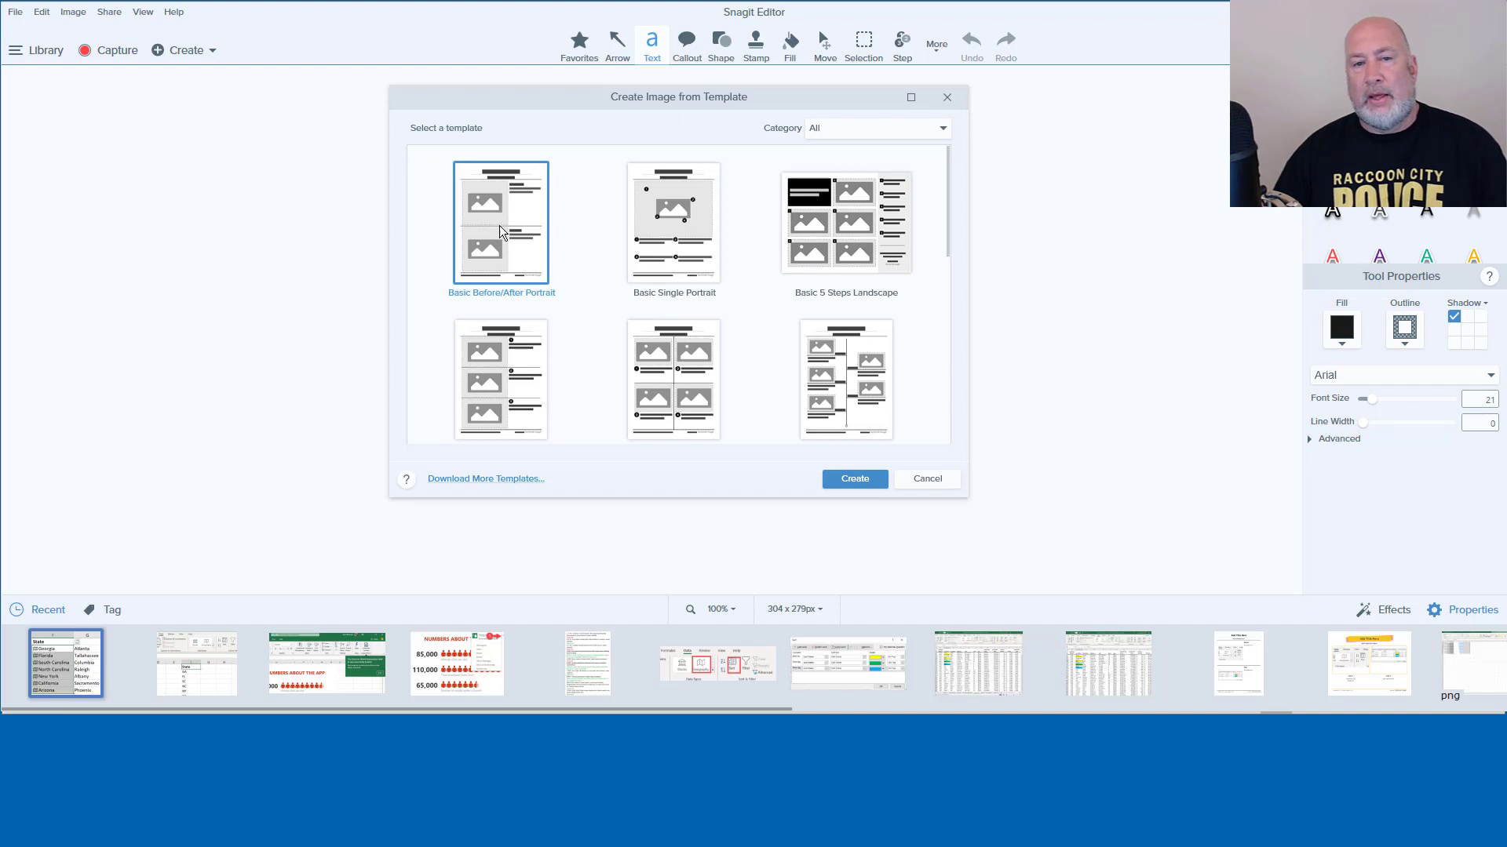
{"action": "mouse_move", "coordinate": [727, 237]}
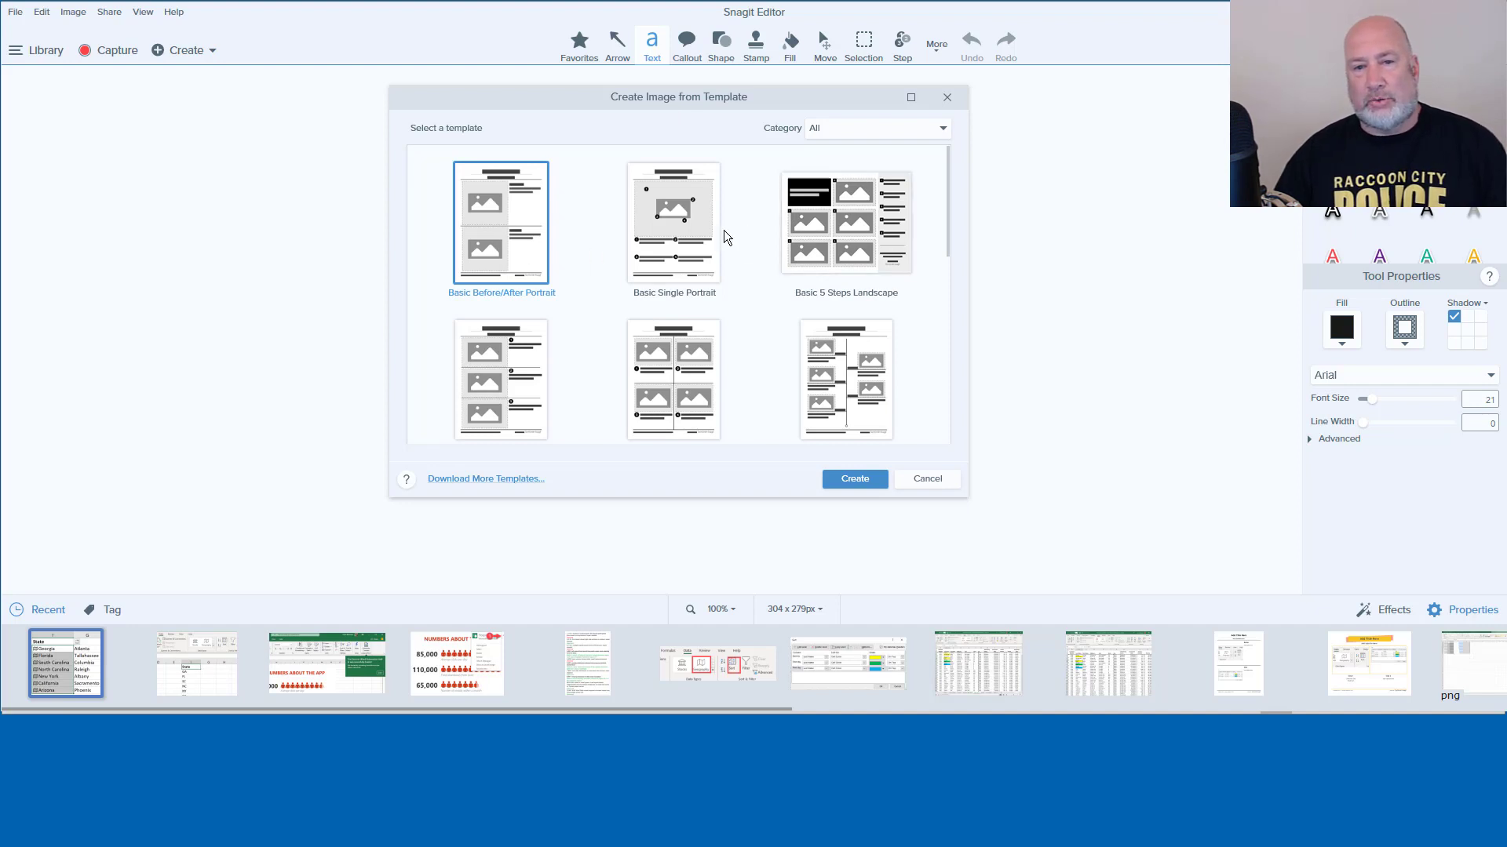
{"action": "mouse_move", "coordinate": [946, 225]}
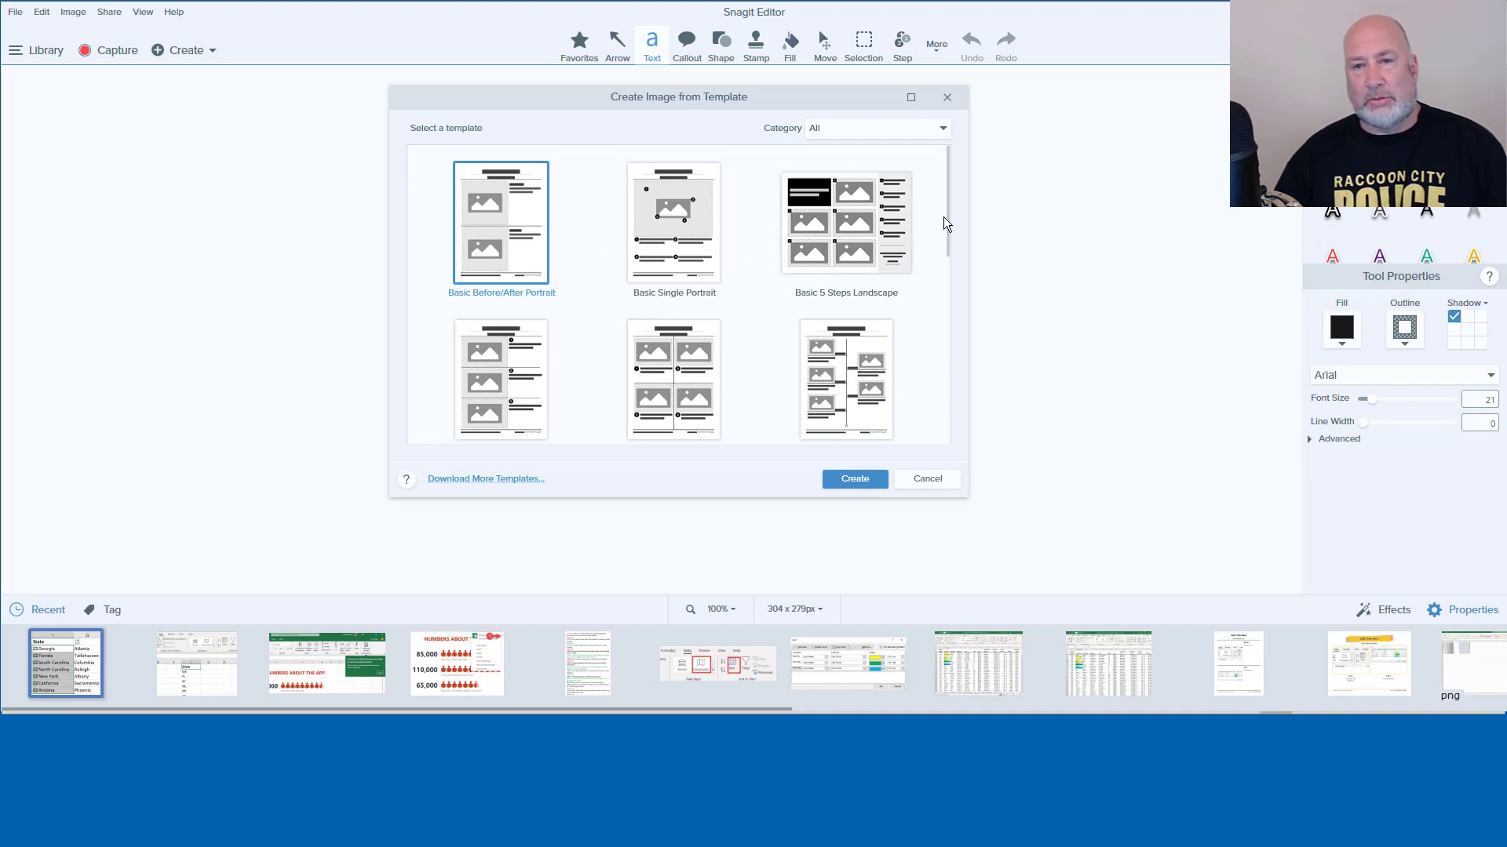
Create a new document from the Urban Before/After Landscape template.
{"action": "scroll", "scroll_direction": "down", "scroll_amount": 3}
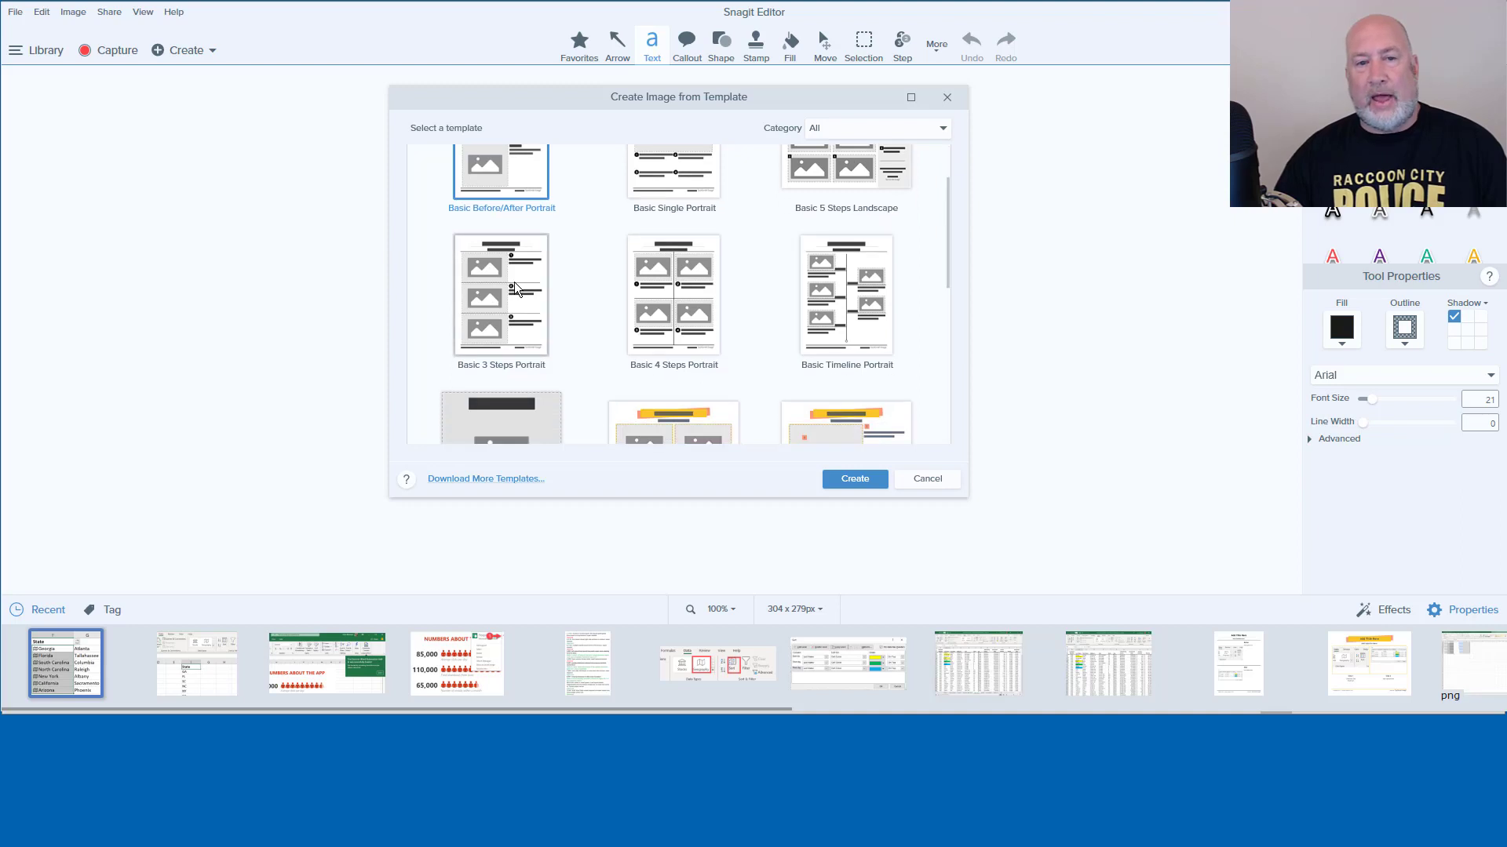
{"action": "mouse_move", "coordinate": [517, 306]}
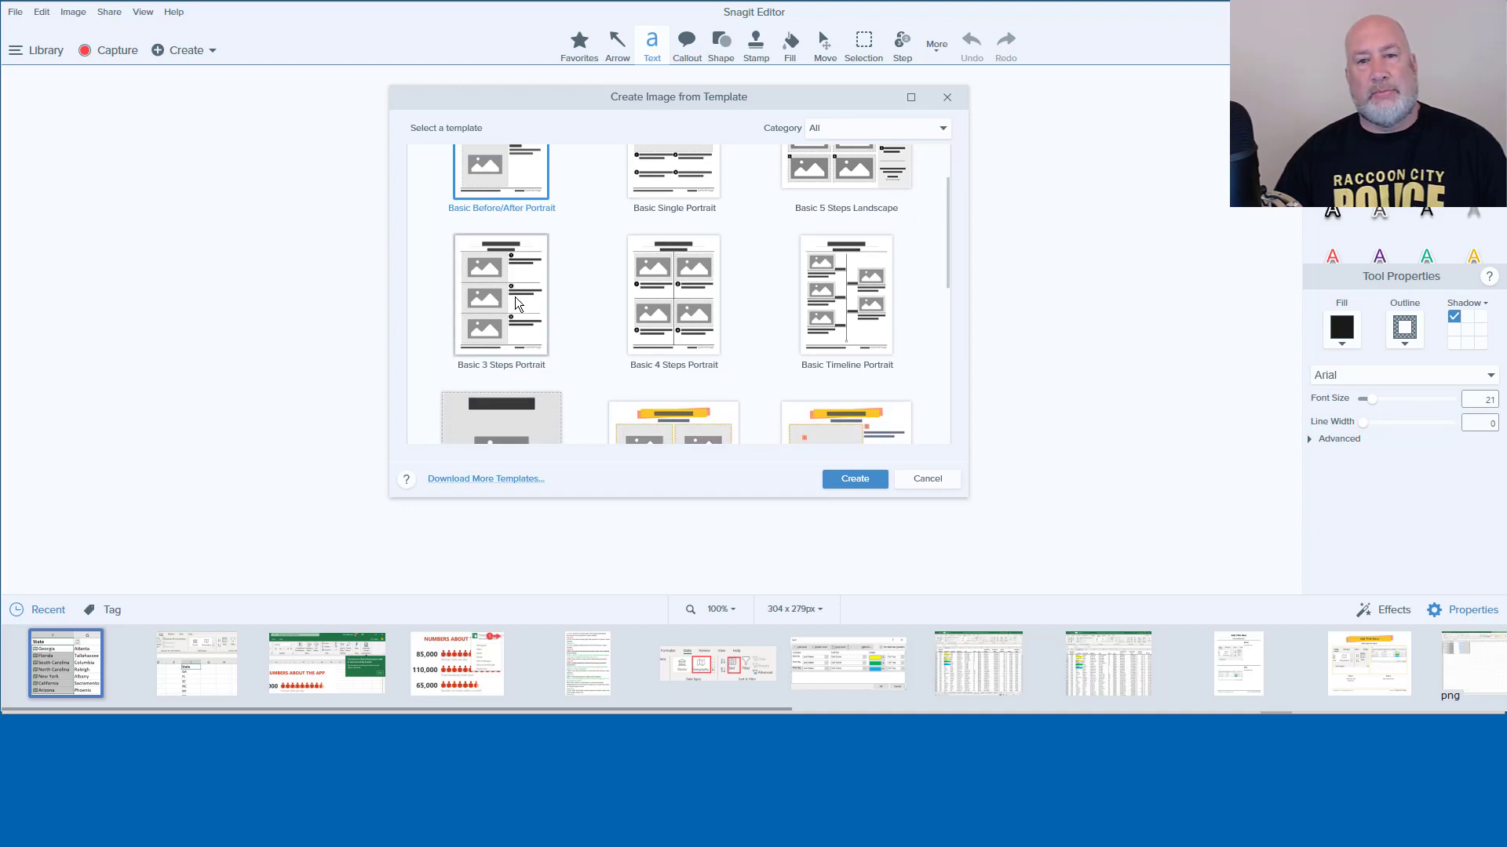
{"action": "mouse_move", "coordinate": [849, 331]}
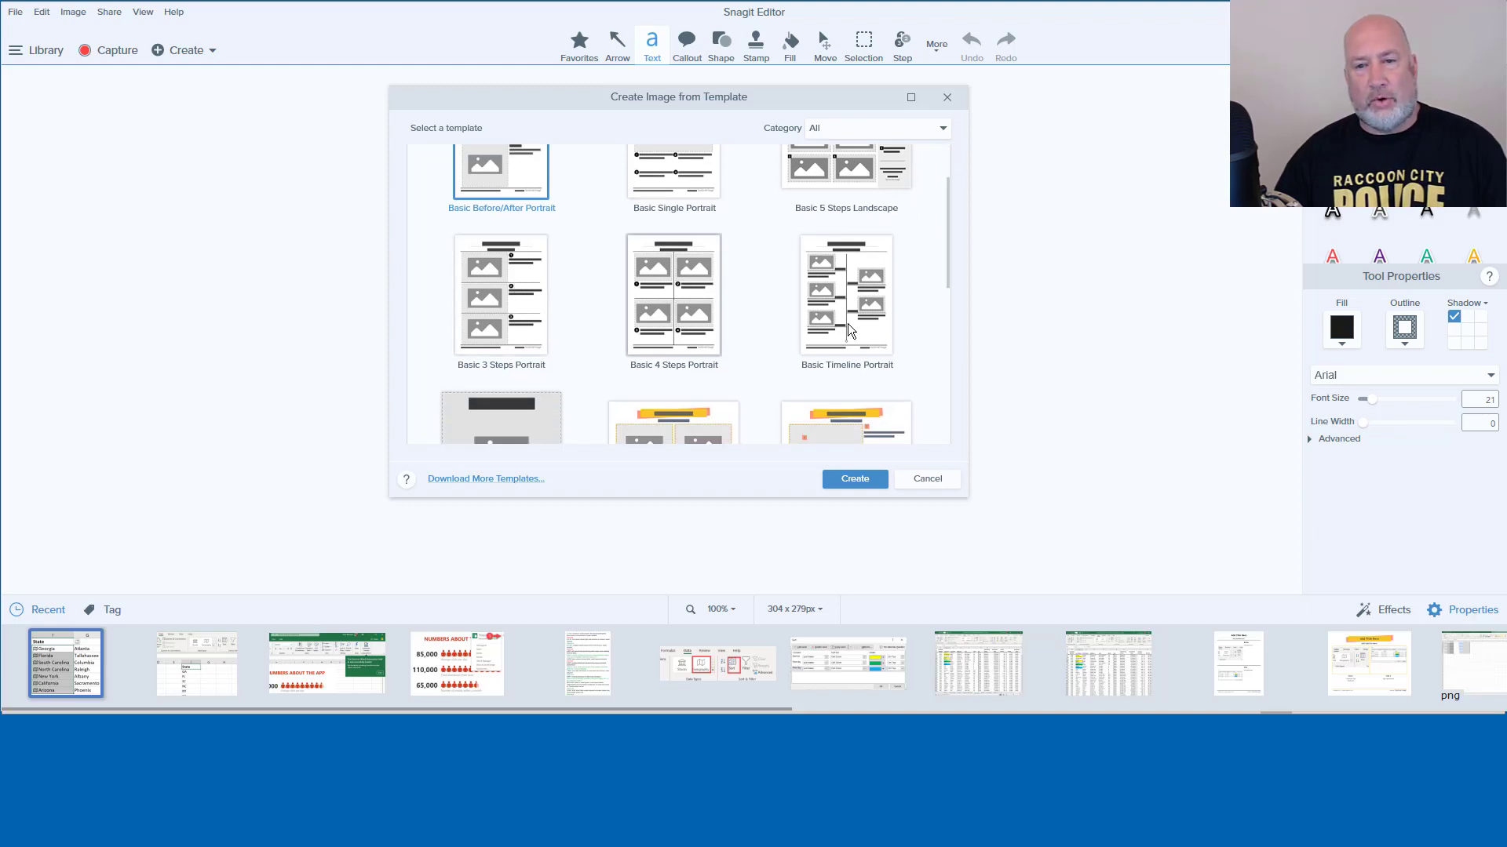
{"action": "scroll", "scroll_direction": "down", "scroll_amount": 3}
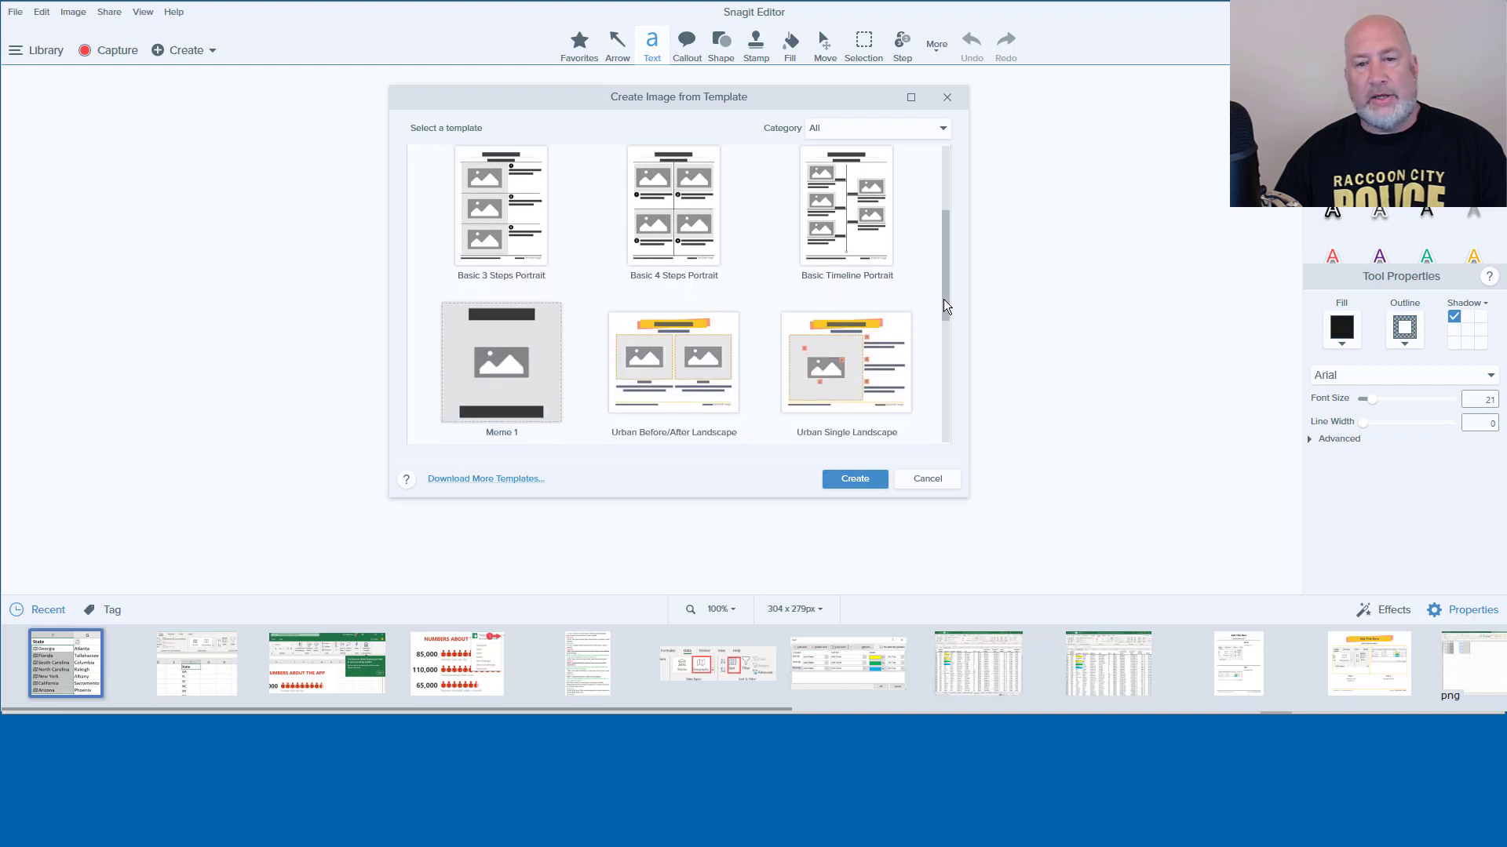
{"action": "scroll", "scroll_direction": "down", "scroll_amount": 3}
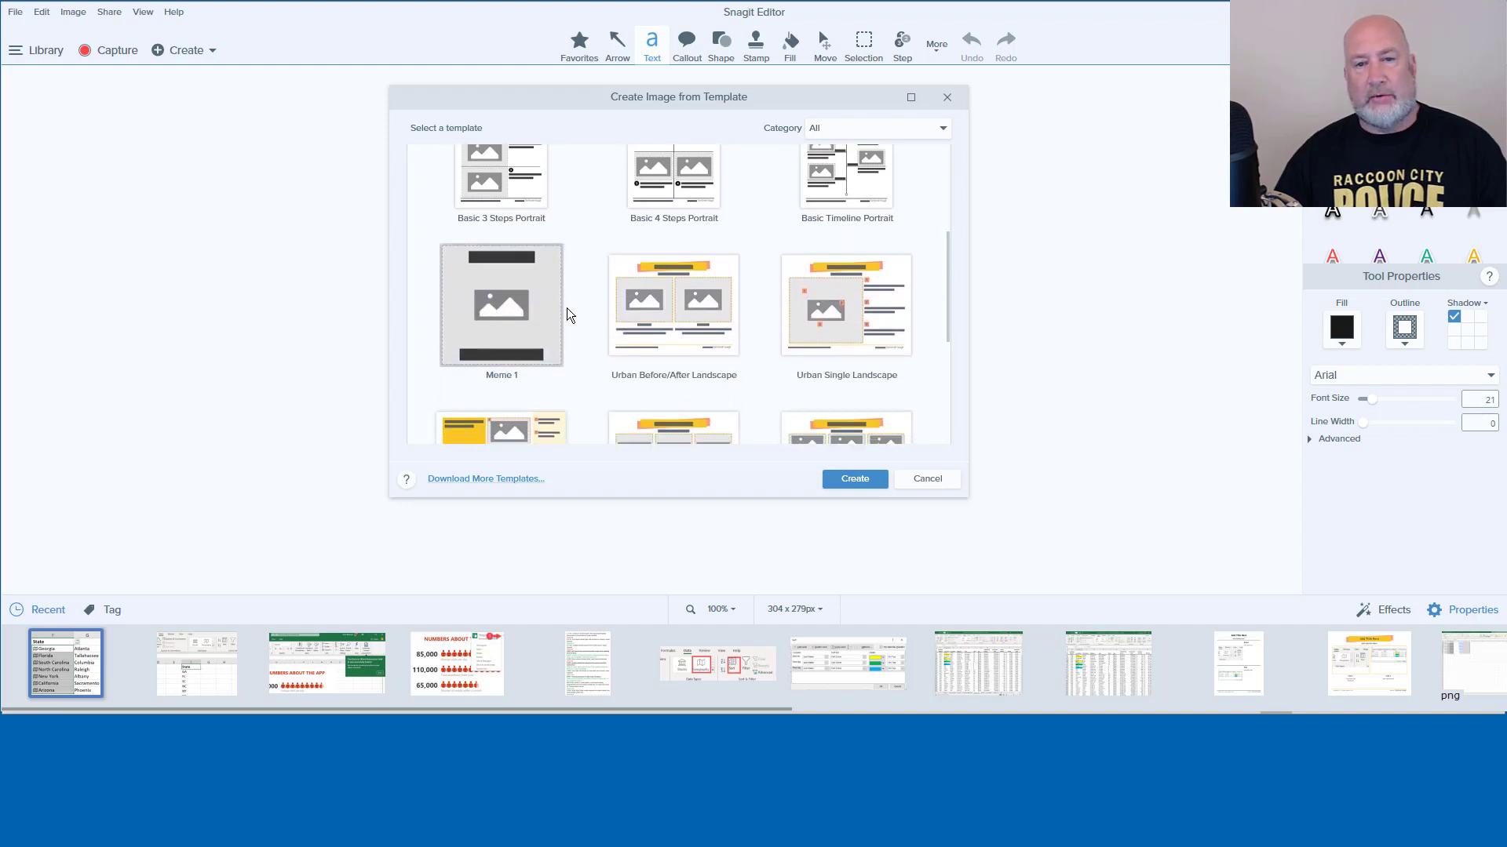
{"action": "mouse_move", "coordinate": [674, 306]}
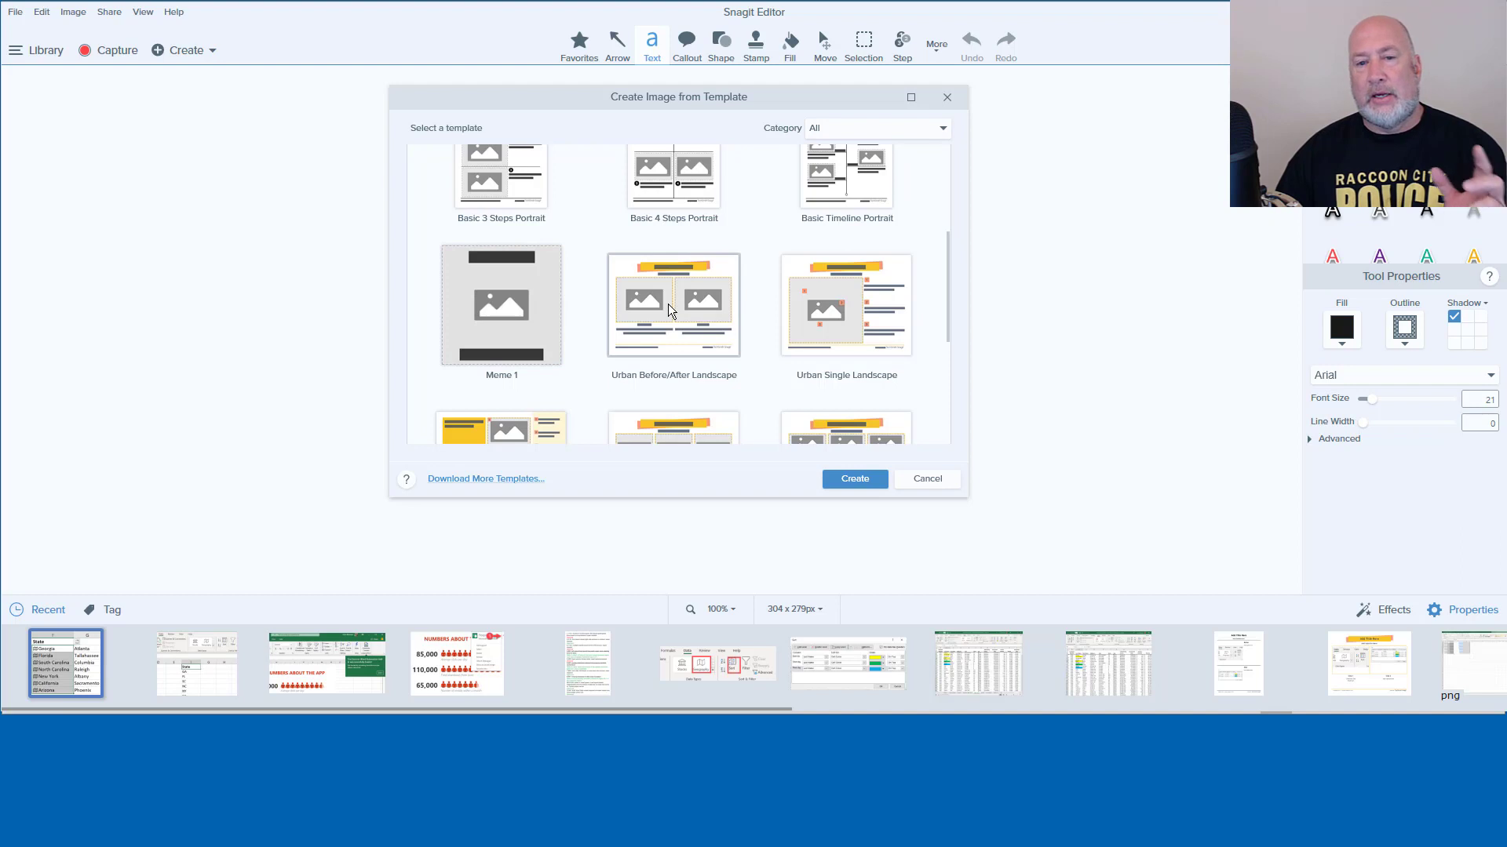
{"action": "left_click", "coordinate": [674, 304]}
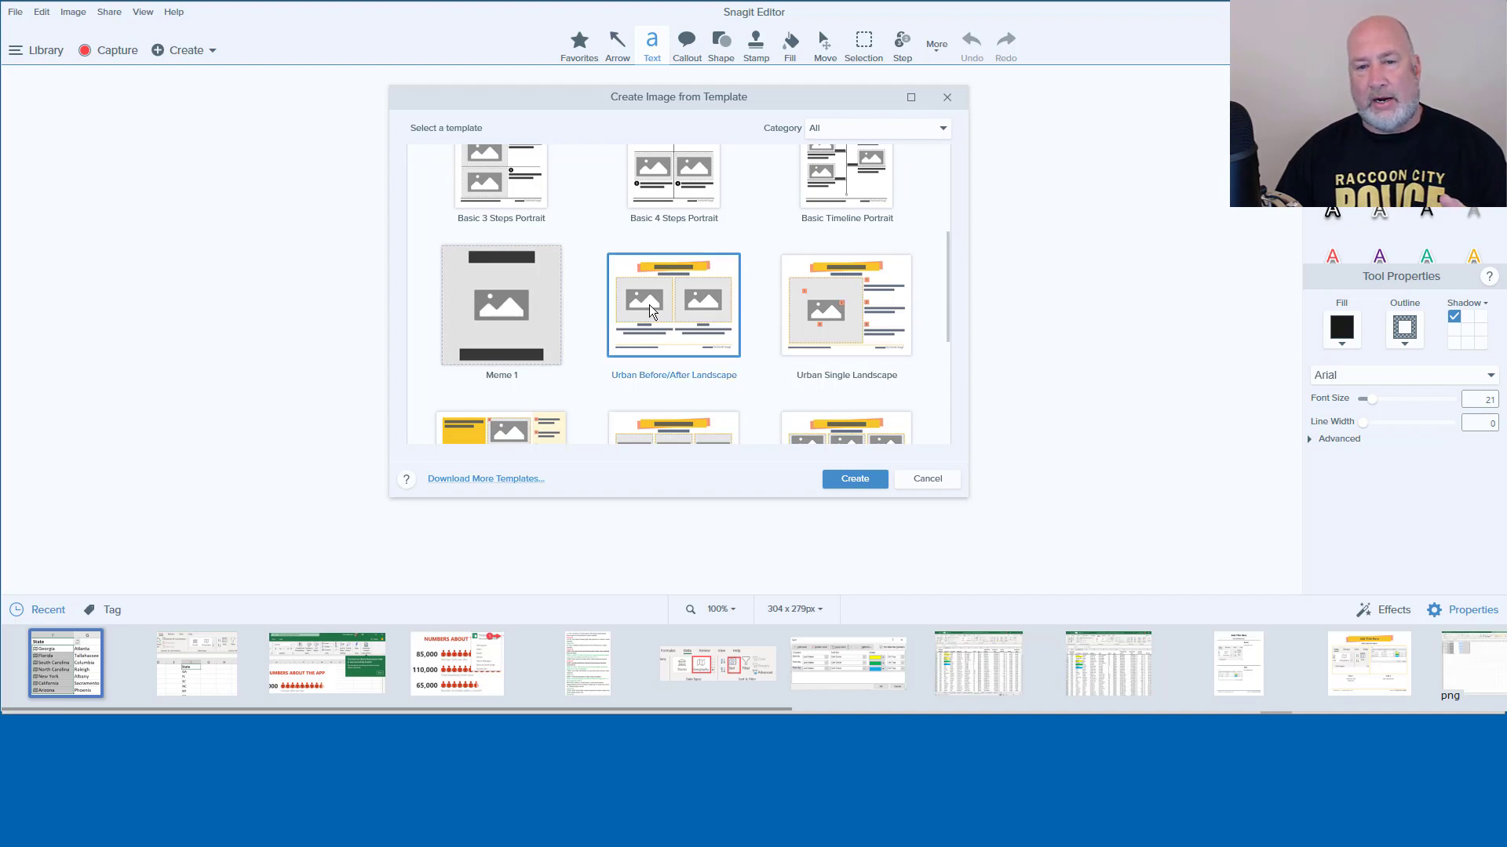
{"action": "mouse_move", "coordinate": [684, 315]}
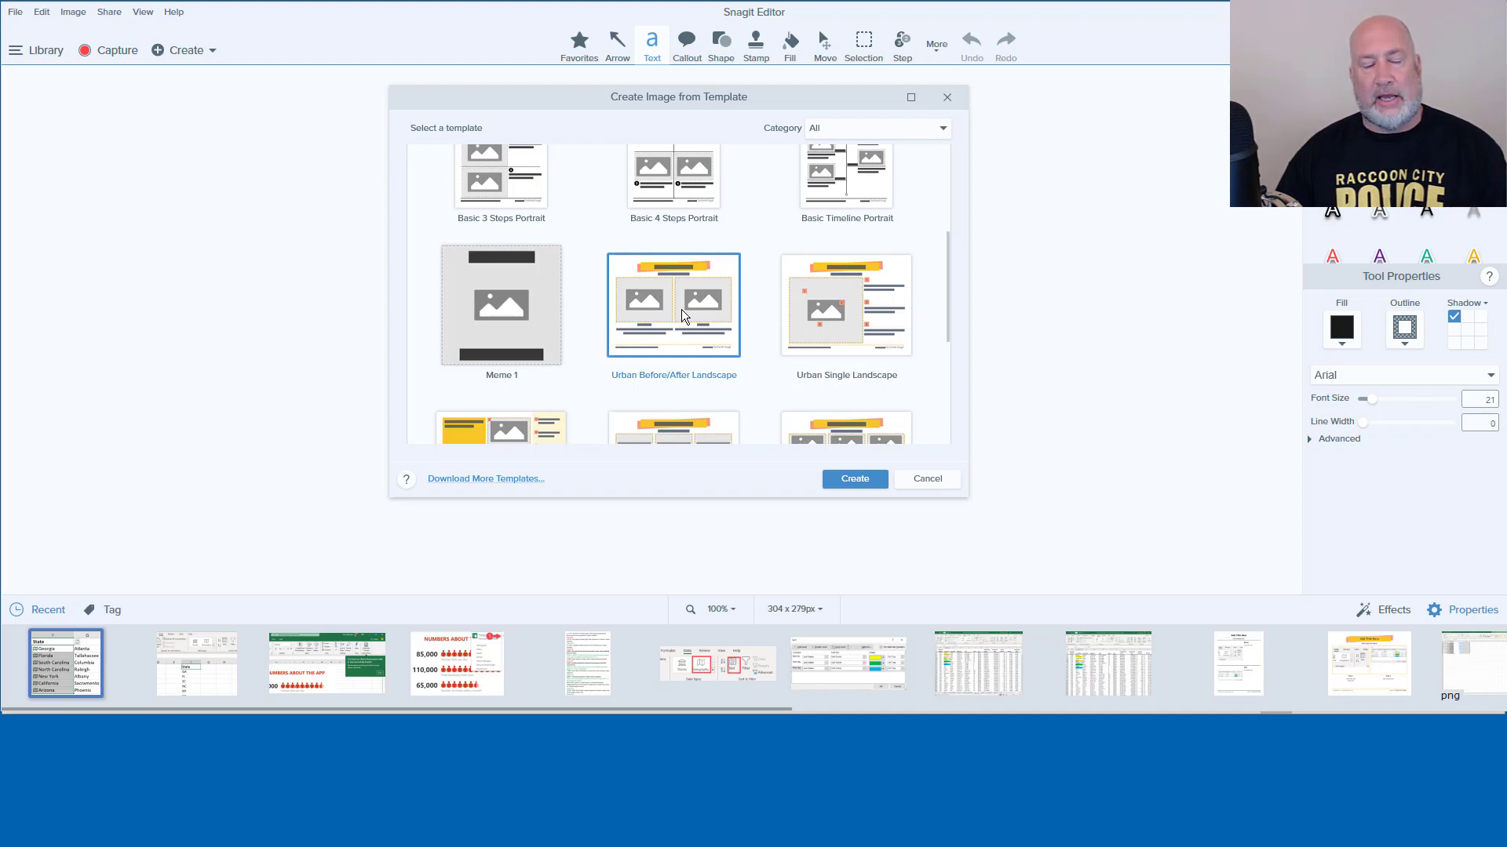
{"action": "mouse_move", "coordinate": [694, 306]}
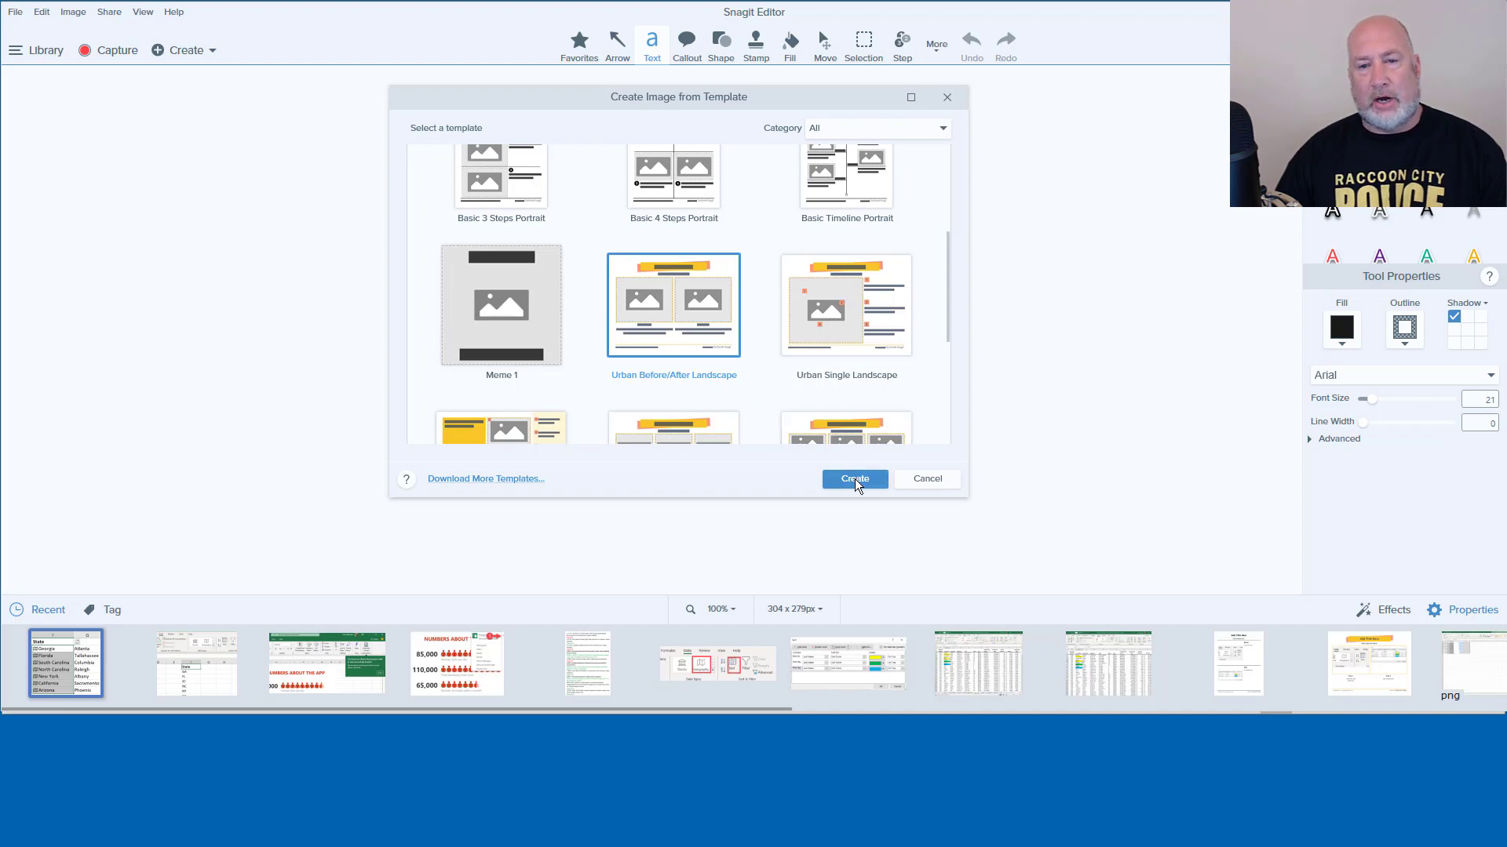
{"action": "left_click", "coordinate": [854, 478]}
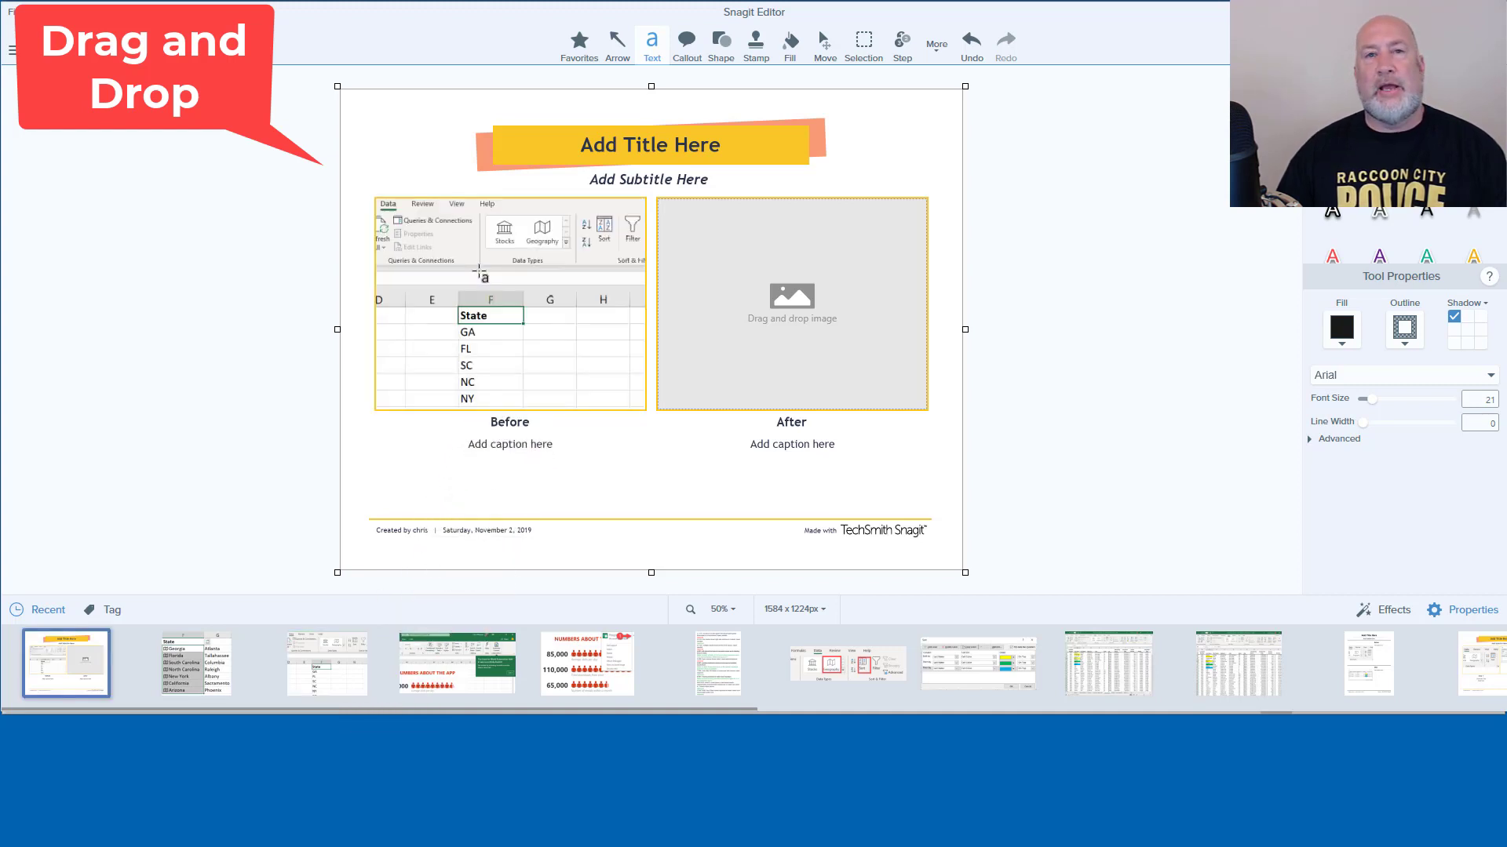
Place the Excel ribbon capture under Before and the states-and-capitals table under After.
{"action": "left_click", "coordinate": [494, 263]}
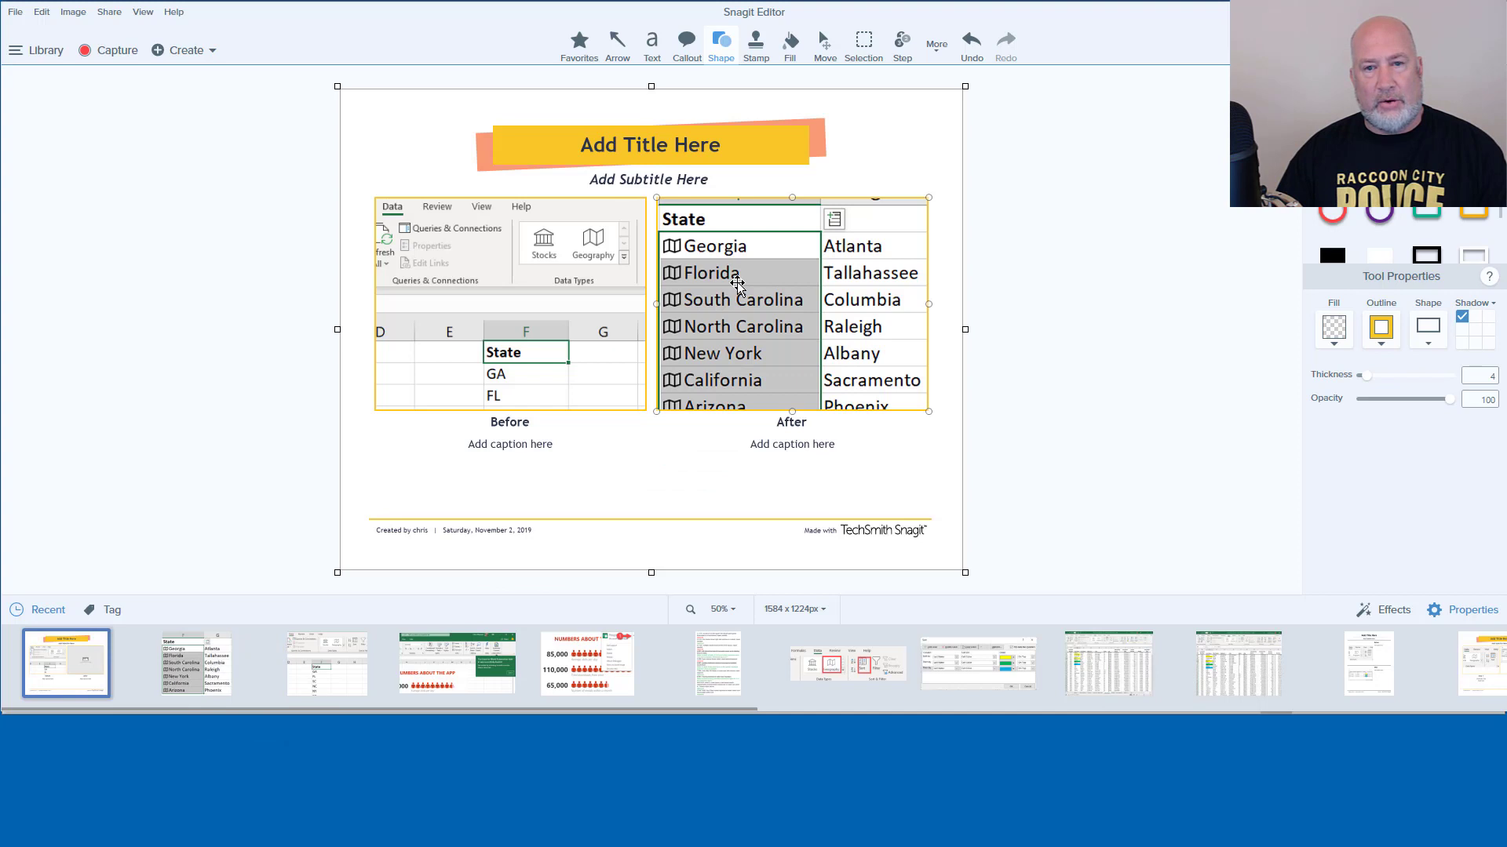
{"action": "mouse_move", "coordinate": [805, 336]}
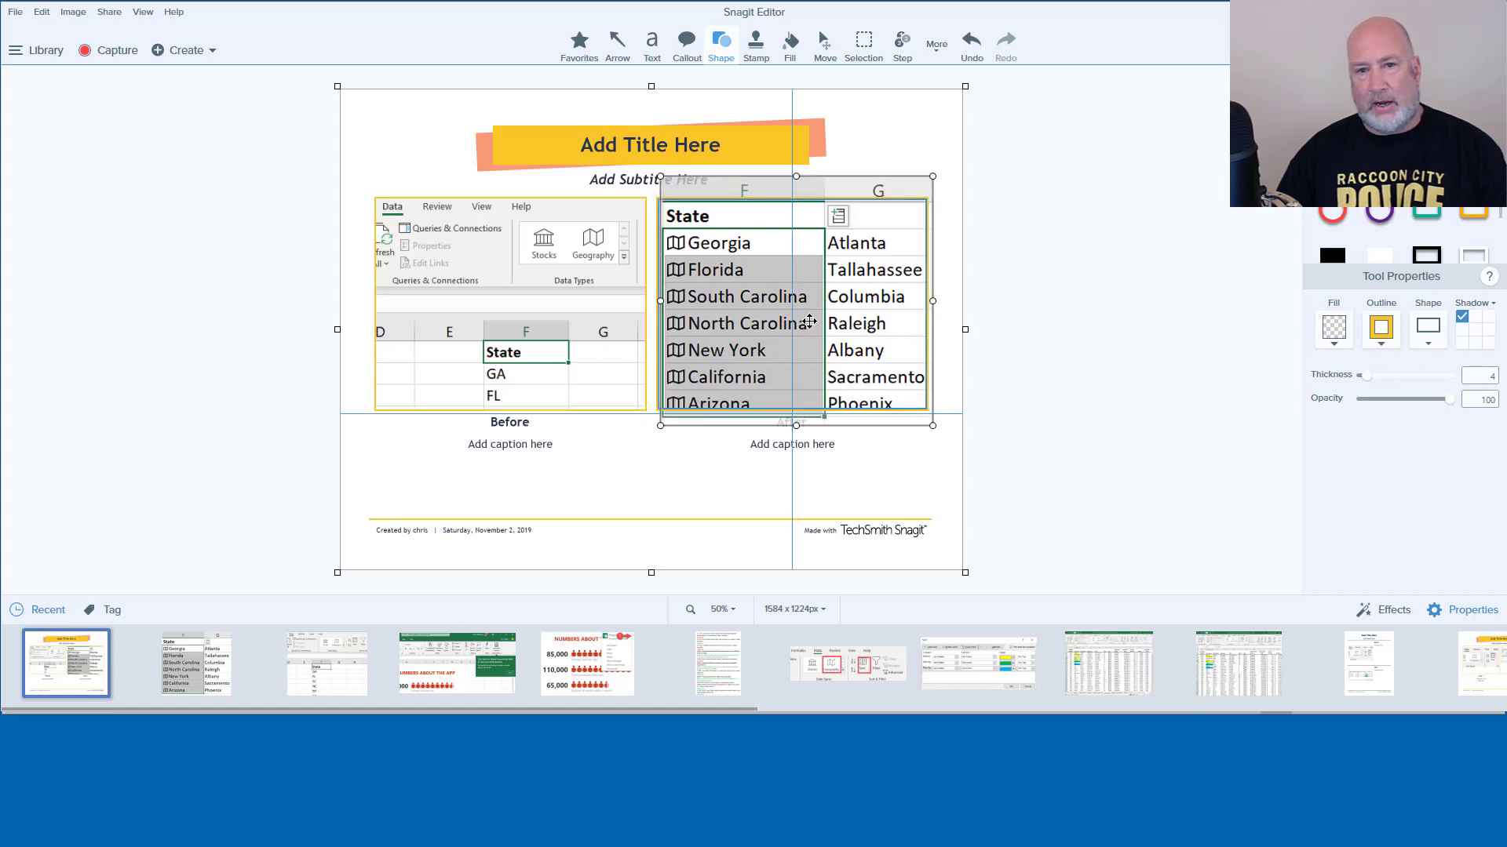
{"action": "left_click", "coordinate": [1051, 293]}
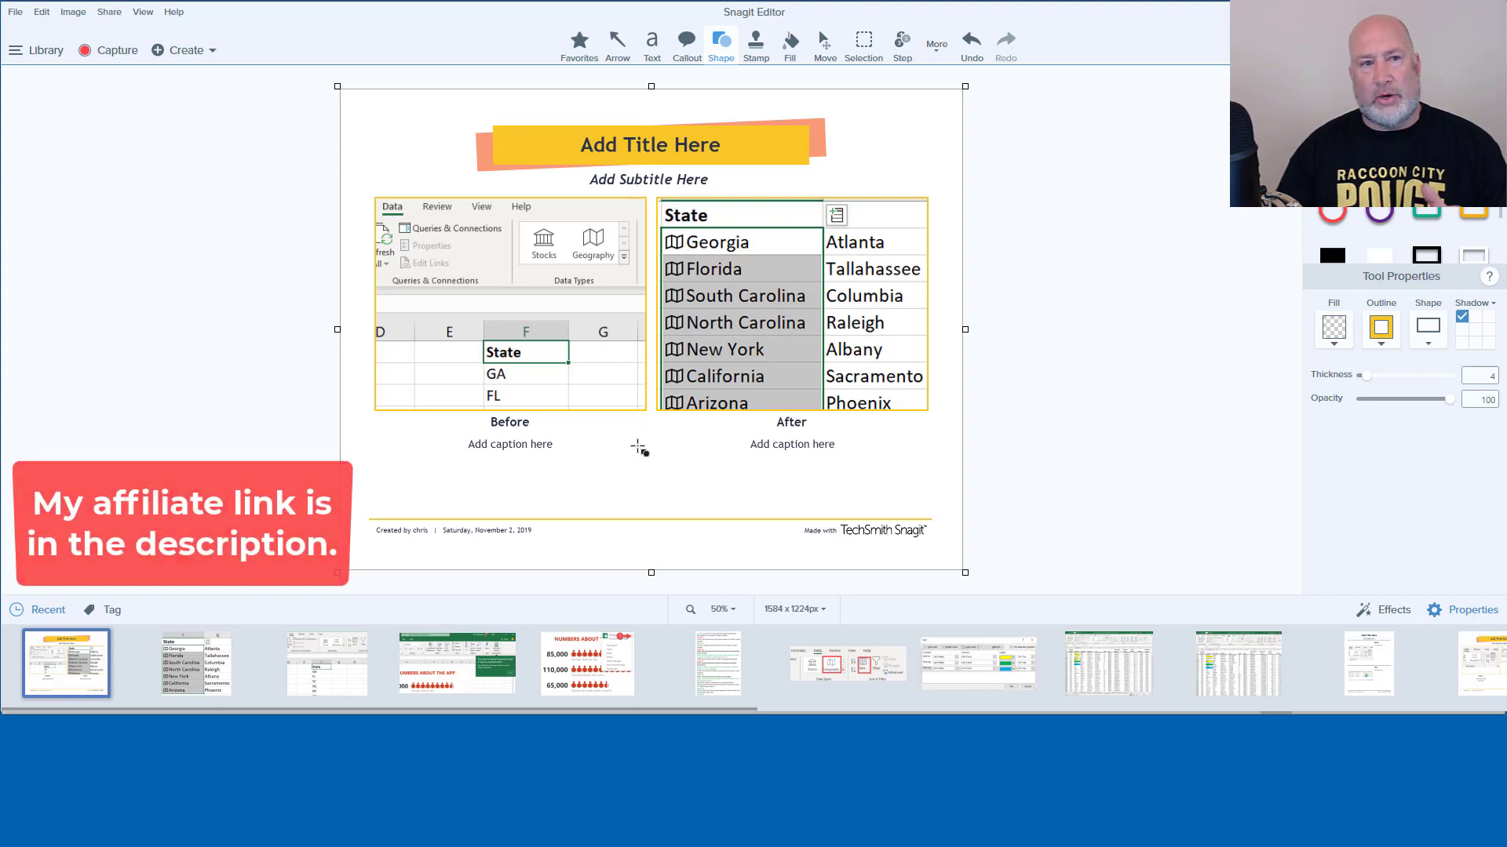
Show the About Snagit window with version 2020.0.0 details via the Help menu.
{"action": "left_click", "coordinate": [174, 11]}
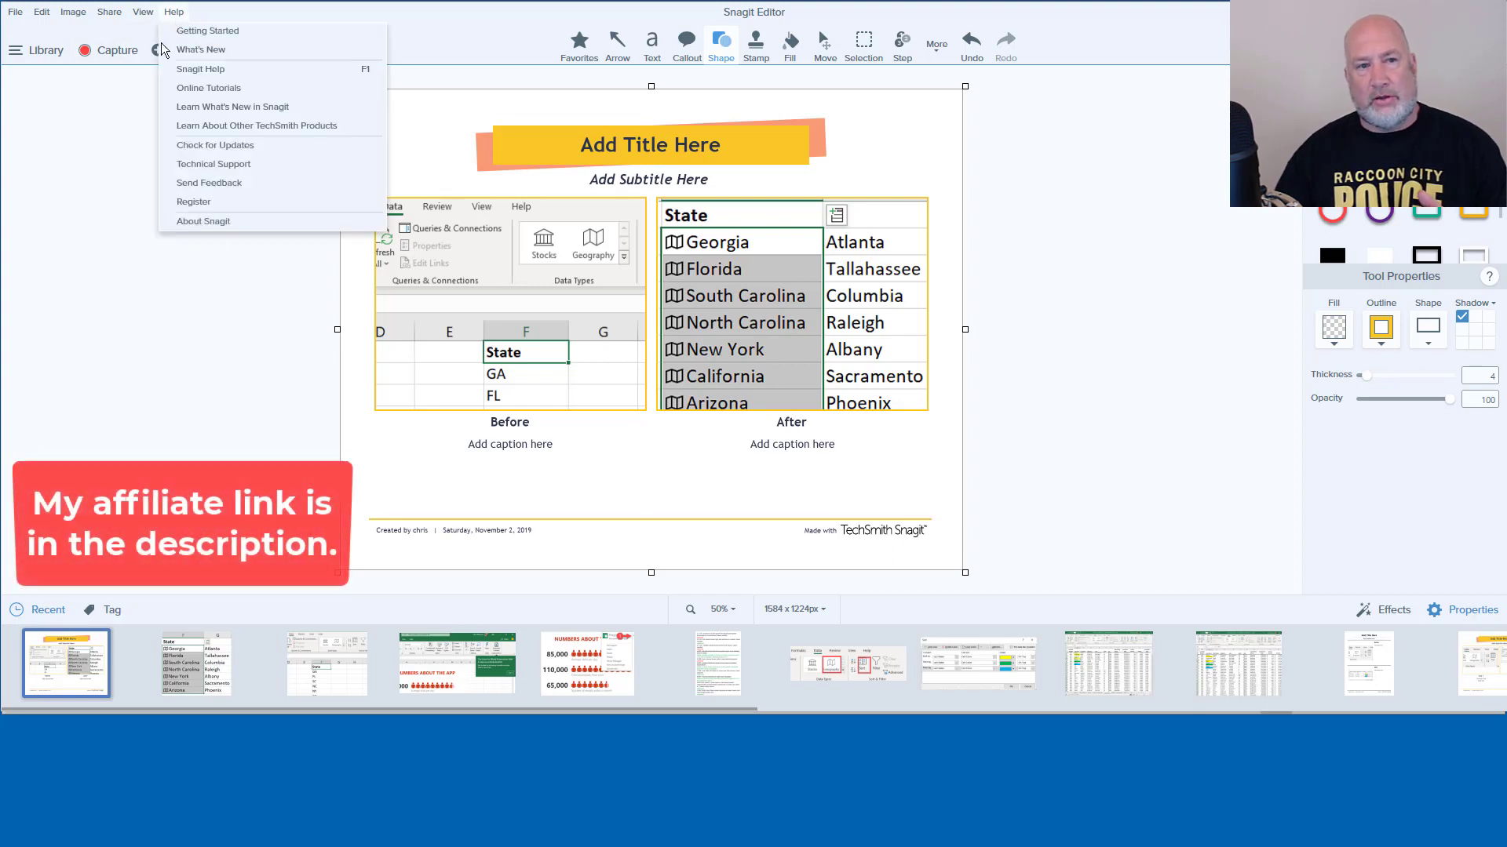
{"action": "left_click", "coordinate": [202, 221]}
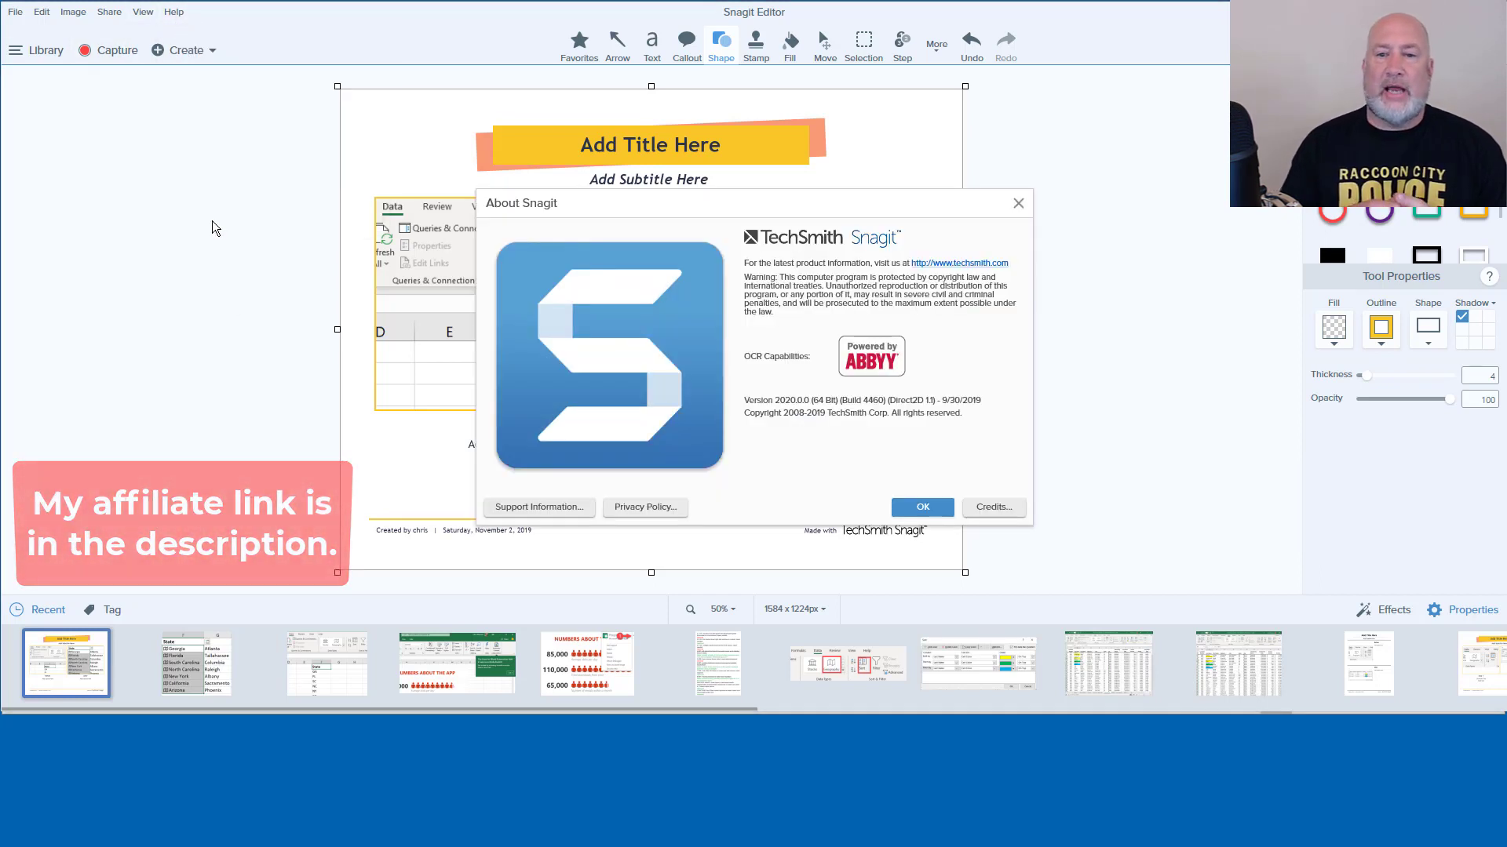